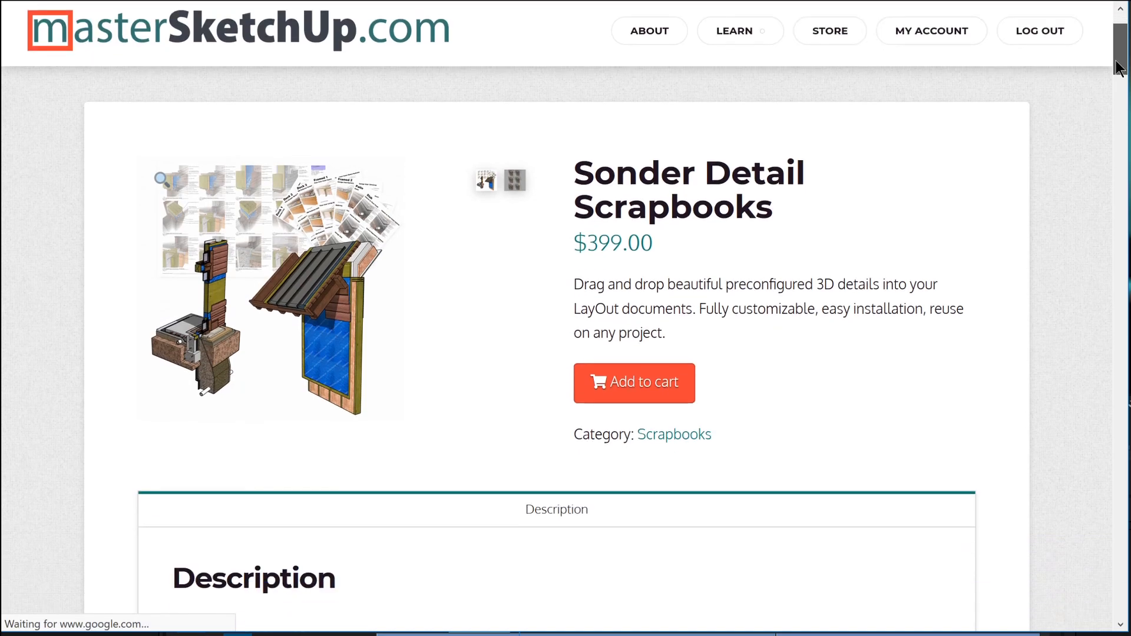
Step: Page through the scrapbooks from Deck 2 via Slab and Timber Frame 1 to Living Area 2
scroll("down", 3)
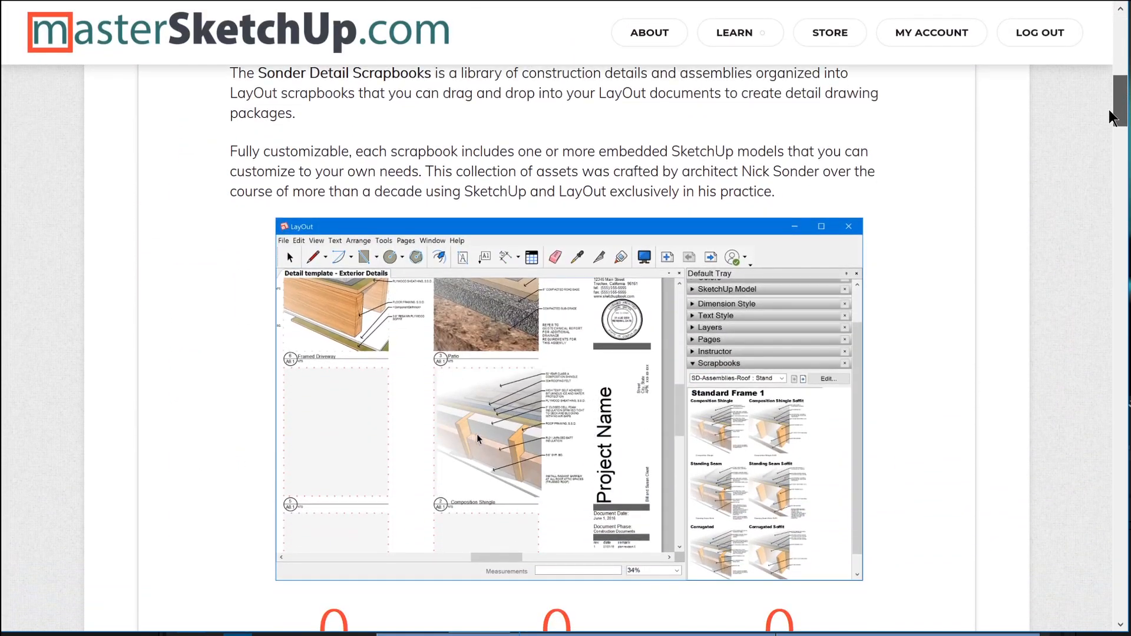
scroll("down", 3)
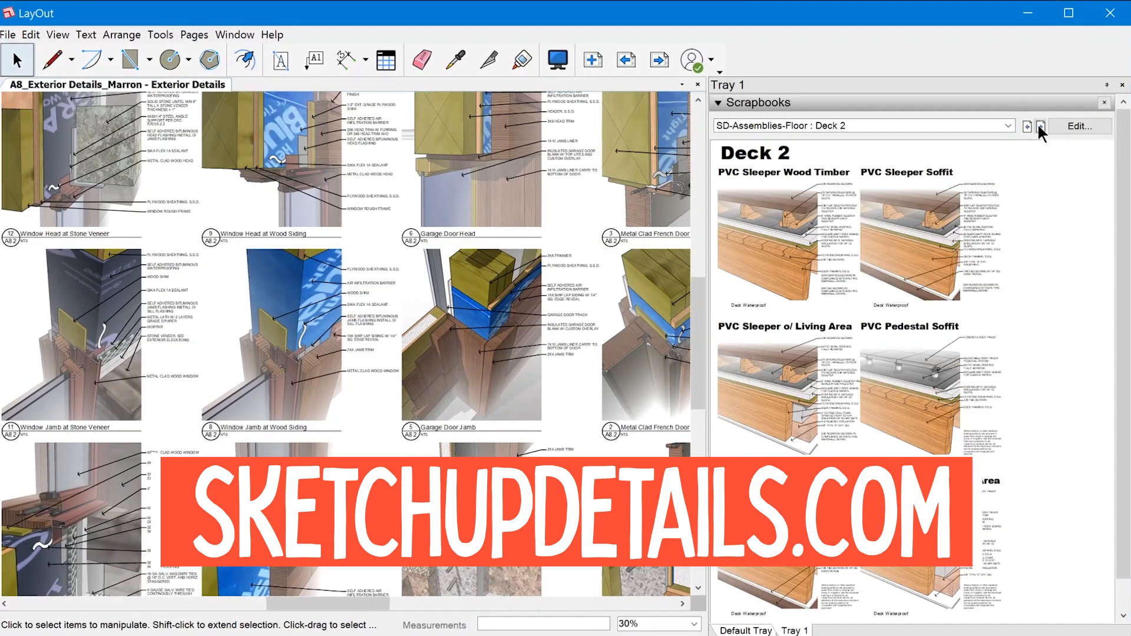
left_click(1040, 126)
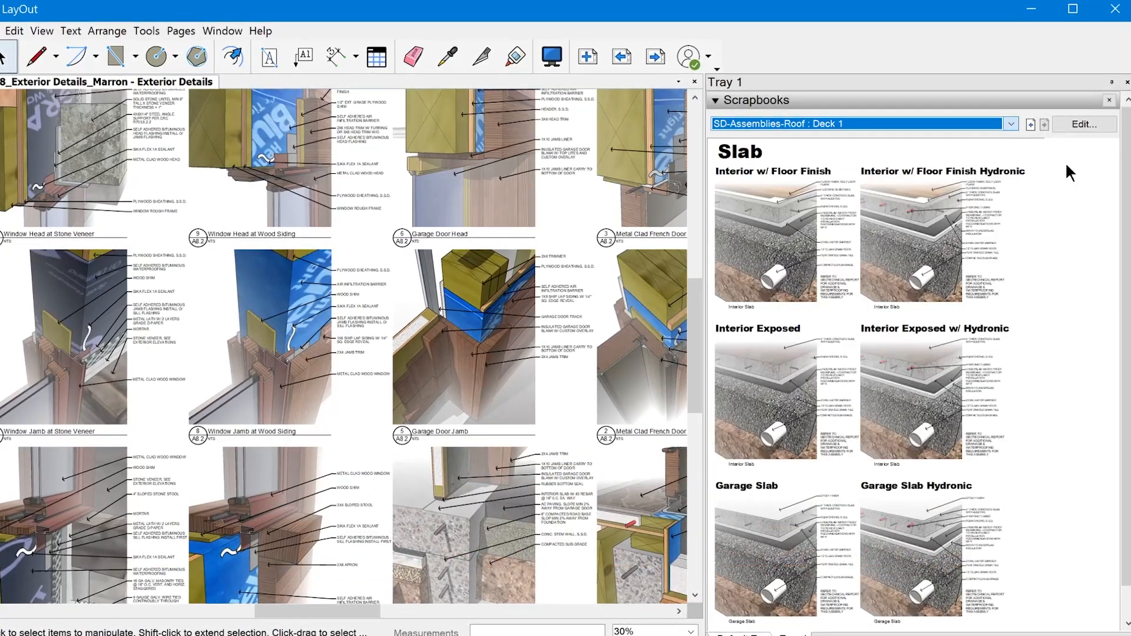
left_click(1044, 124)
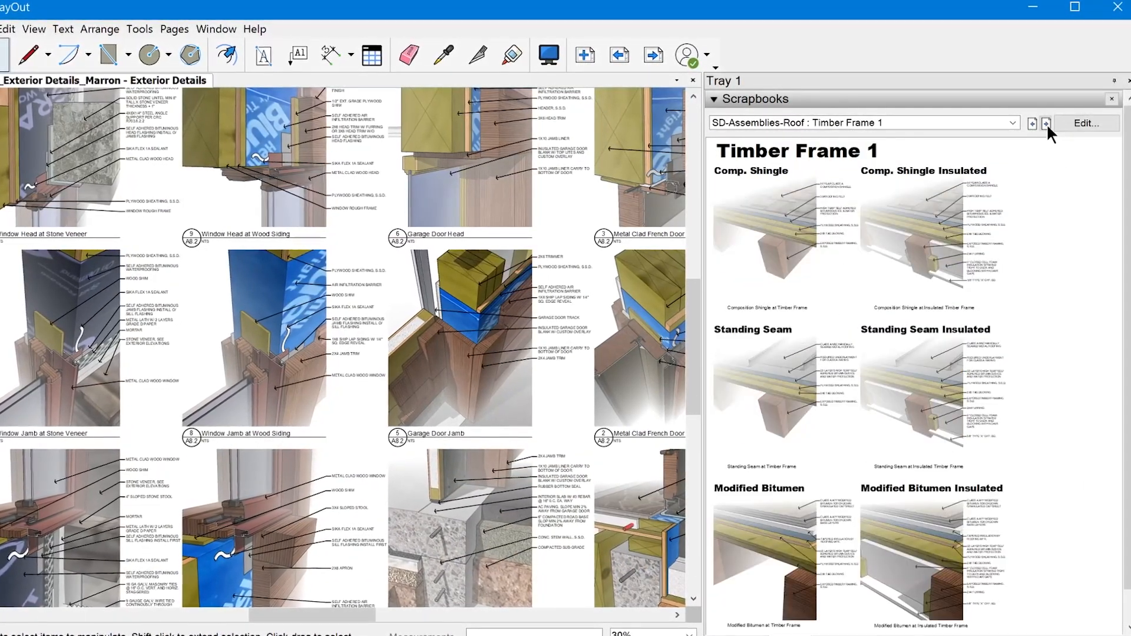
left_click(1046, 122)
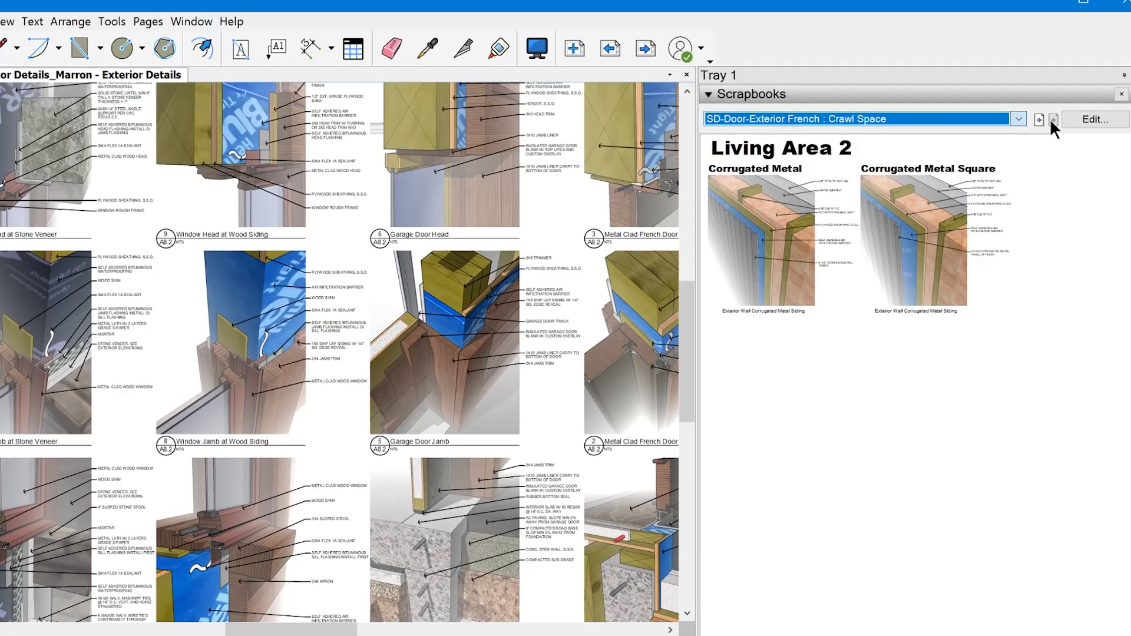
left_click(1053, 119)
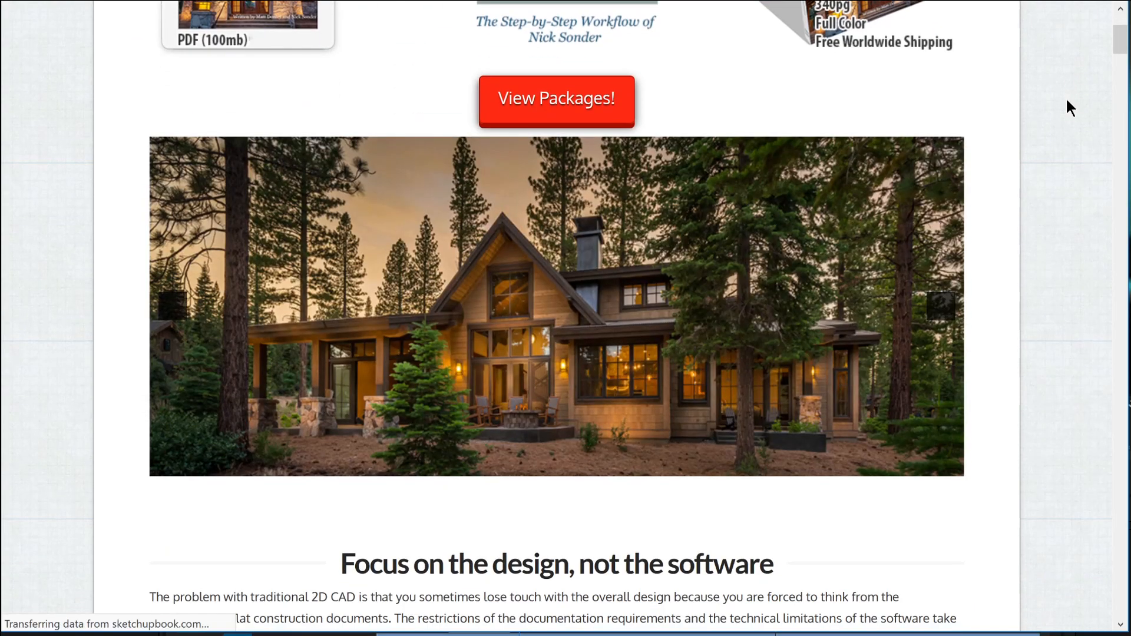
scroll("down", 3)
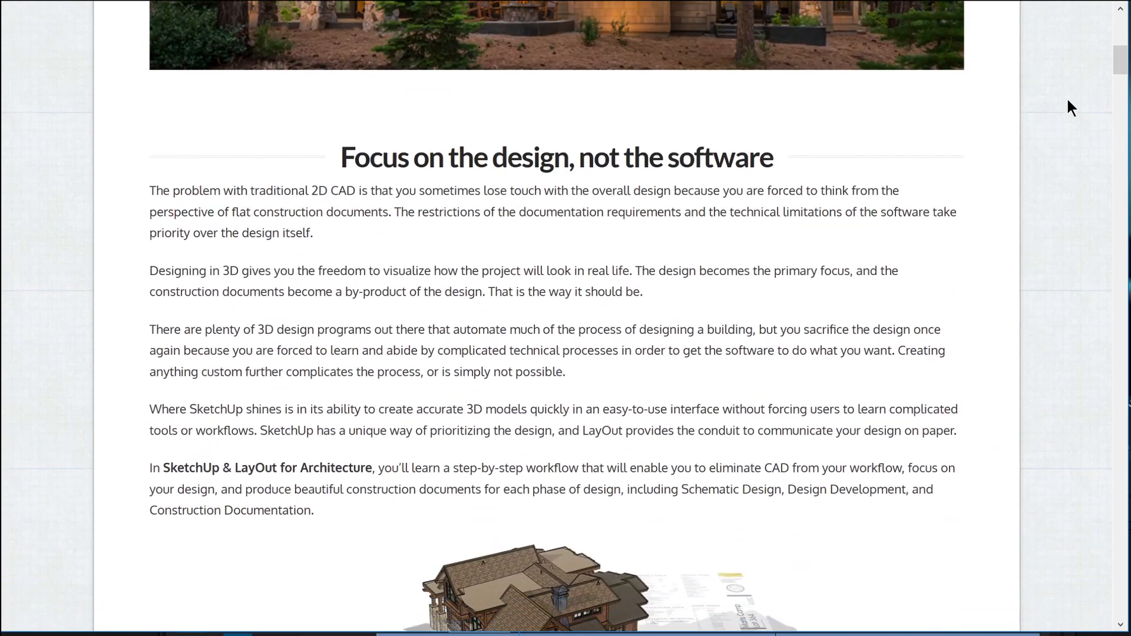
scroll("down", 3)
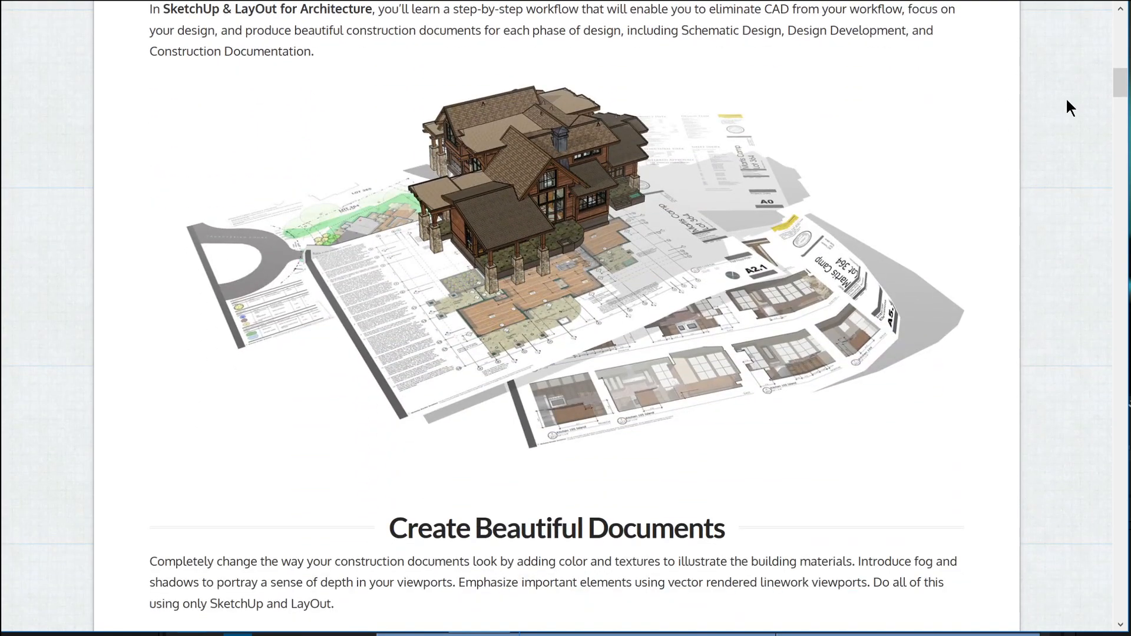
scroll("down", 3)
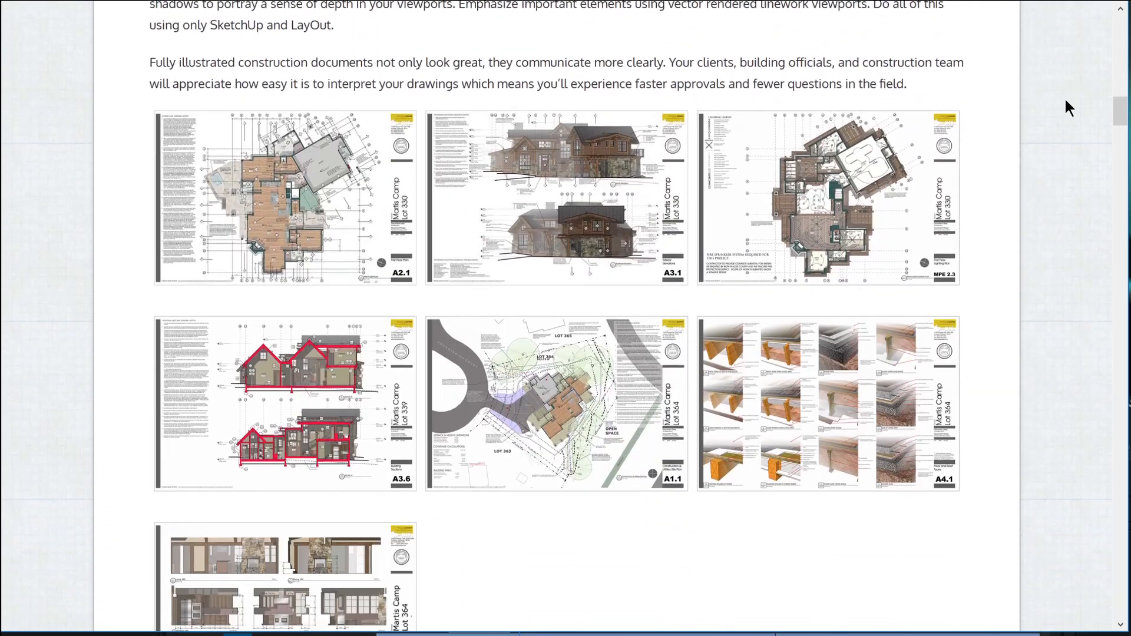
scroll("down", 3)
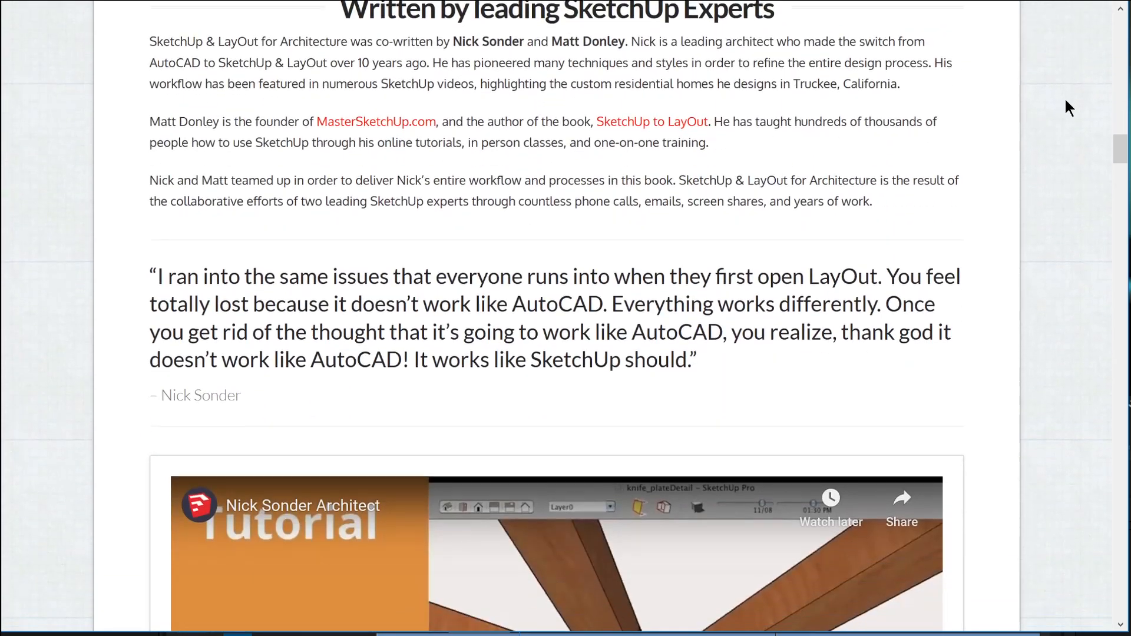
scroll("down", 3)
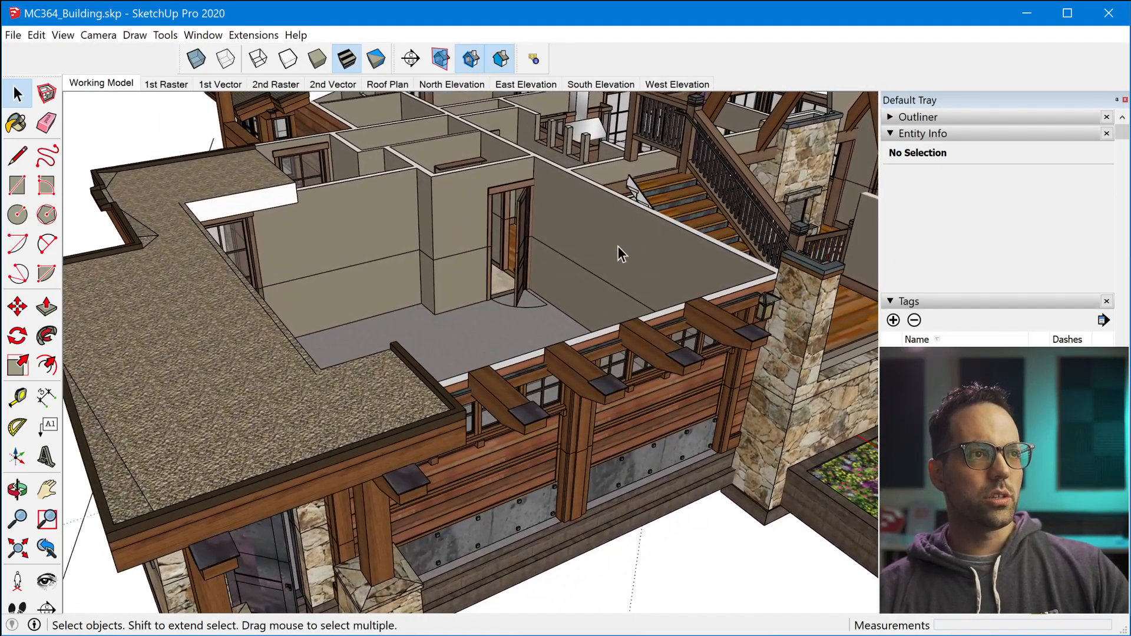
key("ctrl+a")
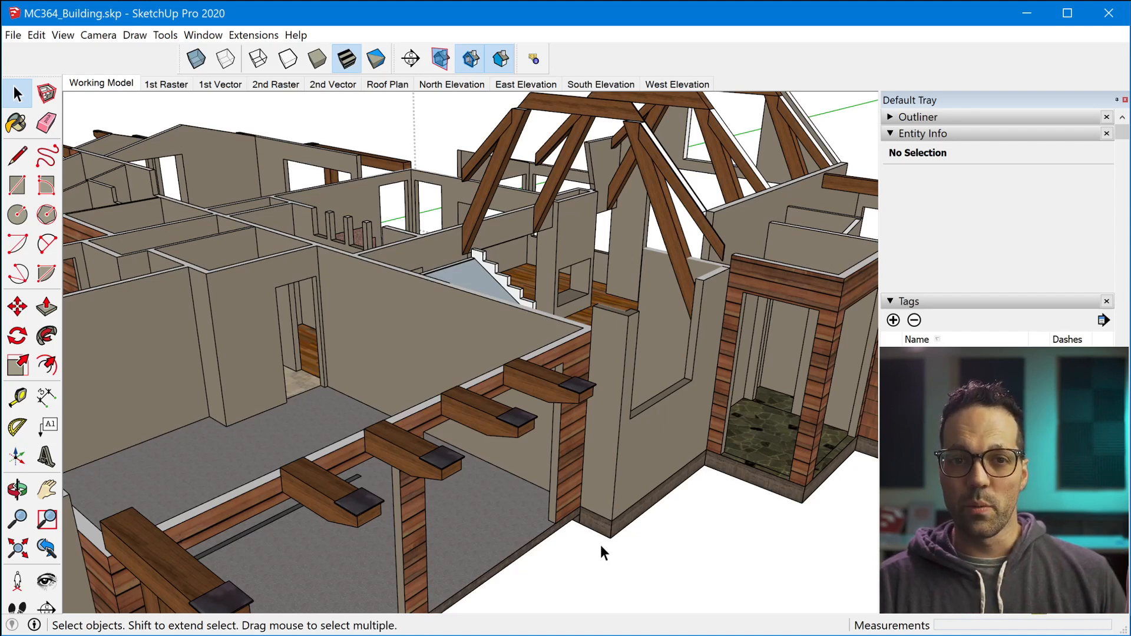
mouse_move(429, 568)
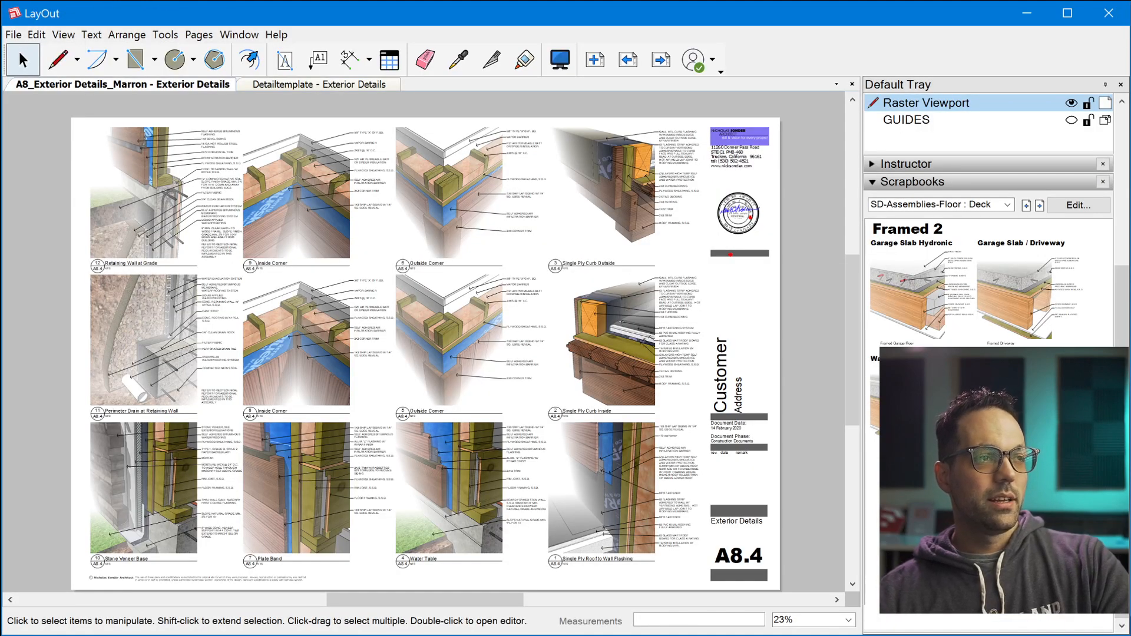
mouse_move(442, 304)
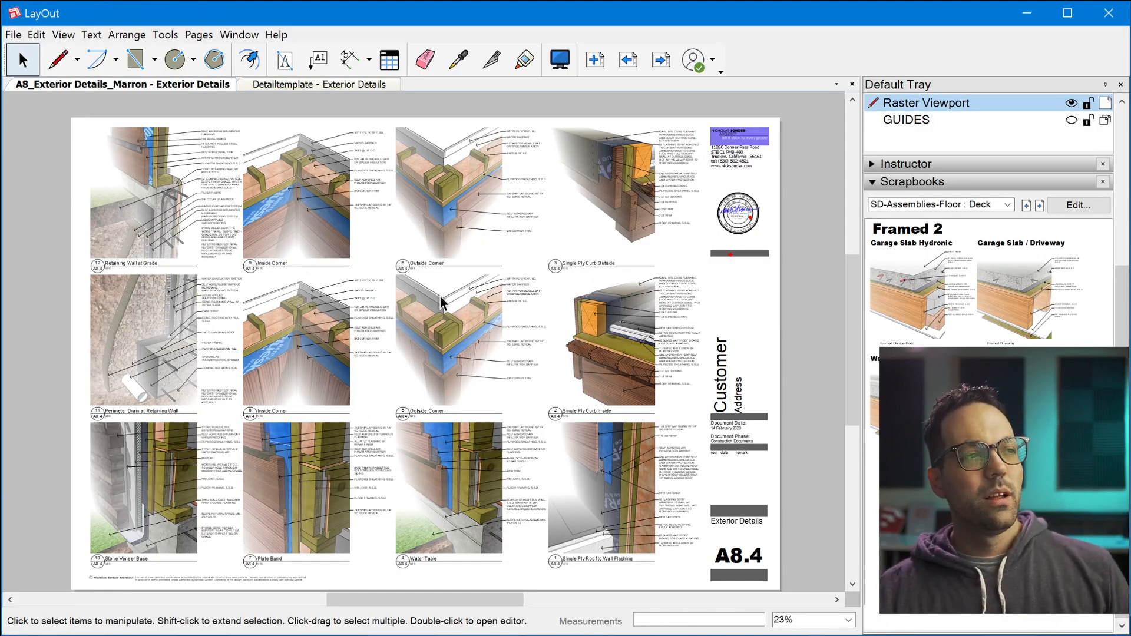
mouse_move(518, 413)
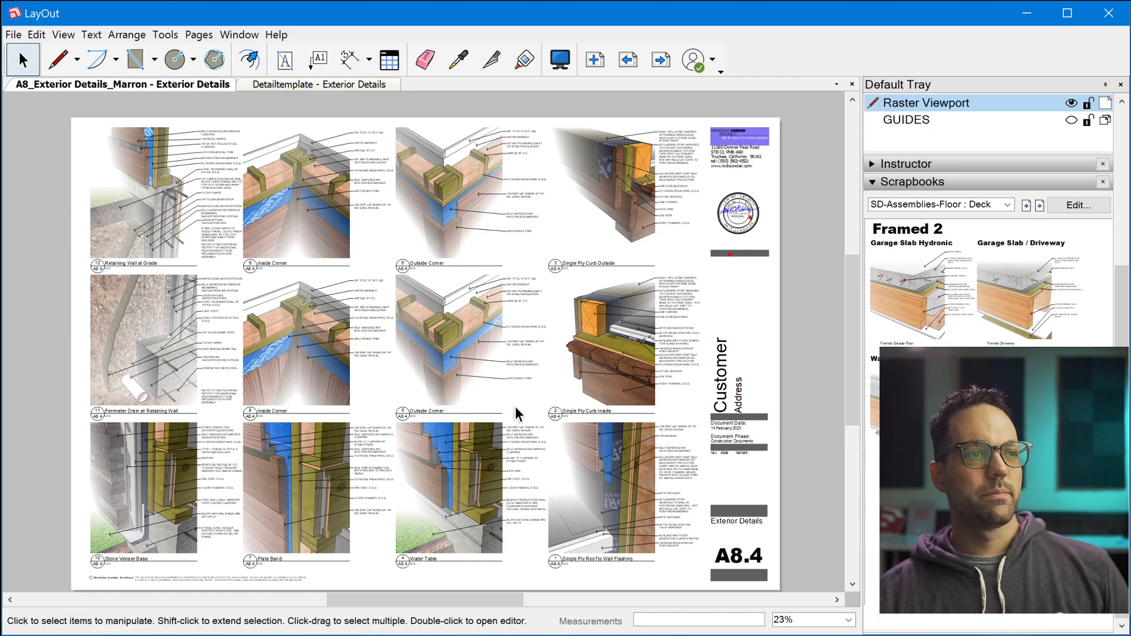
mouse_move(518, 446)
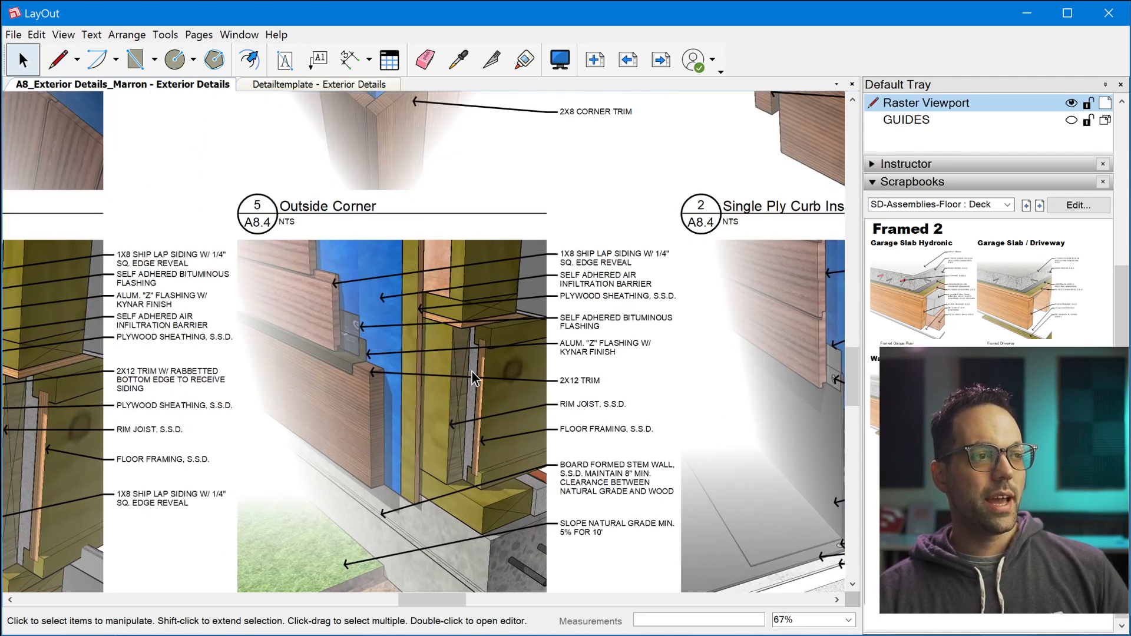
mouse_move(411, 431)
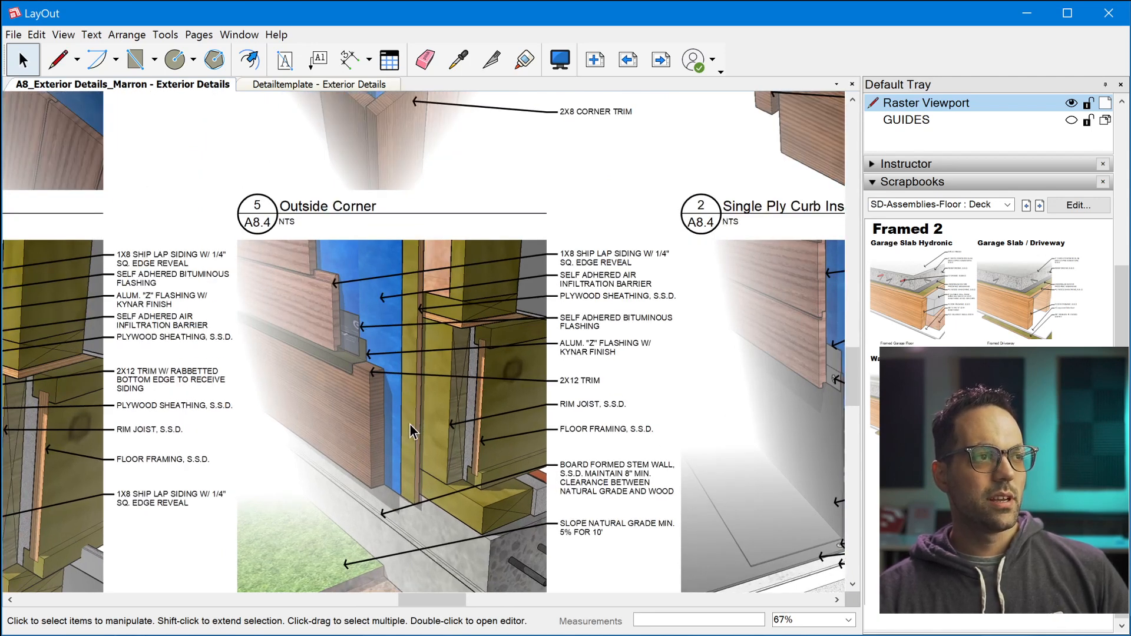
mouse_move(375, 391)
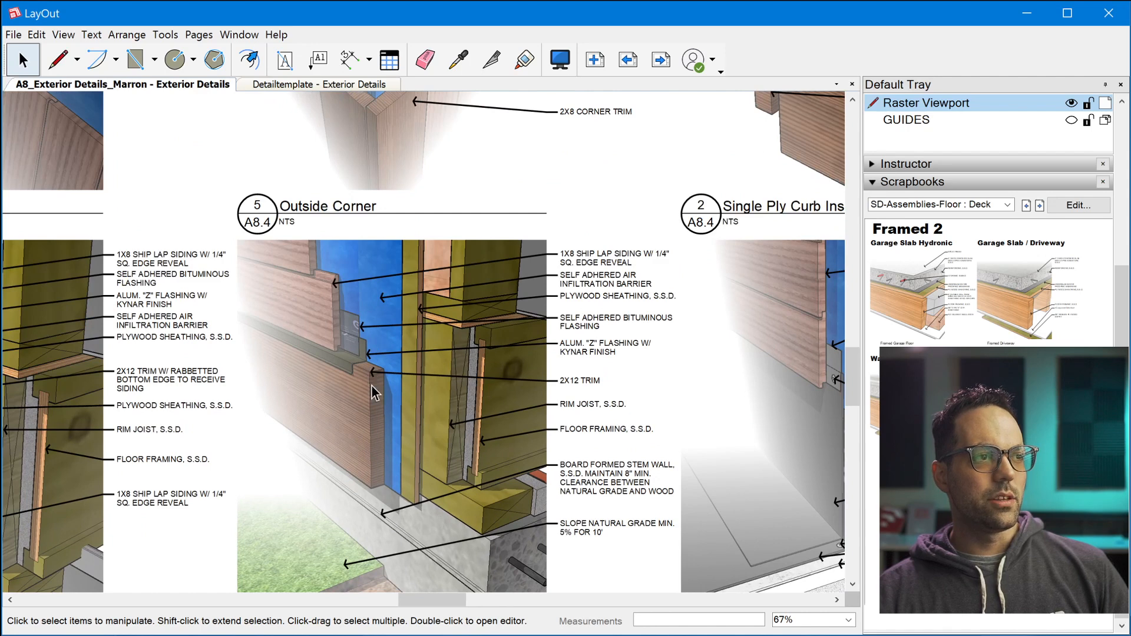
mouse_move(373, 341)
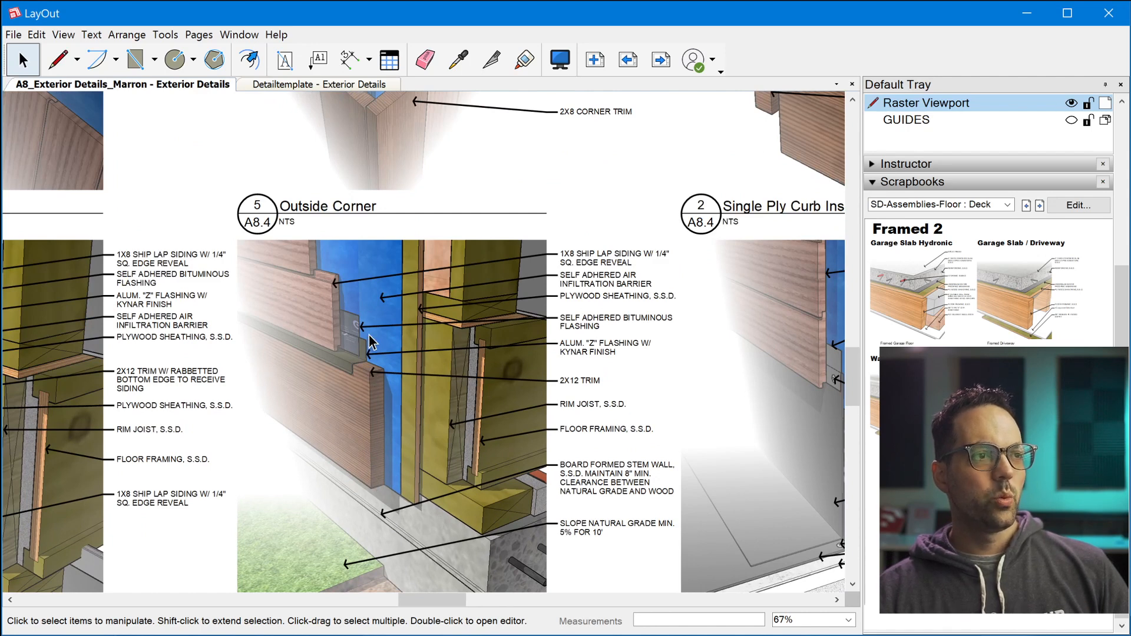
scroll("up", 3)
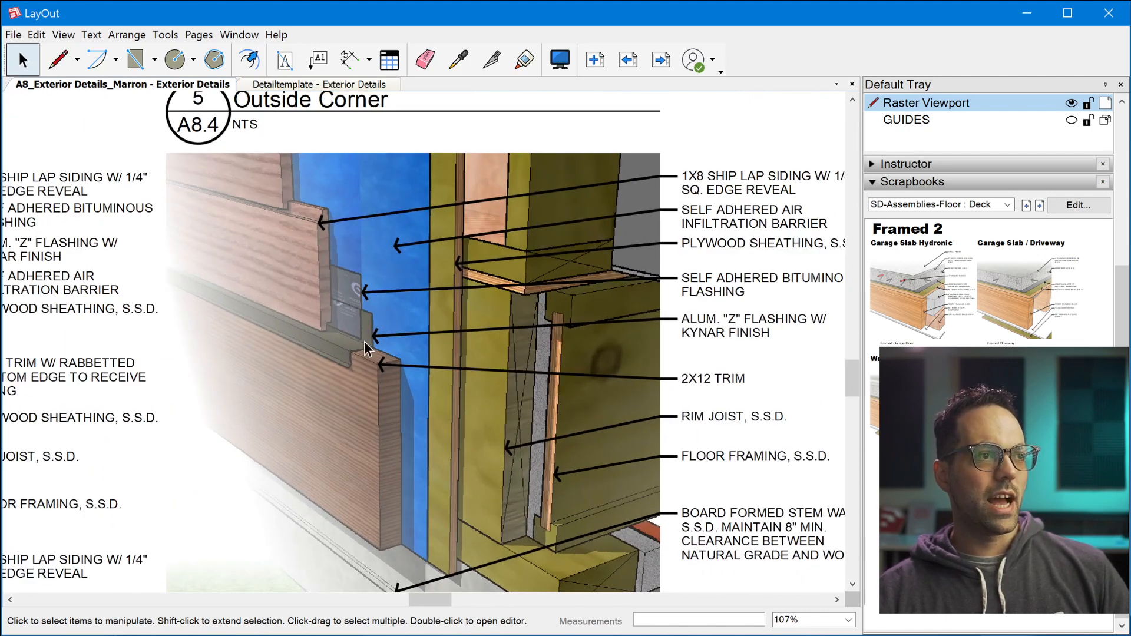
mouse_move(360, 282)
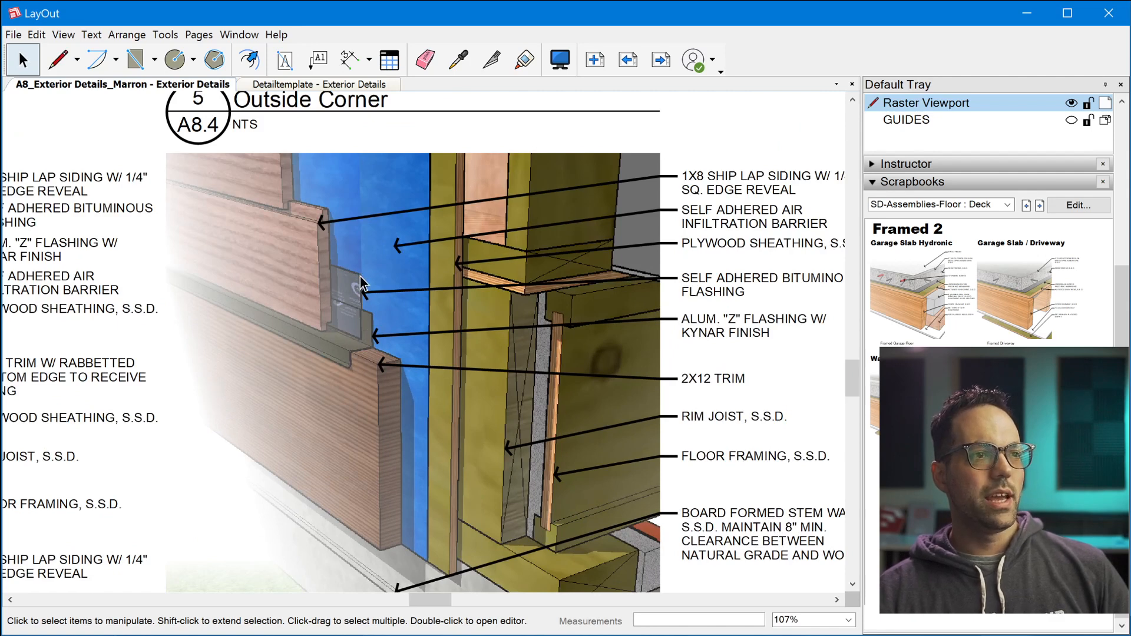
mouse_move(354, 322)
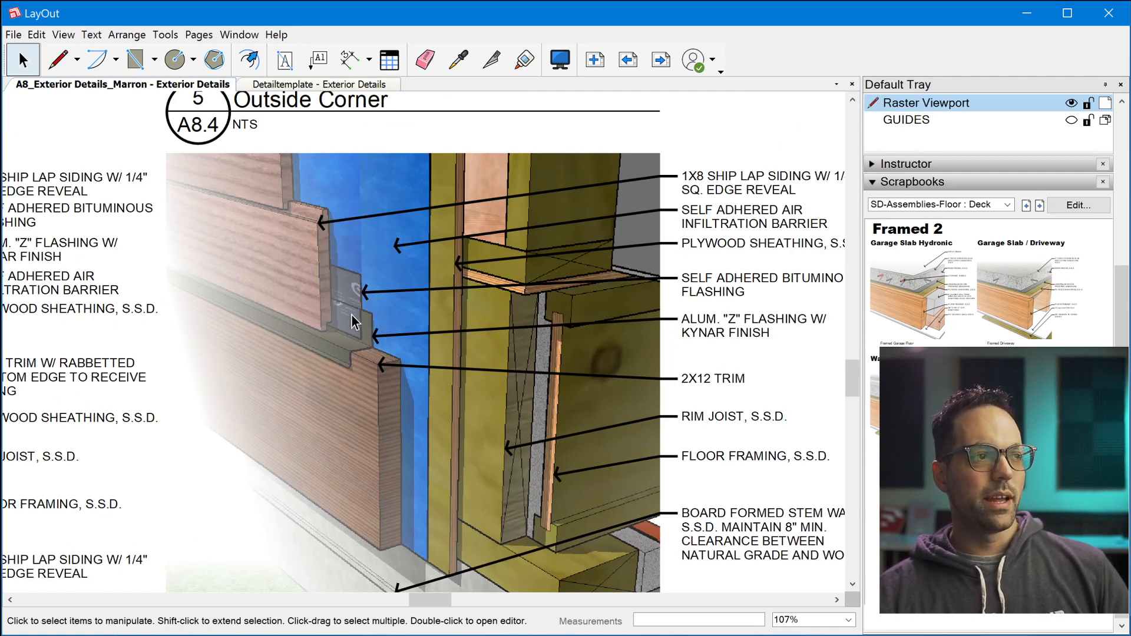
mouse_move(364, 342)
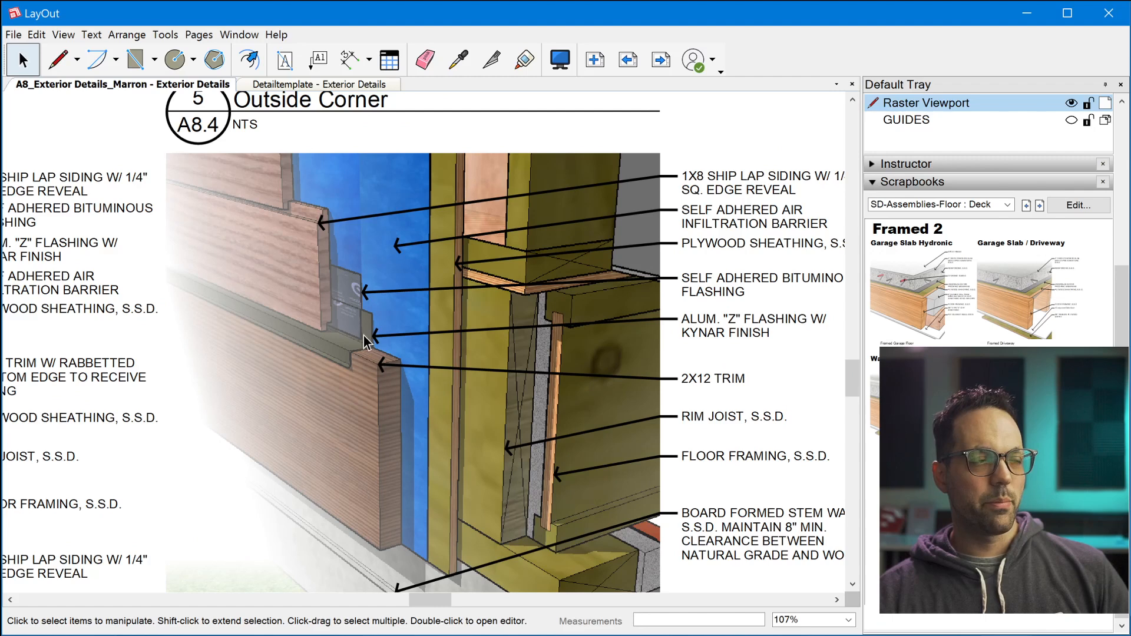
mouse_move(419, 258)
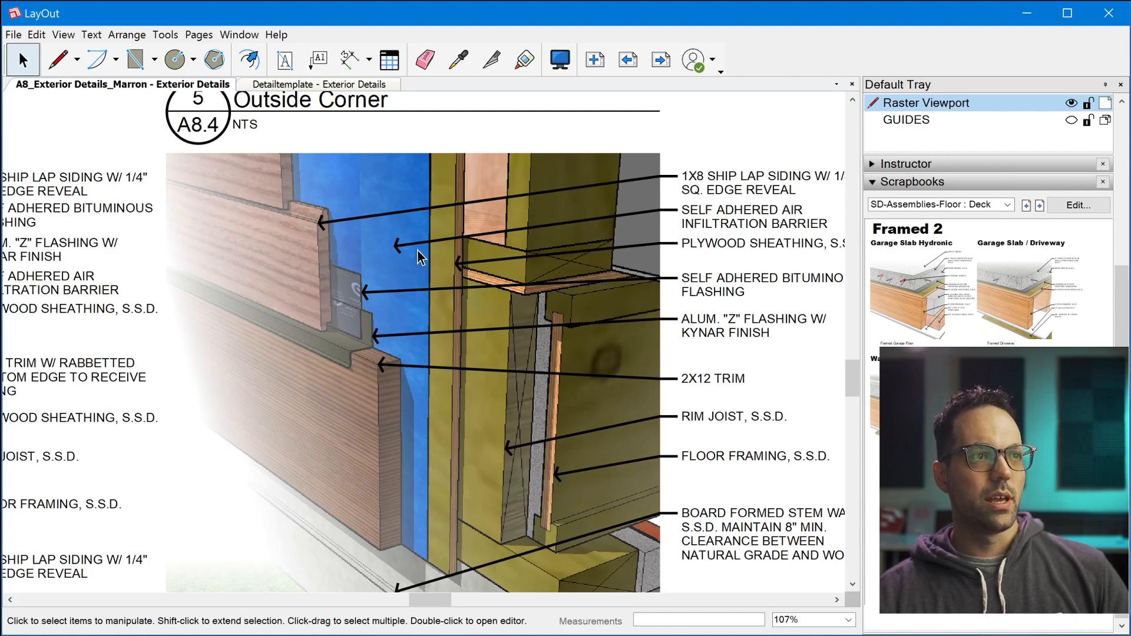
mouse_move(347, 382)
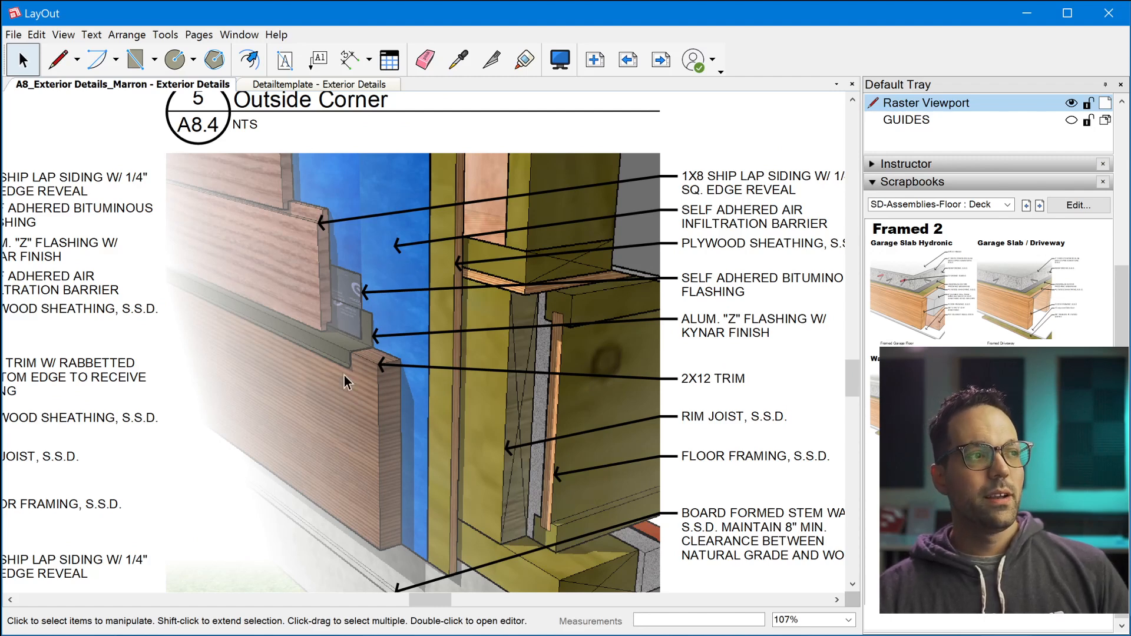
scroll("down", 3)
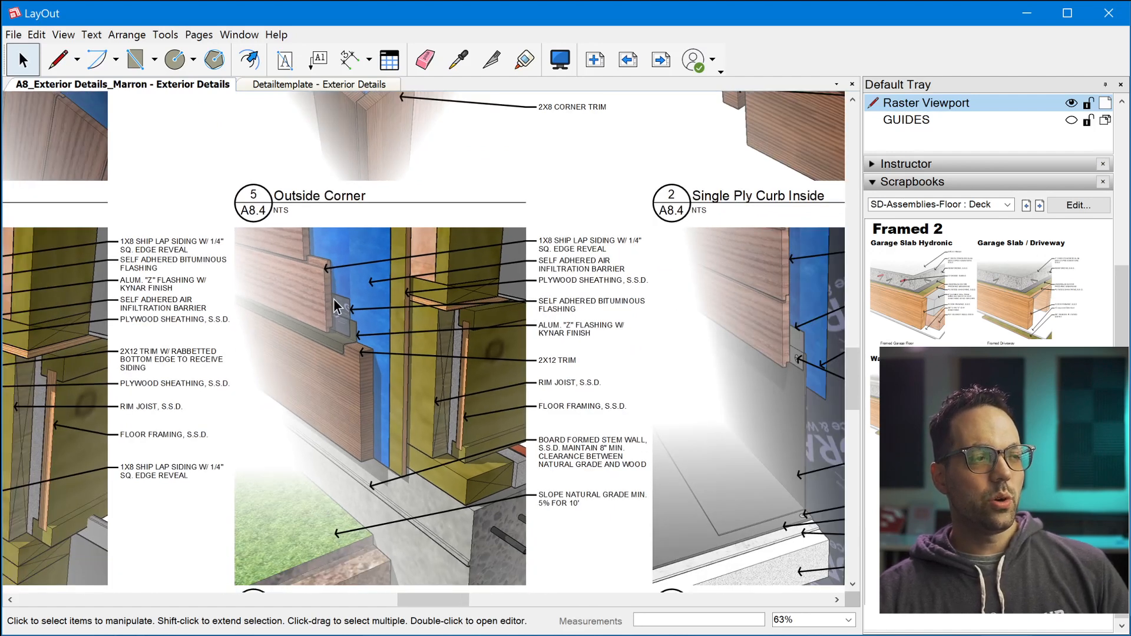
mouse_move(415, 429)
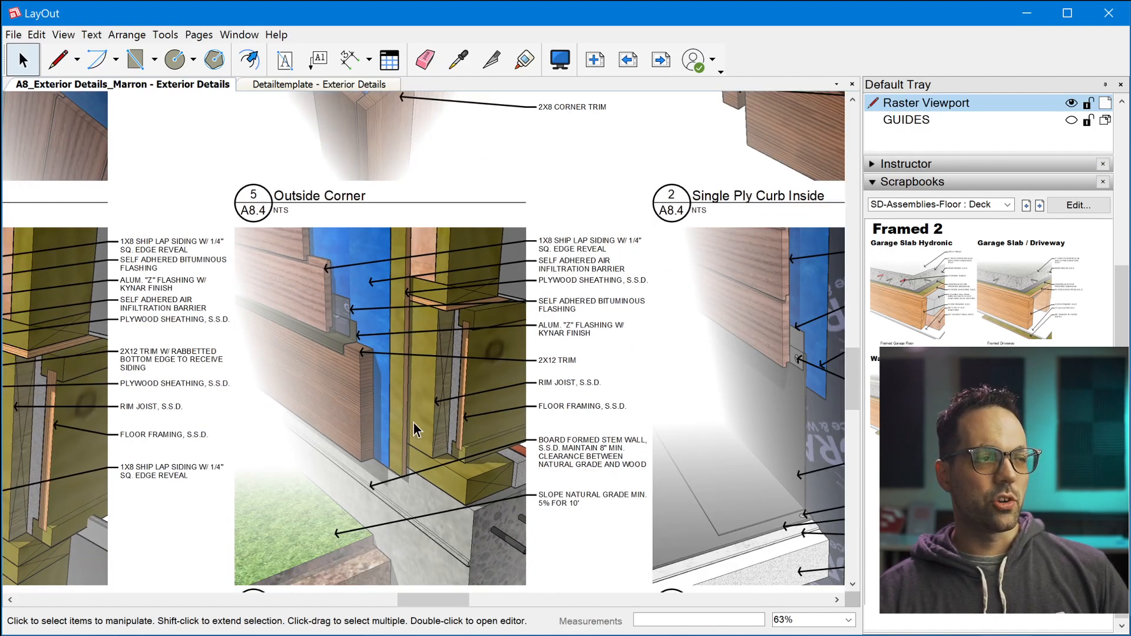
mouse_move(375, 408)
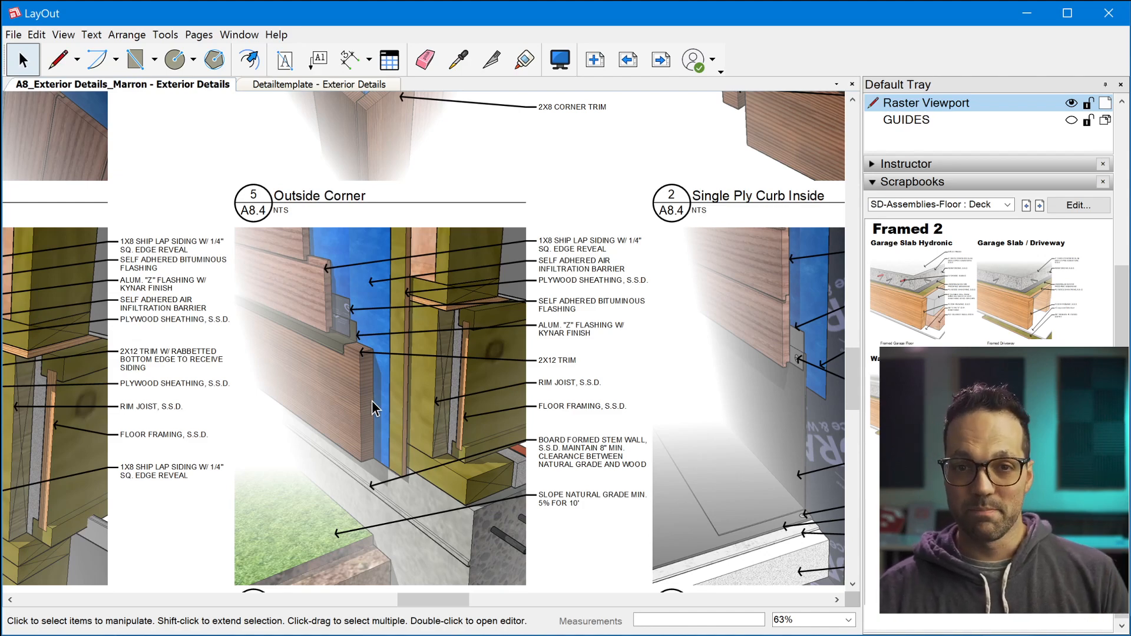
scroll("down", 3)
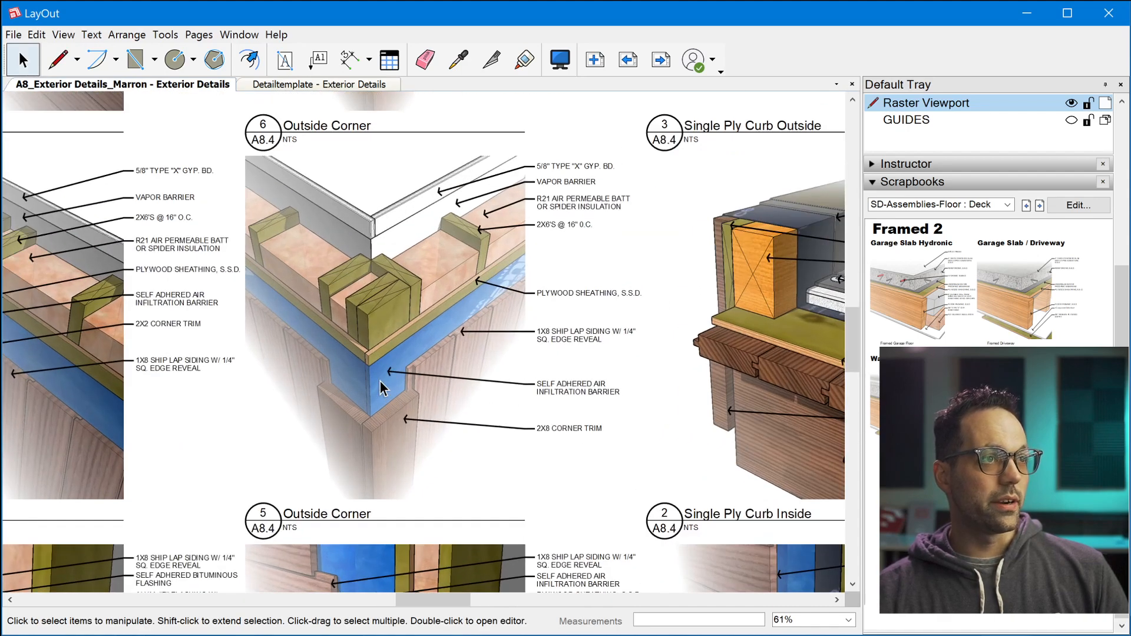
mouse_move(366, 317)
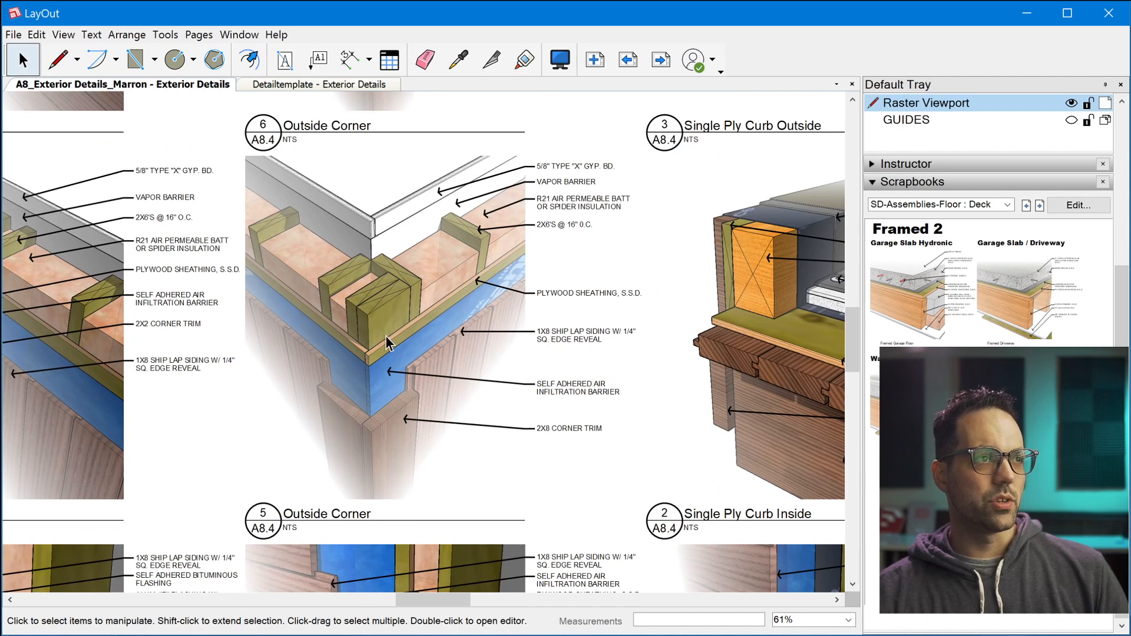
mouse_move(400, 424)
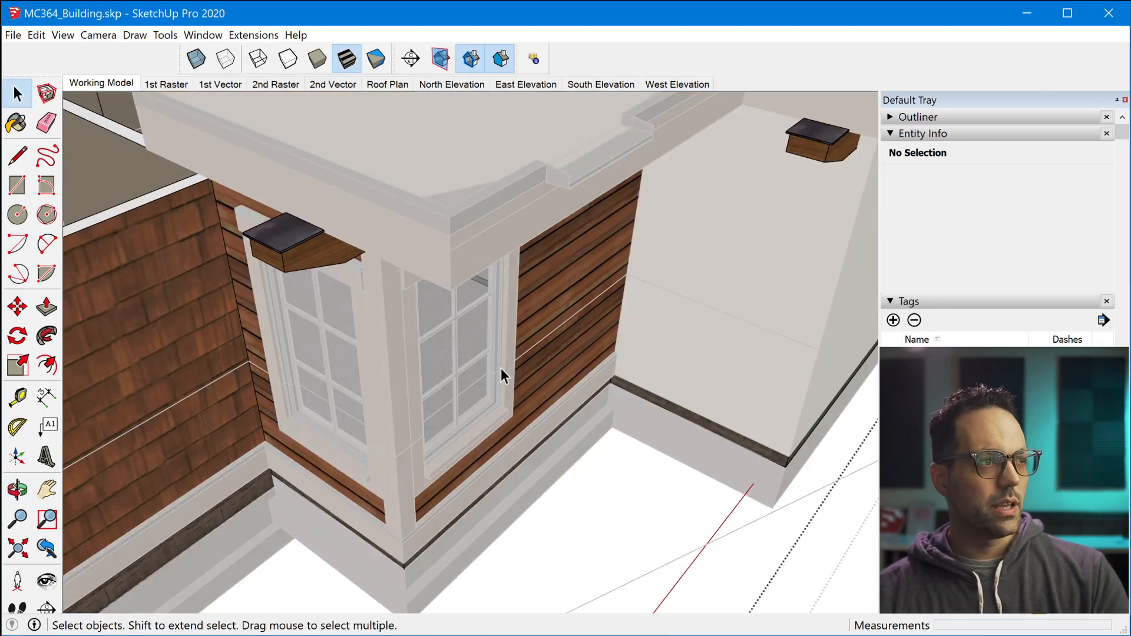
mouse_move(503, 516)
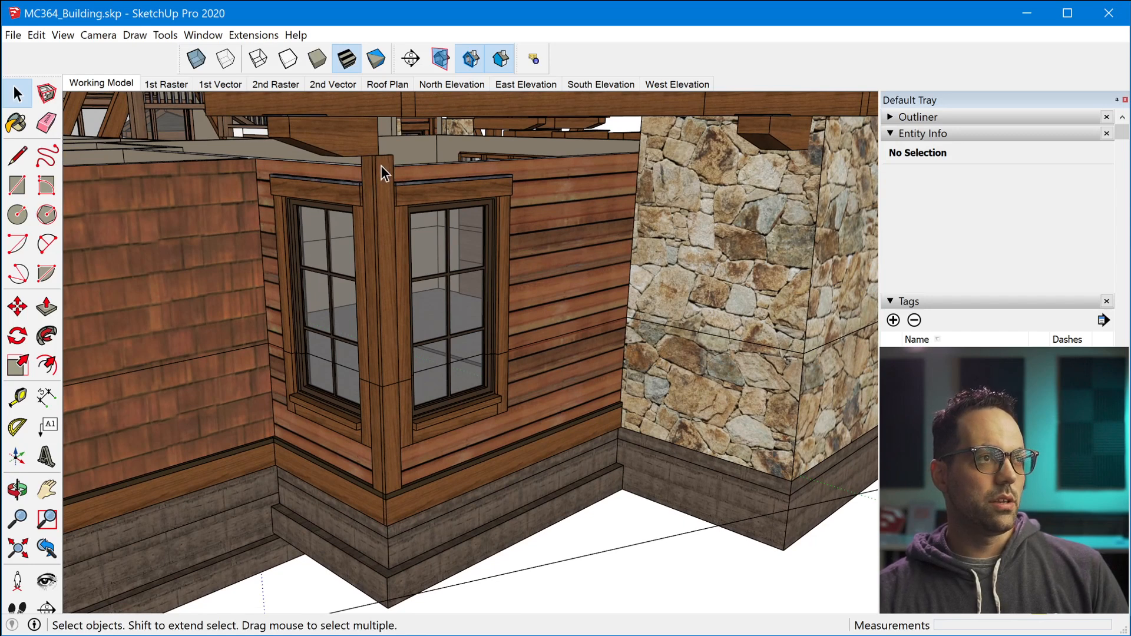
mouse_move(387, 186)
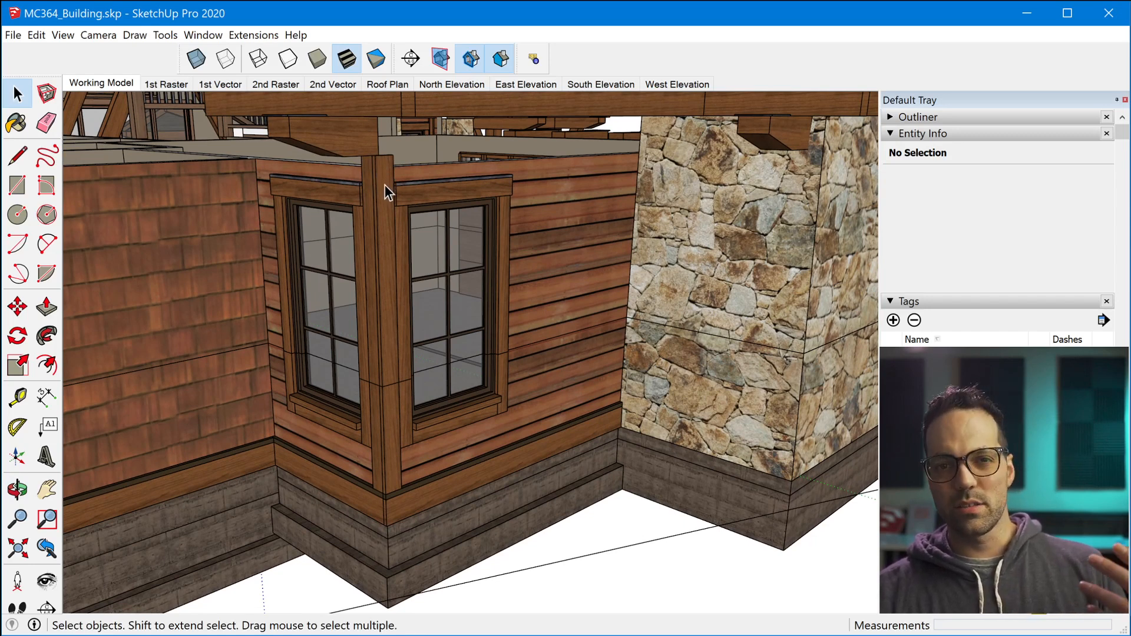
mouse_move(388, 177)
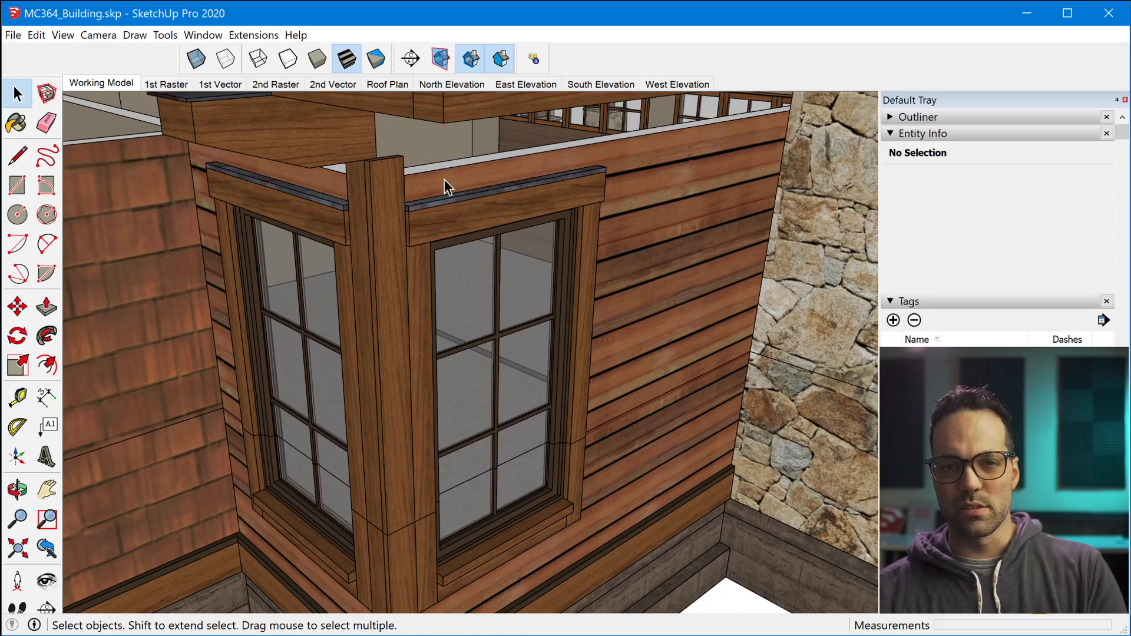
mouse_move(438, 186)
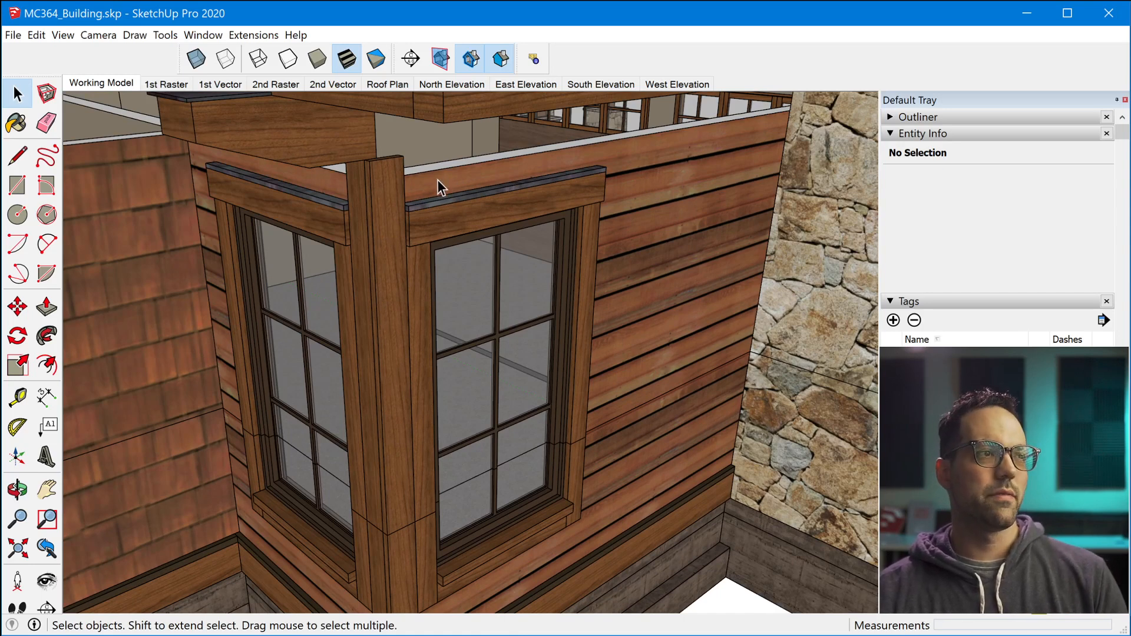
mouse_move(419, 166)
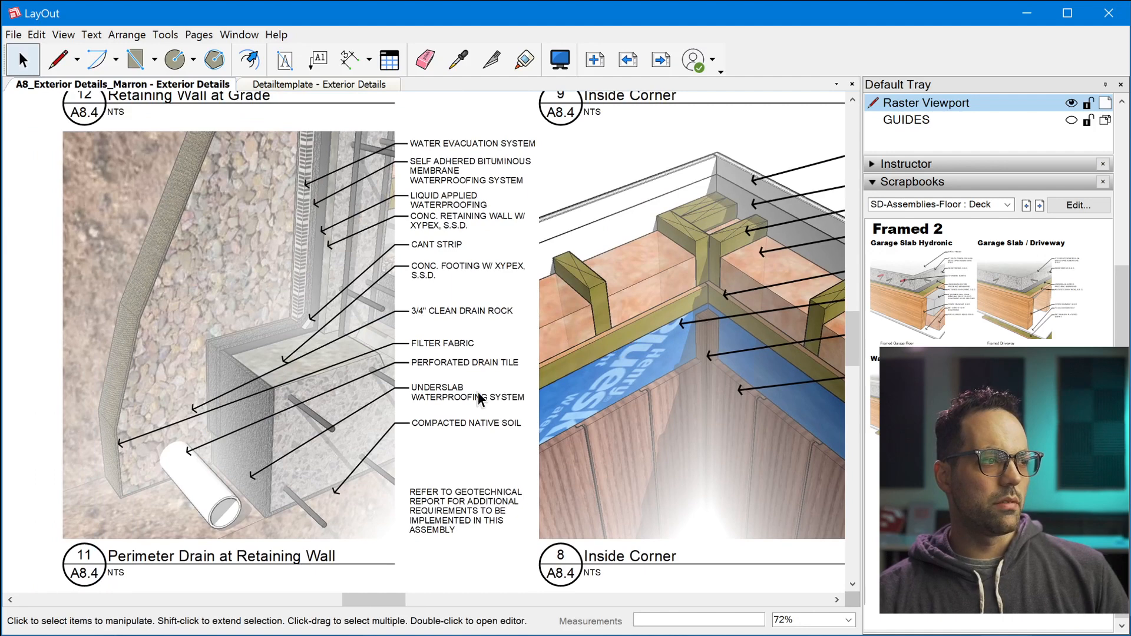
mouse_move(320, 563)
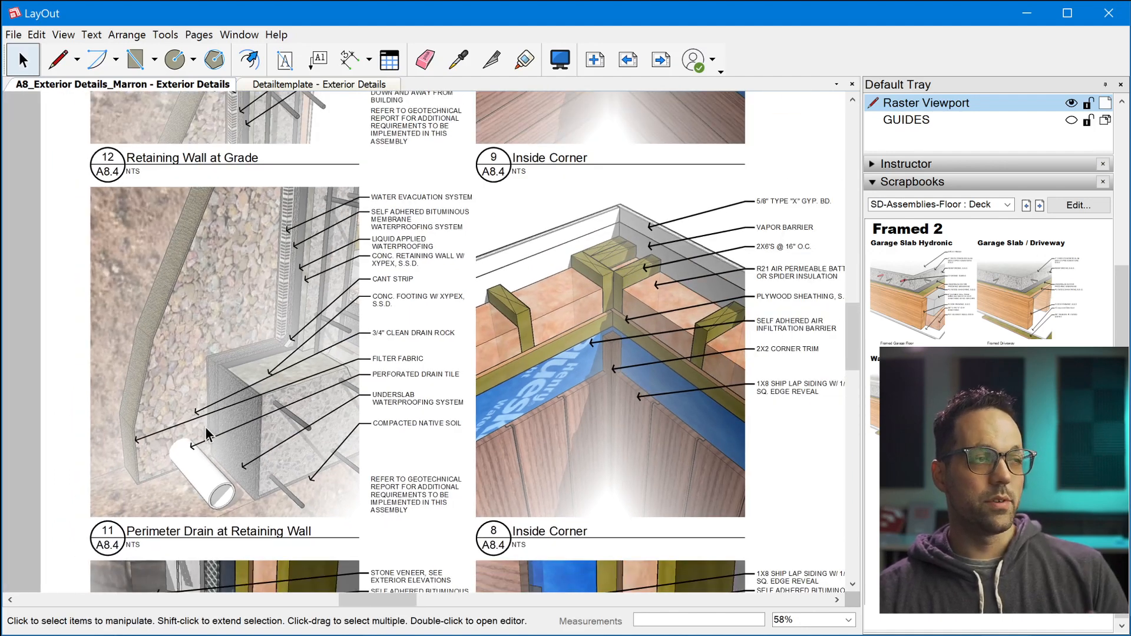
mouse_move(226, 440)
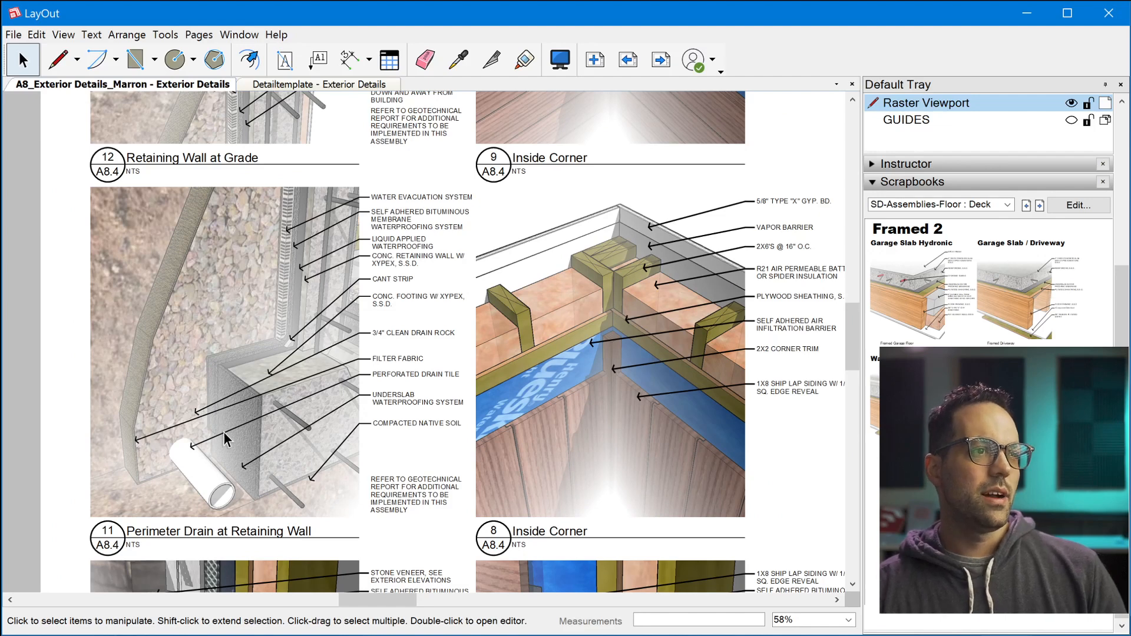
mouse_move(179, 448)
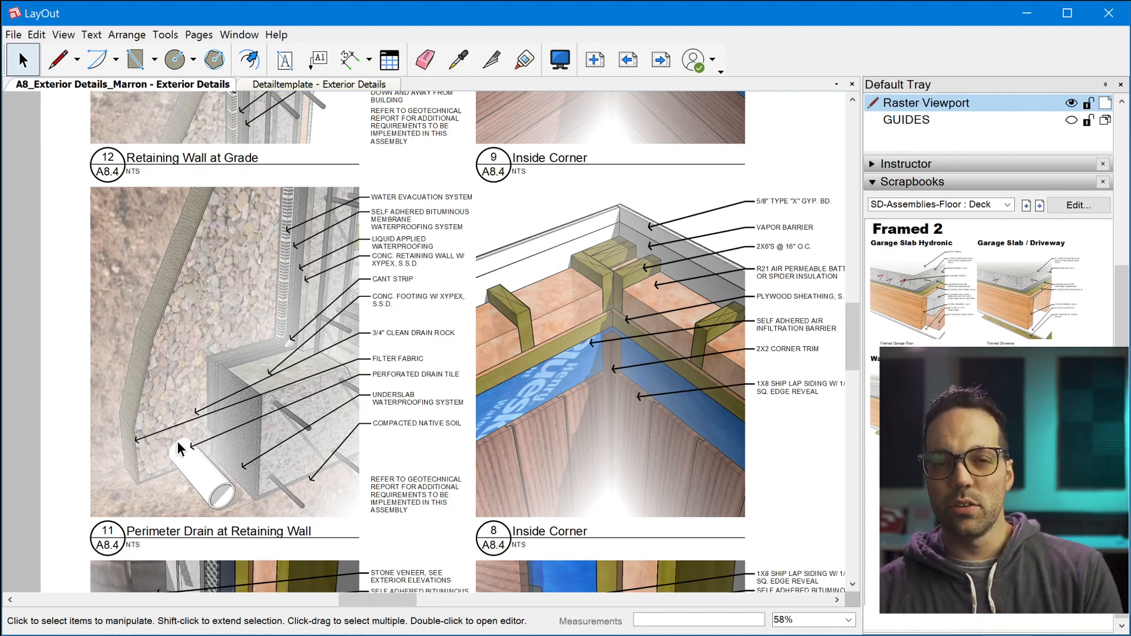
mouse_move(238, 424)
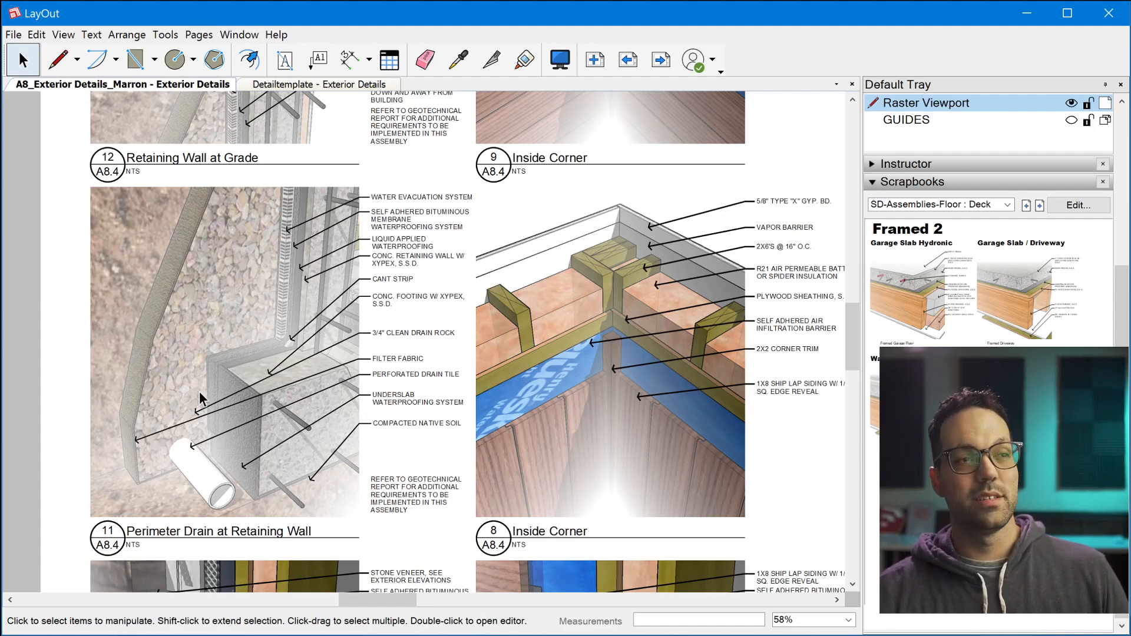
mouse_move(317, 144)
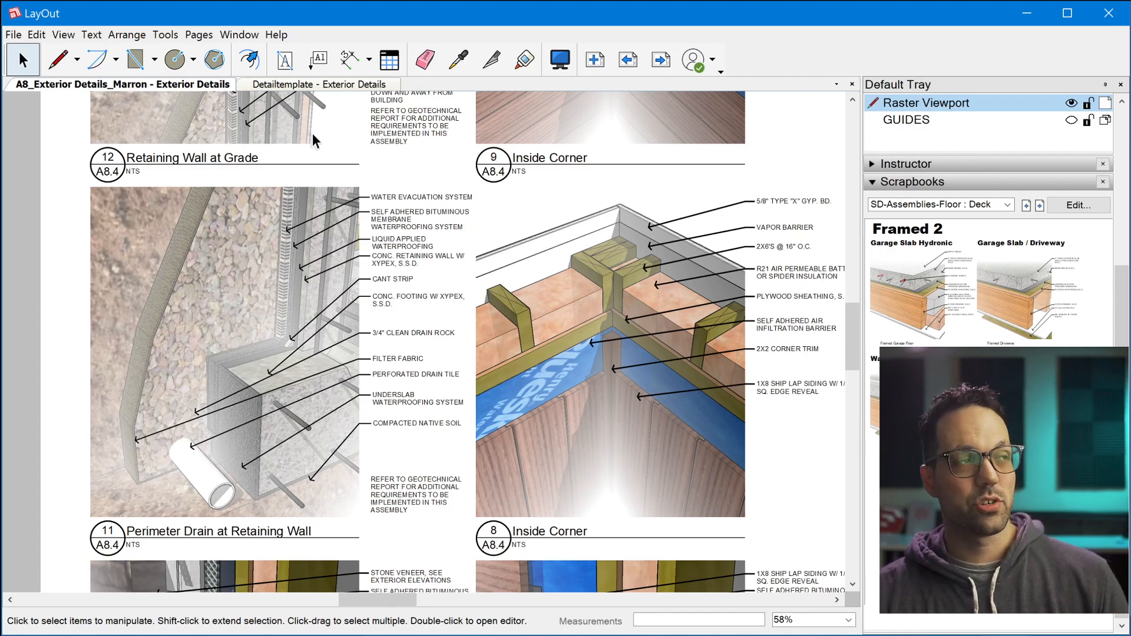
Step: Switch to the Detailtemplate document with the blank A8.1 exterior details sheet
left_click(318, 85)
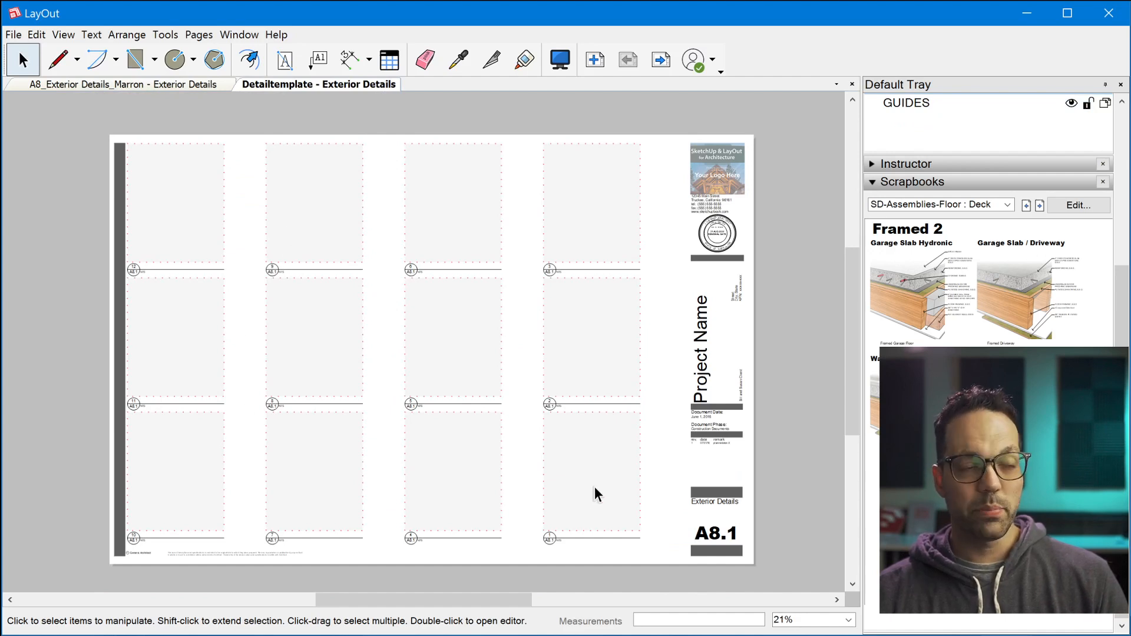
mouse_move(587, 509)
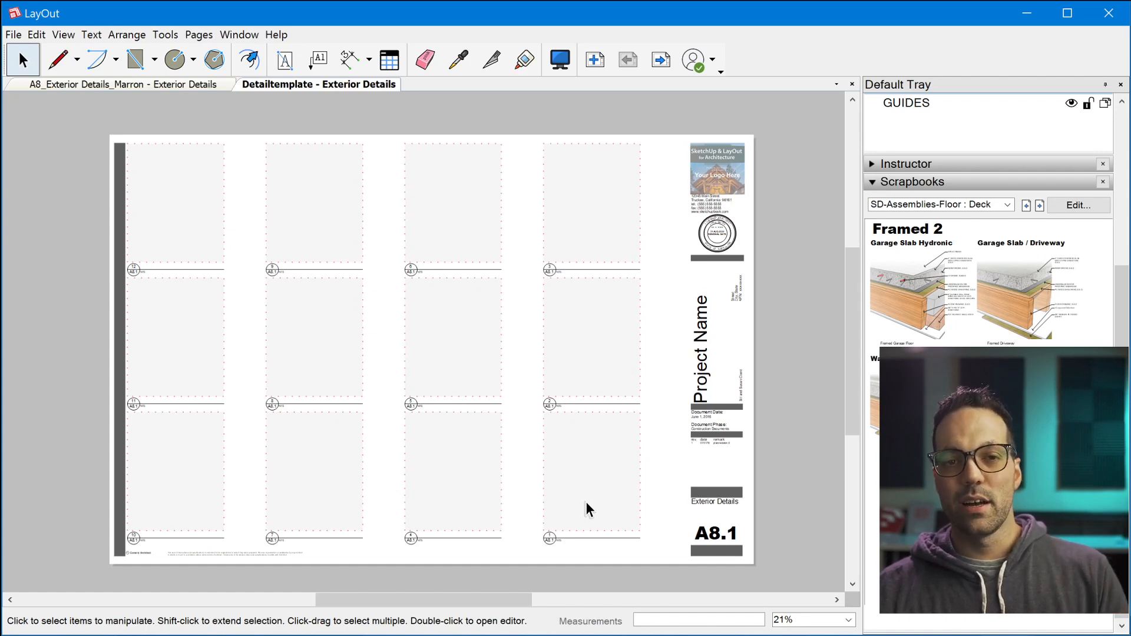
mouse_move(859, 426)
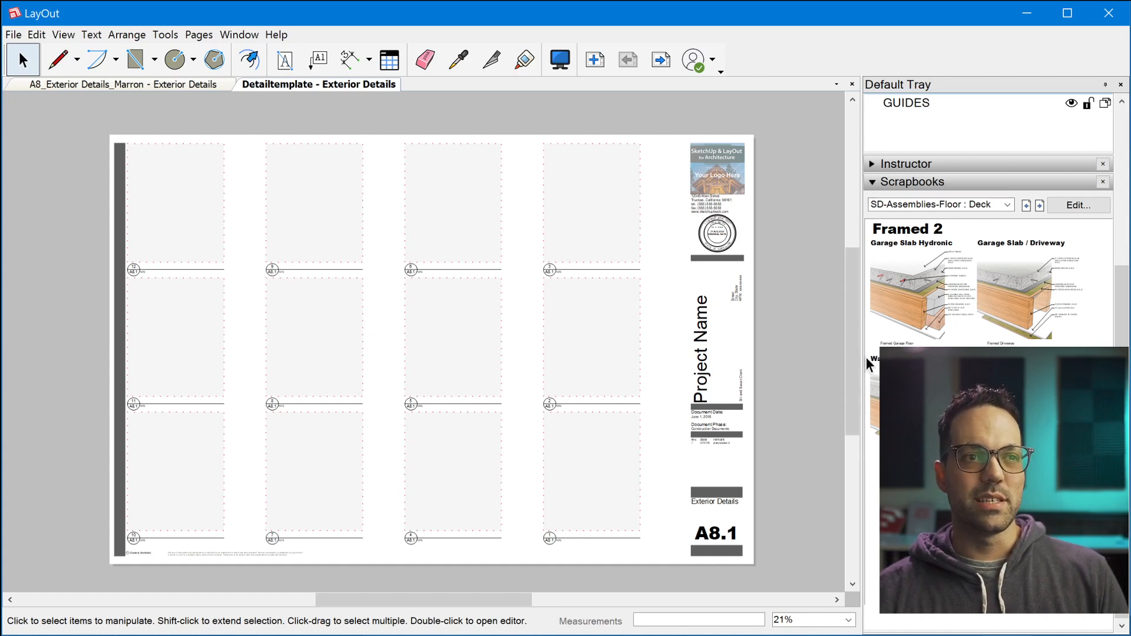
mouse_move(295, 226)
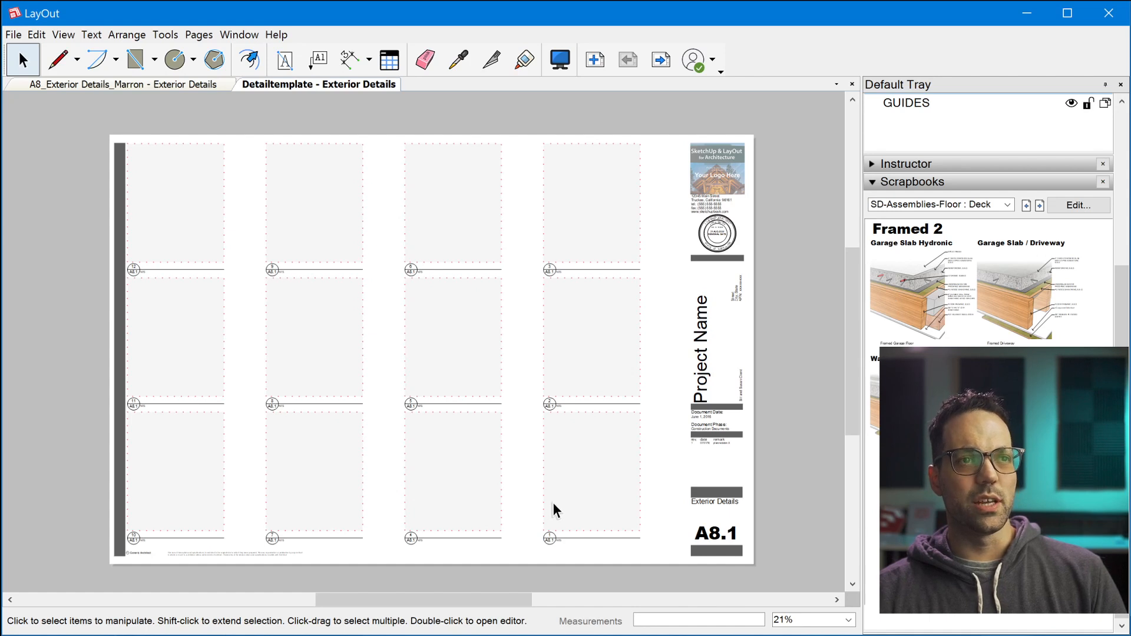
mouse_move(567, 534)
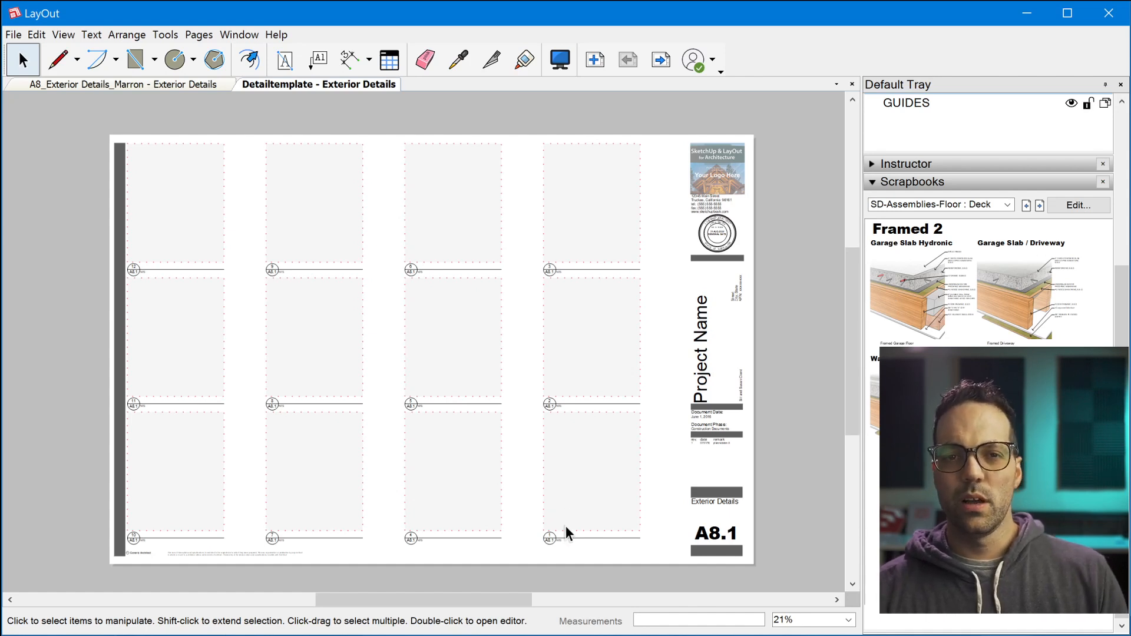
mouse_move(654, 503)
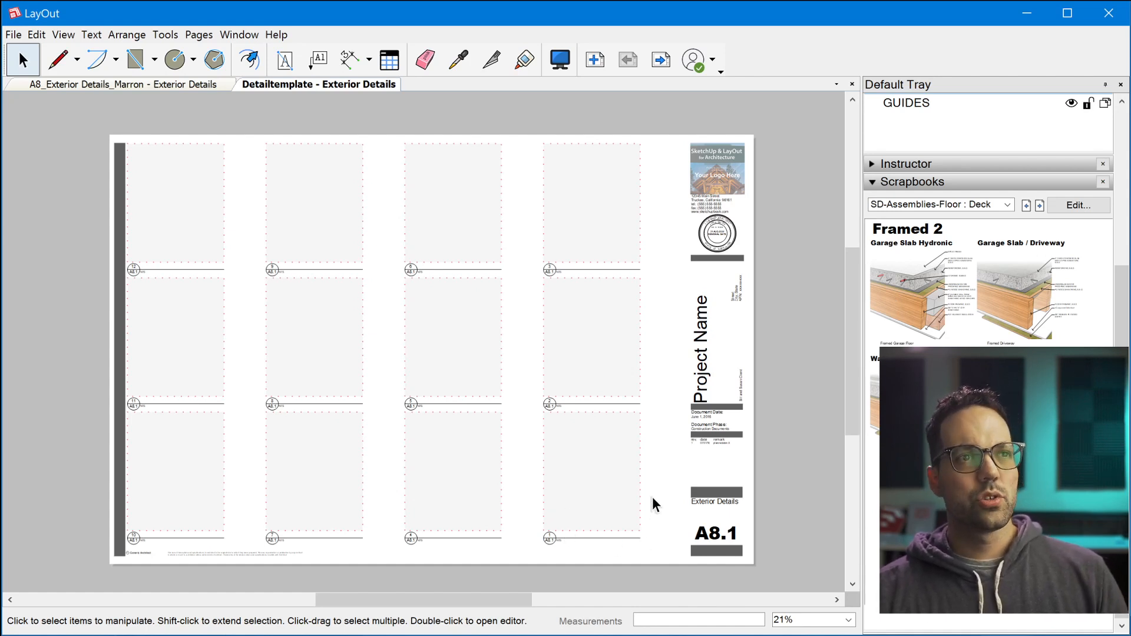
mouse_move(997, 213)
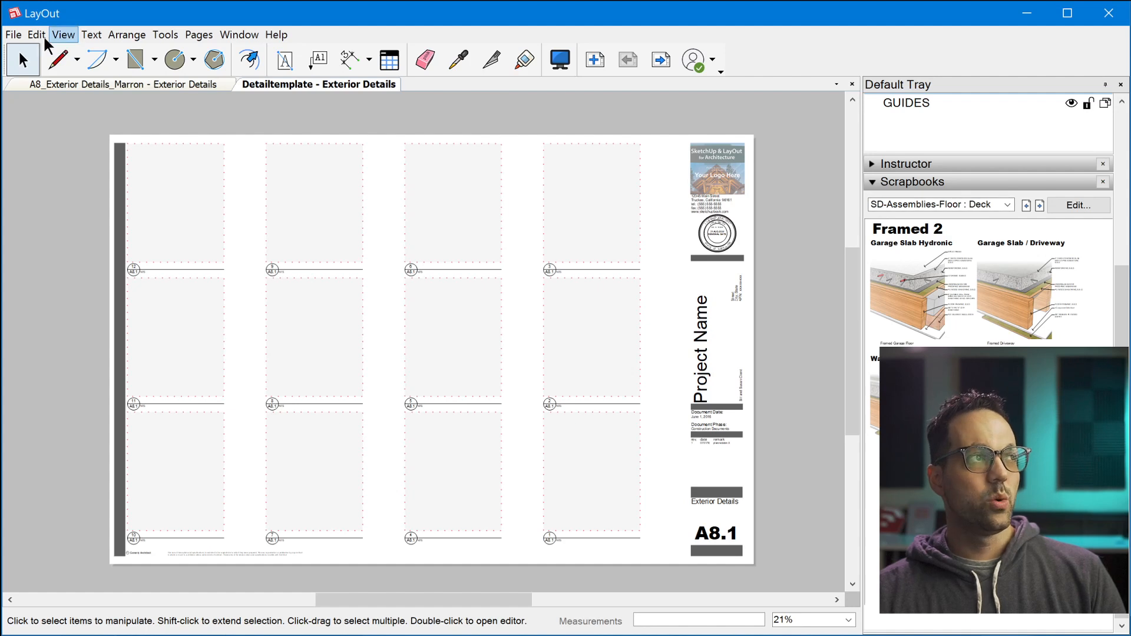
left_click(35, 35)
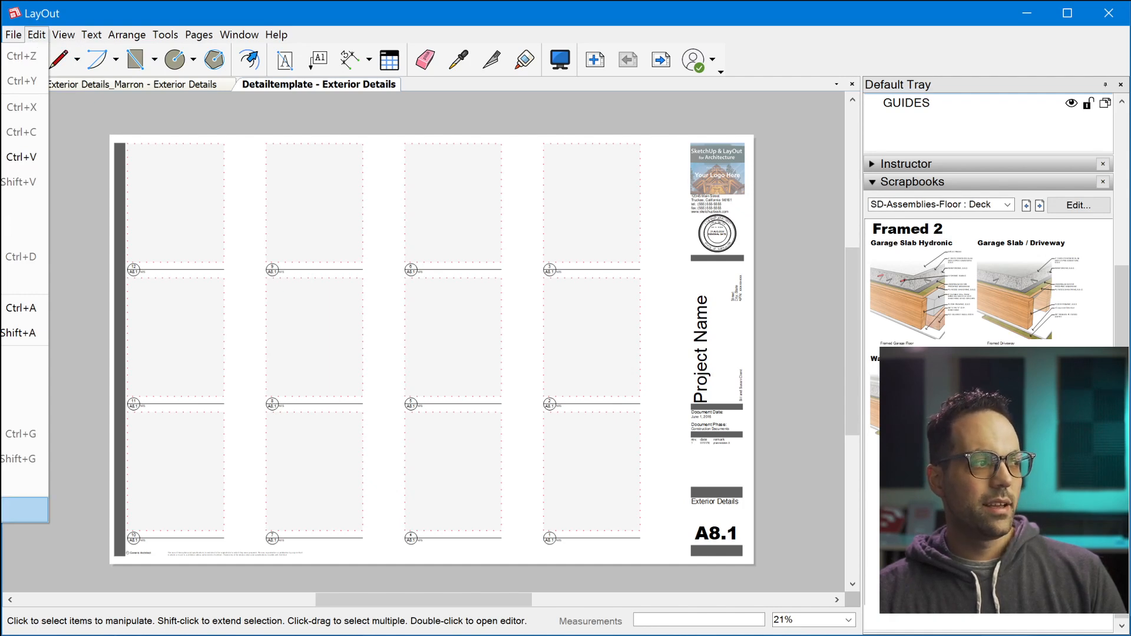
left_click(36, 34)
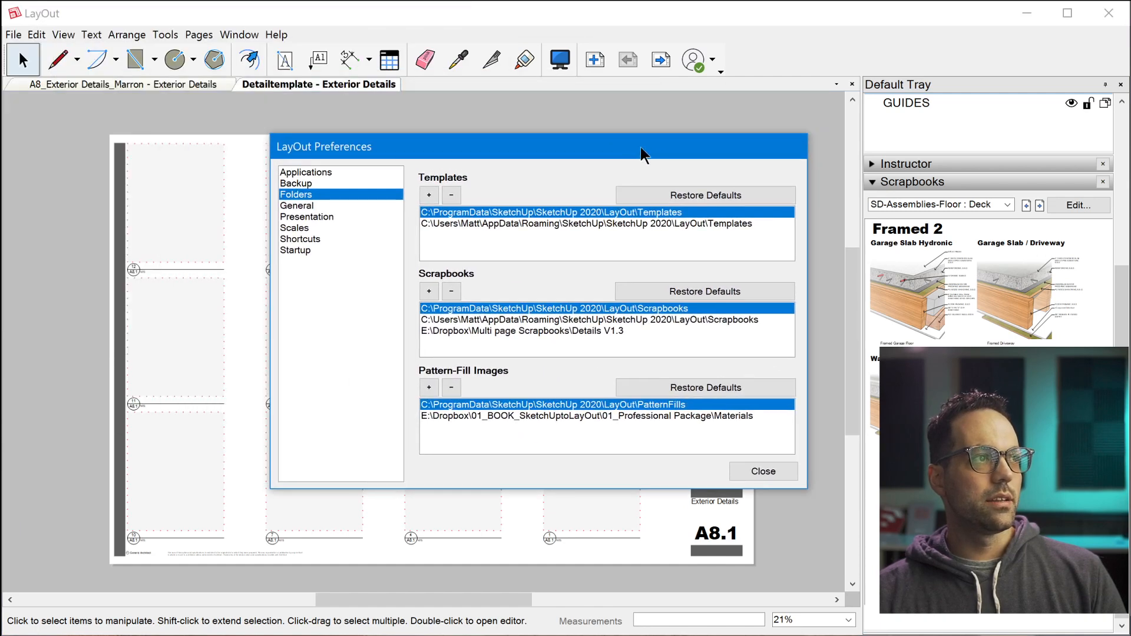
mouse_move(313, 196)
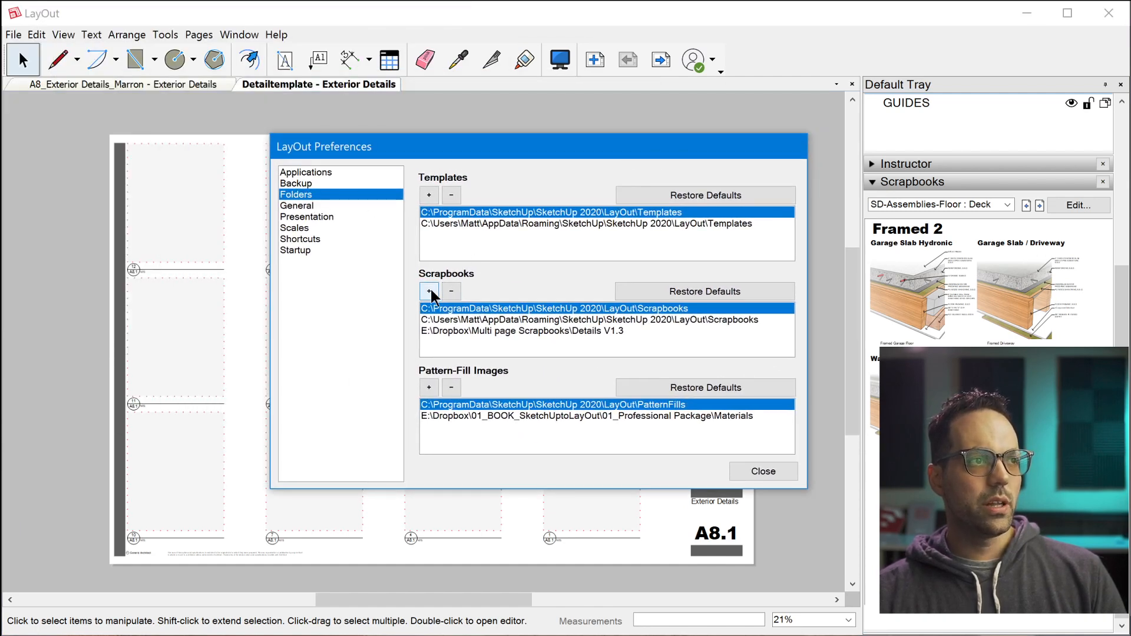
left_click(520, 330)
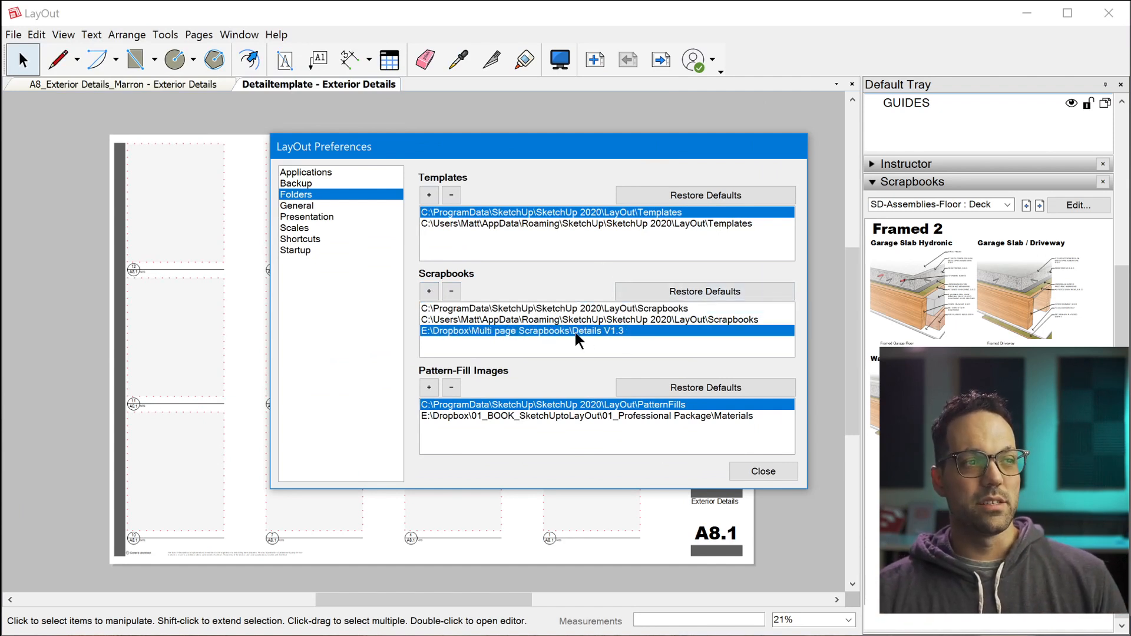
mouse_move(615, 338)
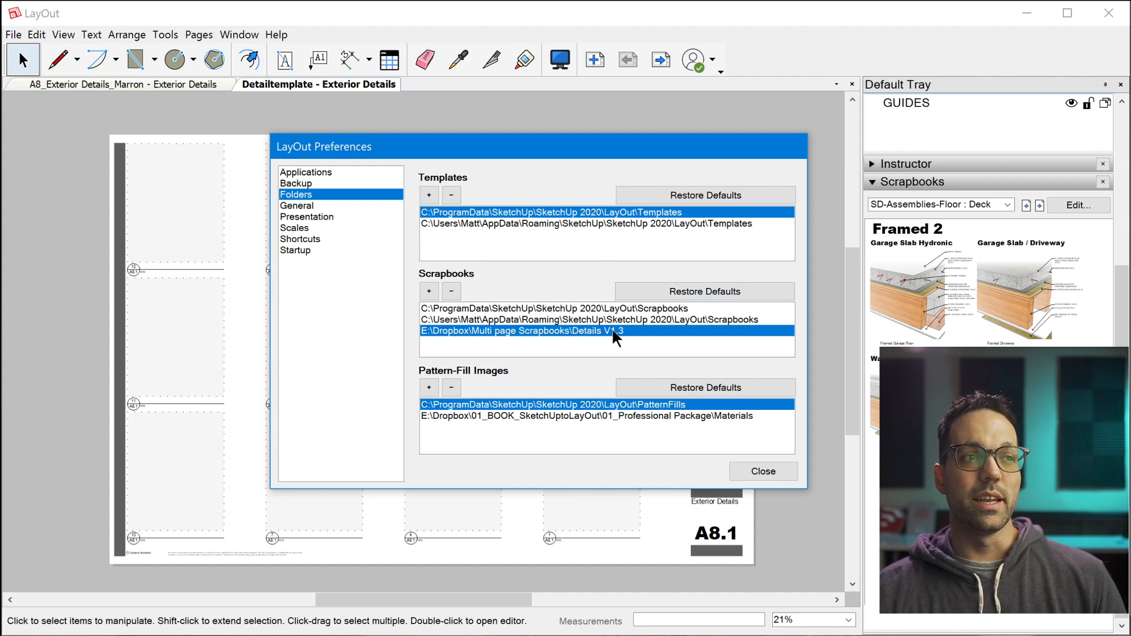
mouse_move(617, 363)
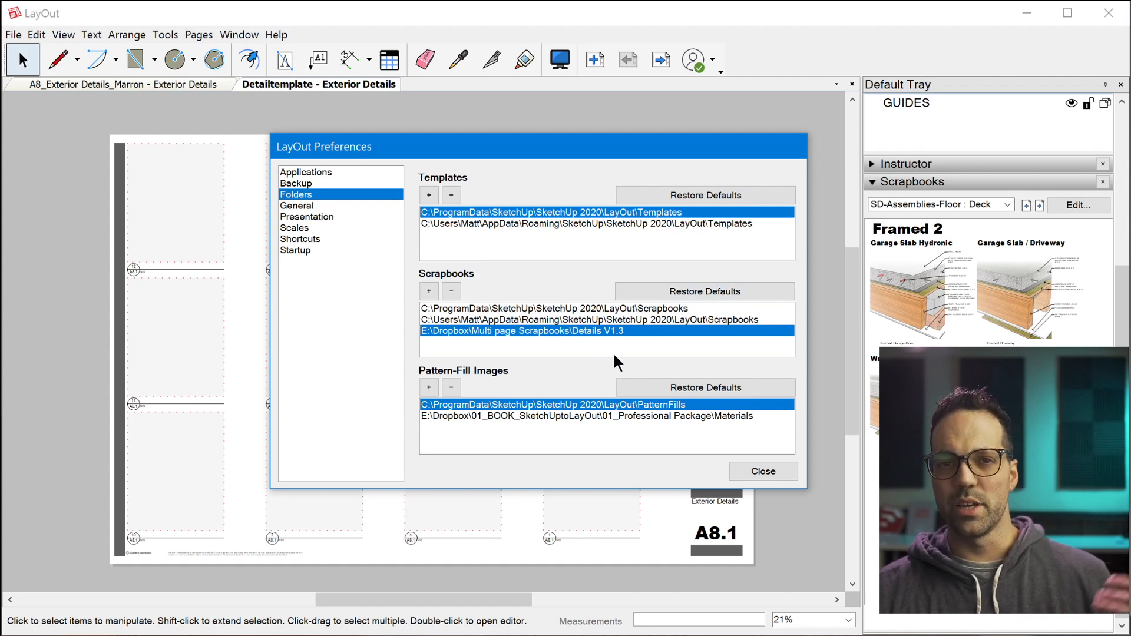
mouse_move(673, 351)
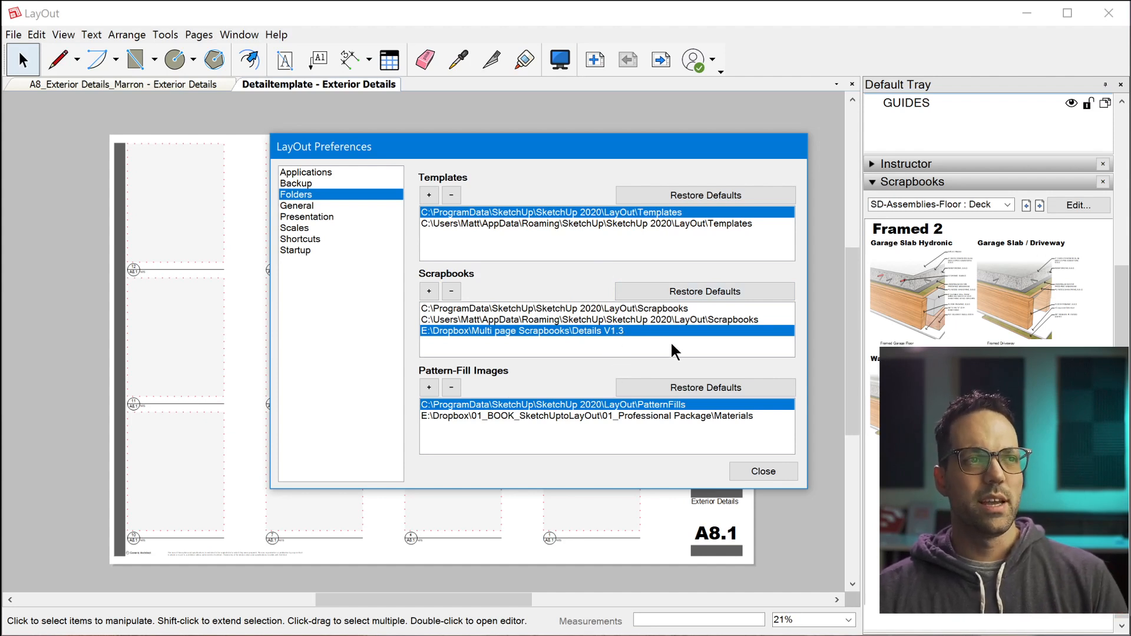
left_click(762, 471)
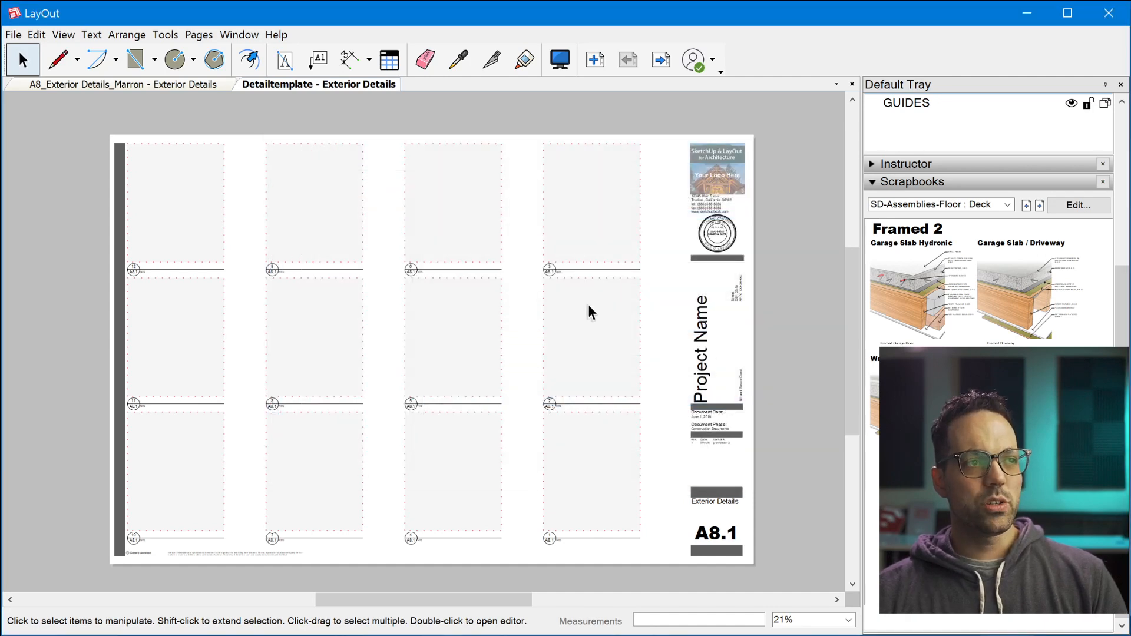
Step: Browse the scrapbook list and choose SD-Assemblies-Floor : Framed 2
left_click(1009, 205)
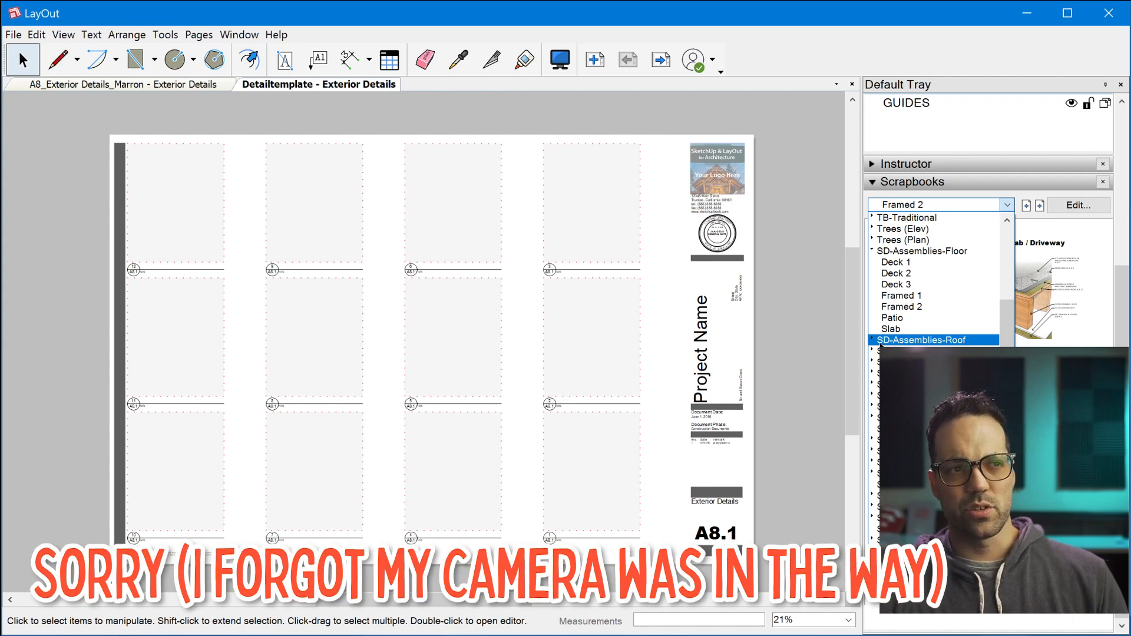
scroll("down", 3)
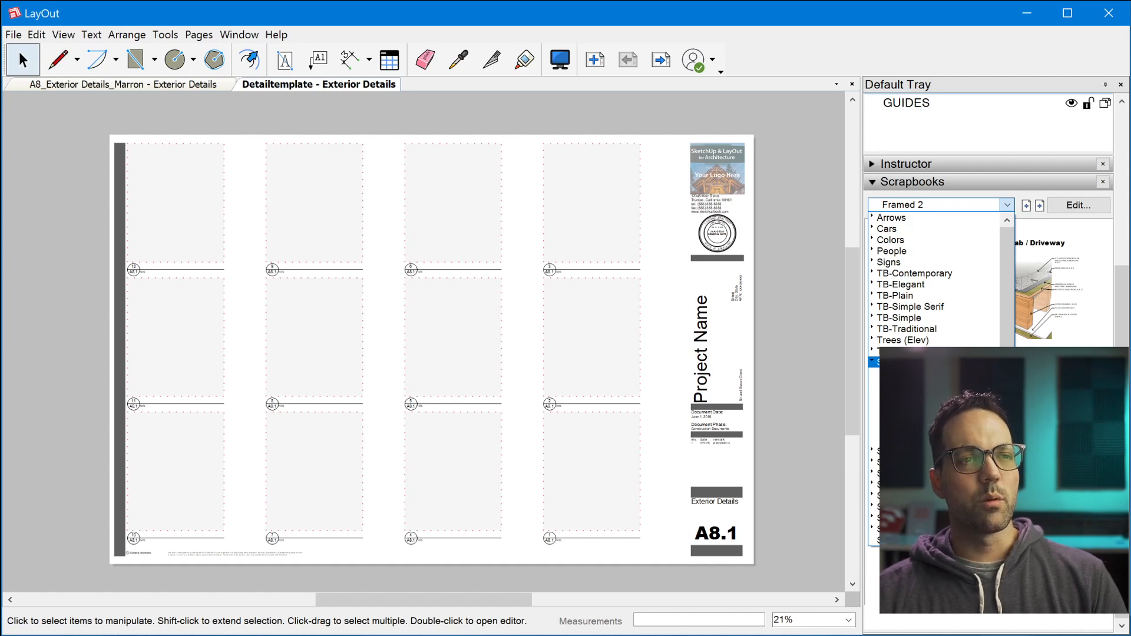
left_click(892, 218)
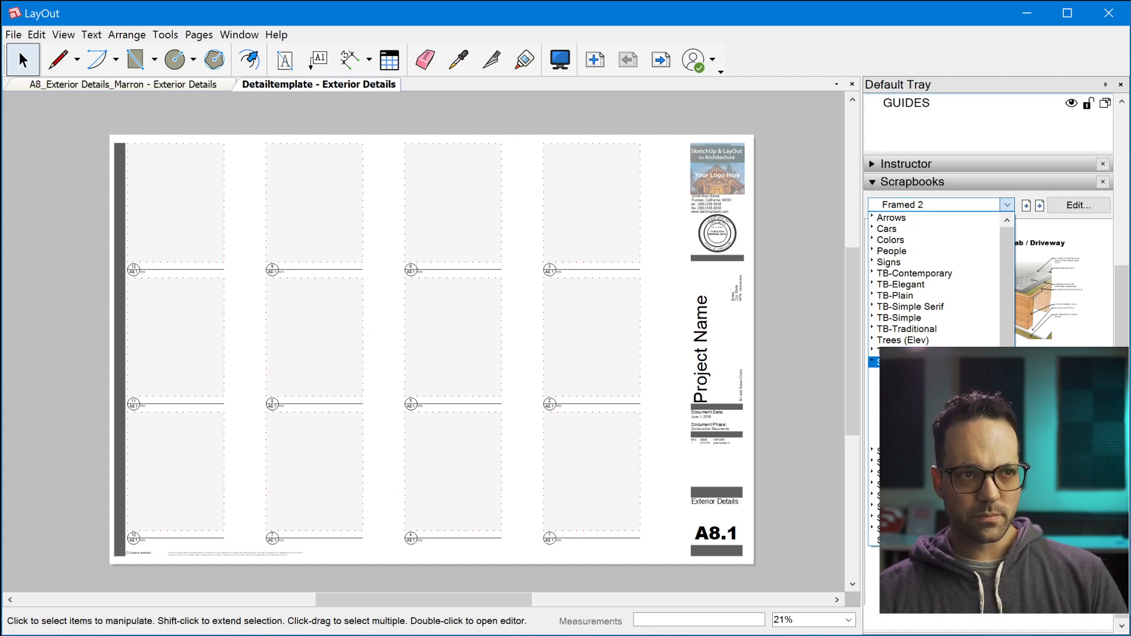
mouse_move(348, 178)
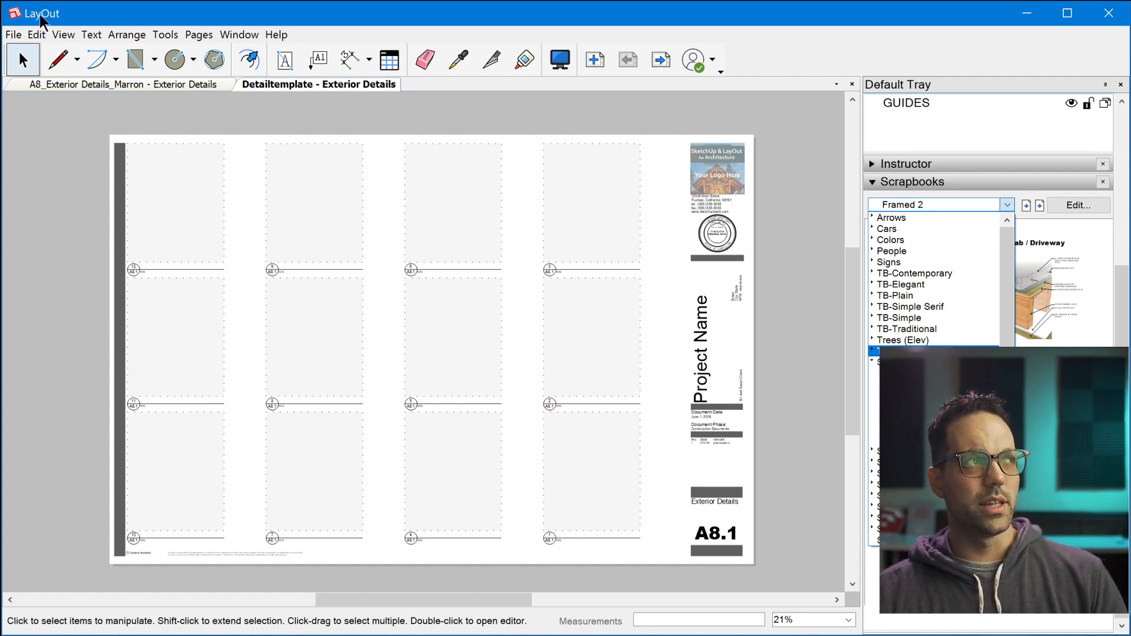
mouse_move(23, 175)
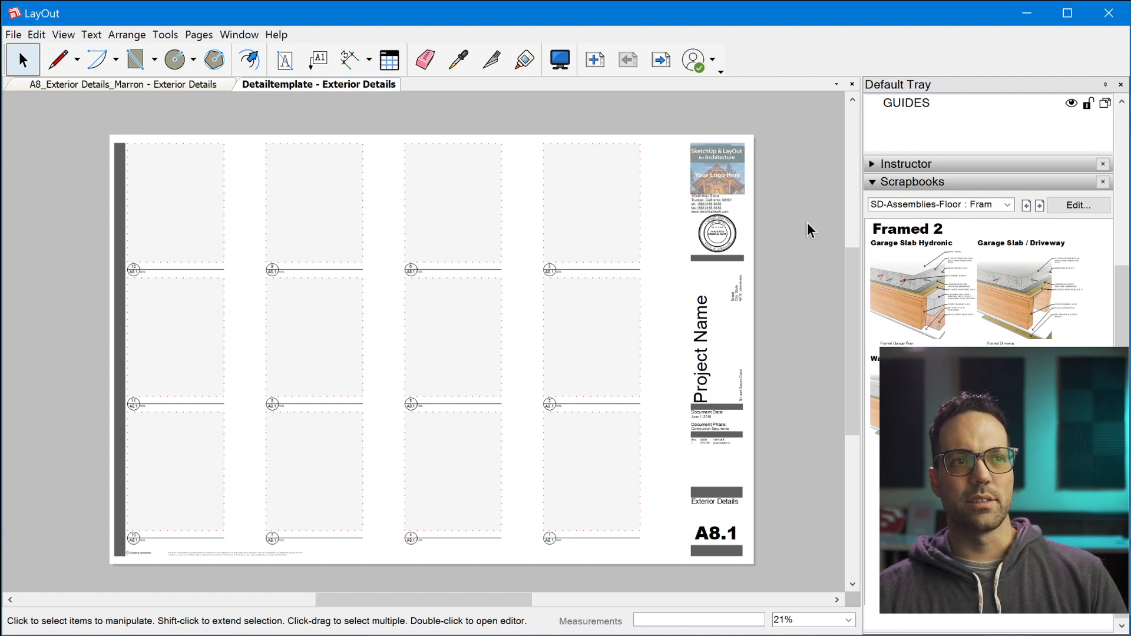
mouse_move(799, 238)
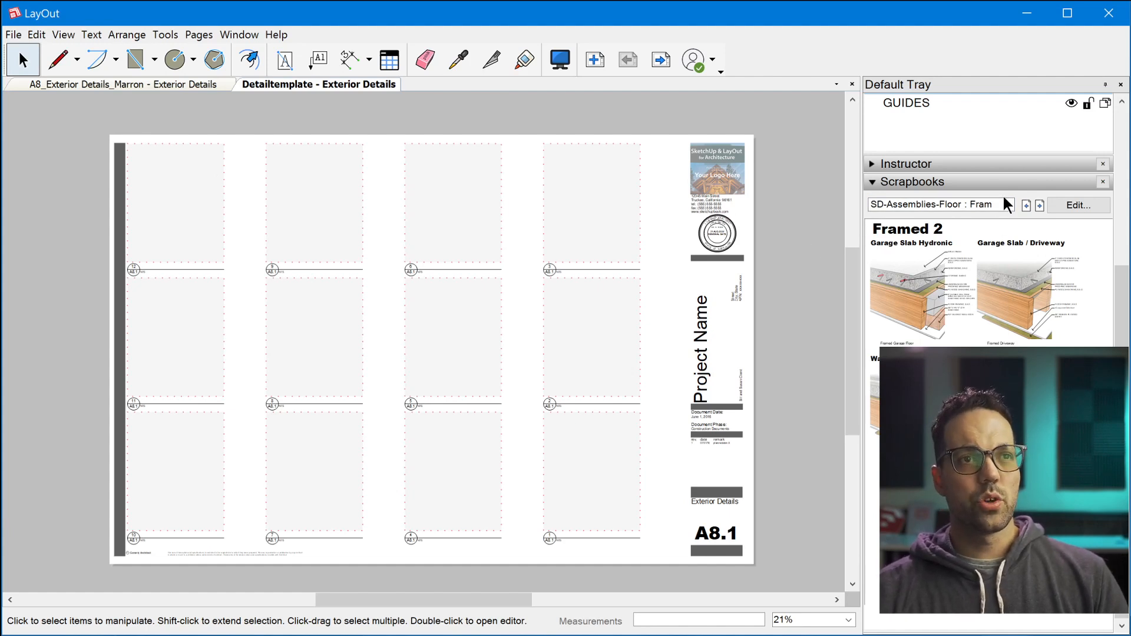
Step: Choose the SD-Assemblies-Wall scrapbook and page from Deck 1 to the Interior wall assemblies
left_click(937, 203)
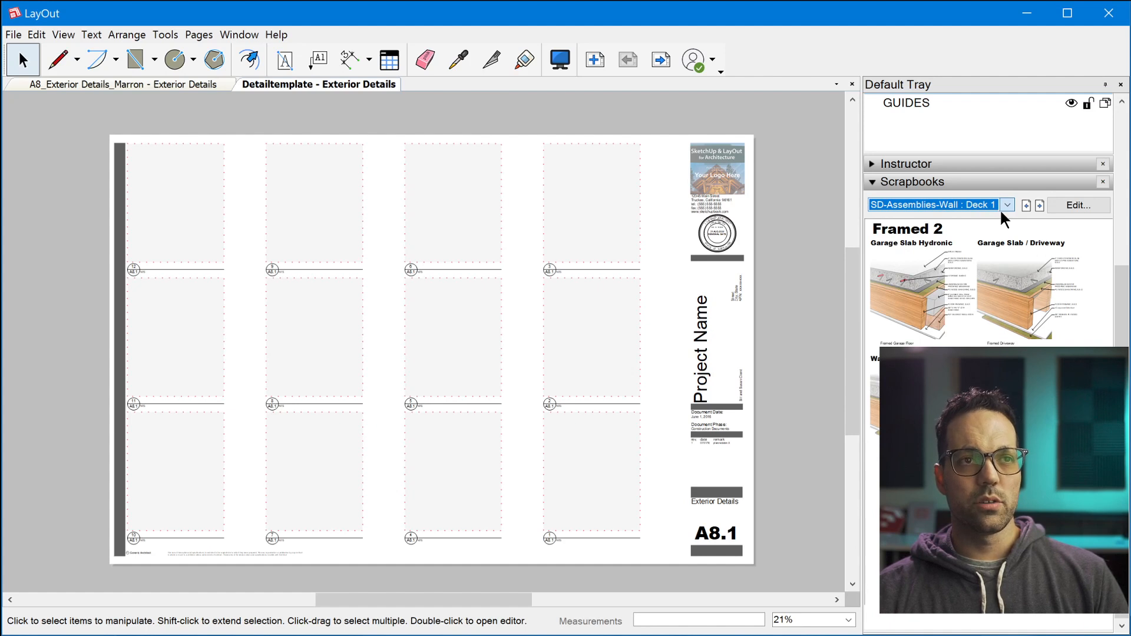
left_click(1038, 205)
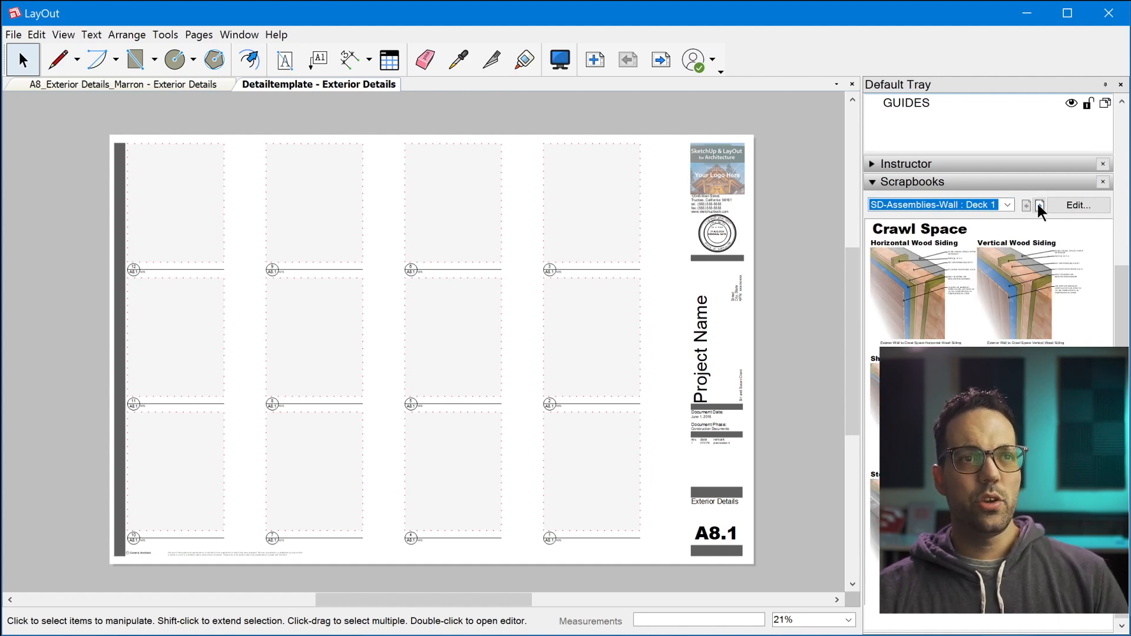
left_click(1025, 205)
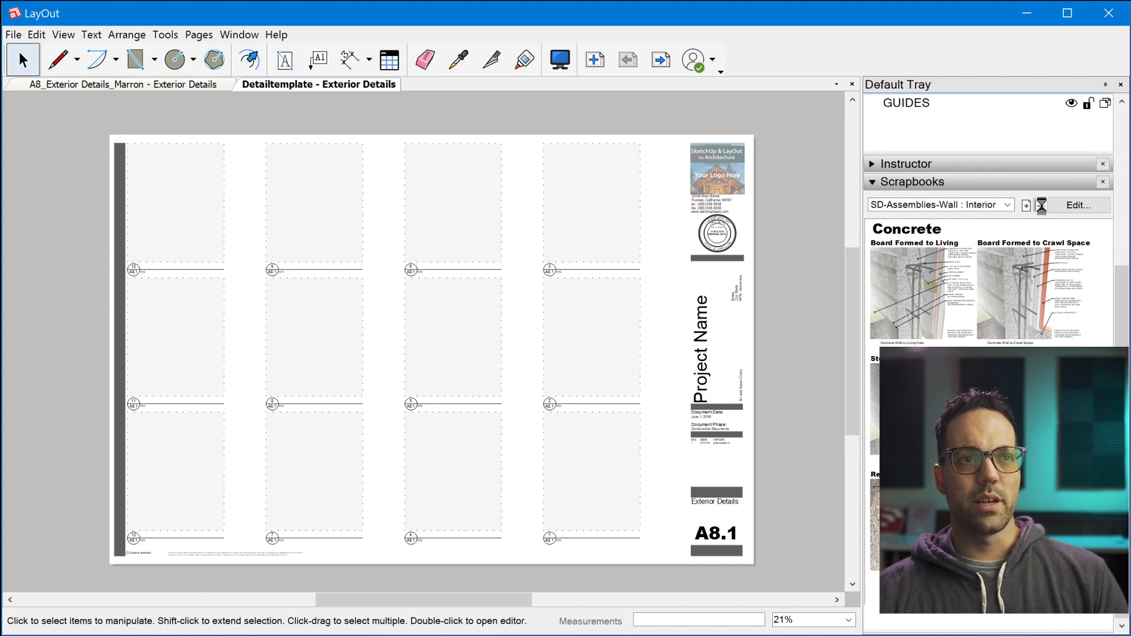
left_click(1025, 204)
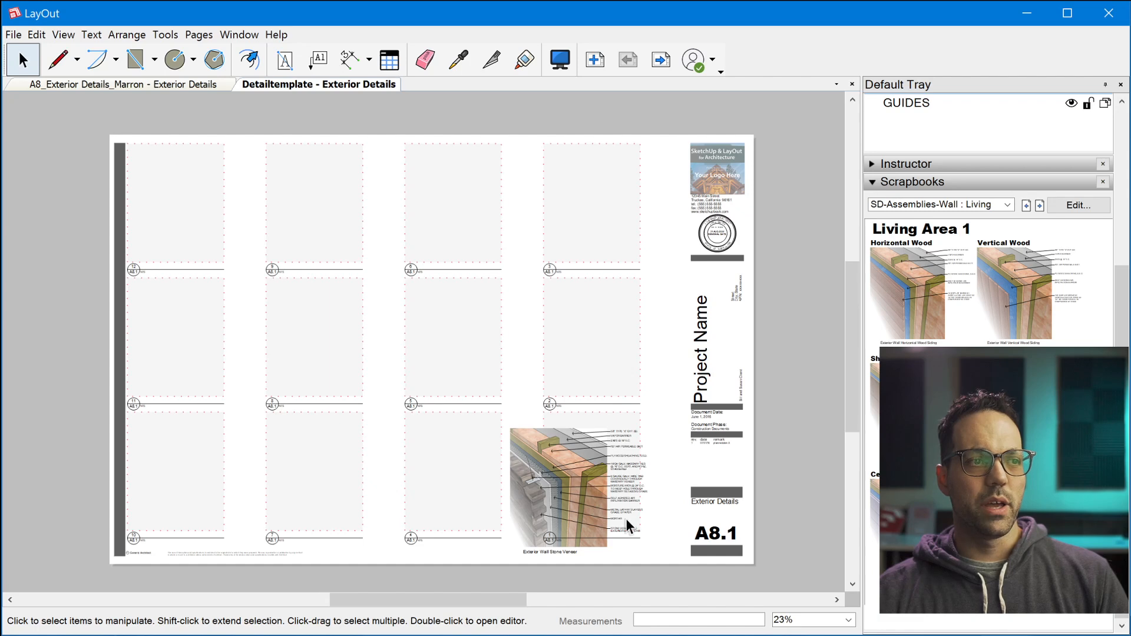
Step: Zoom toward slot 1 to fit the Exterior Wall Stone Veneer detail into its frame
scroll("down", 3)
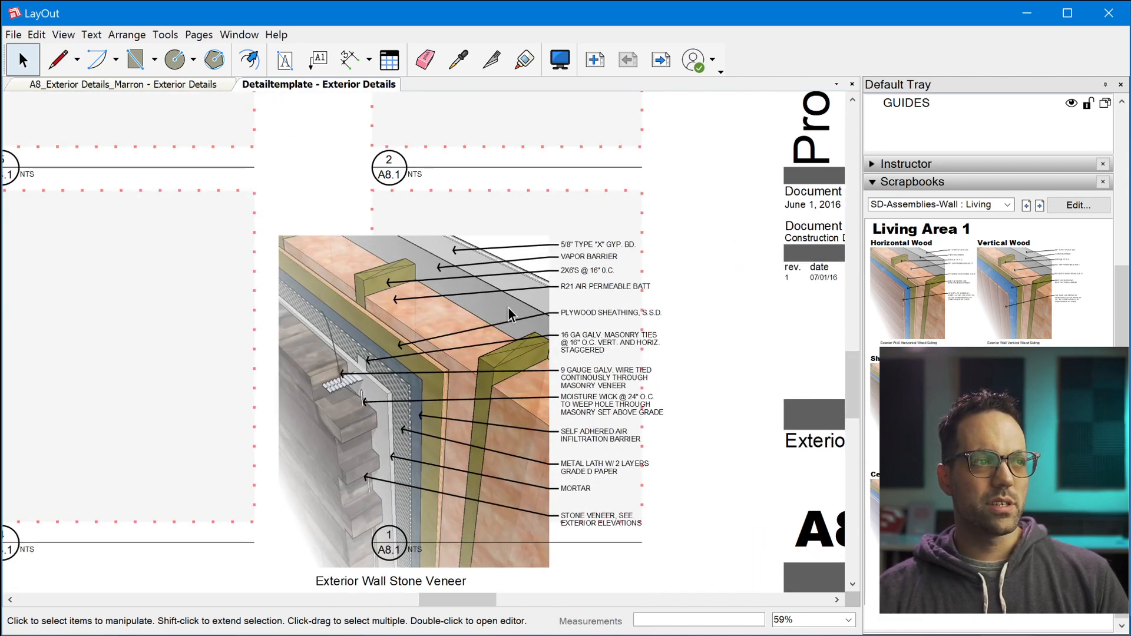
mouse_move(678, 374)
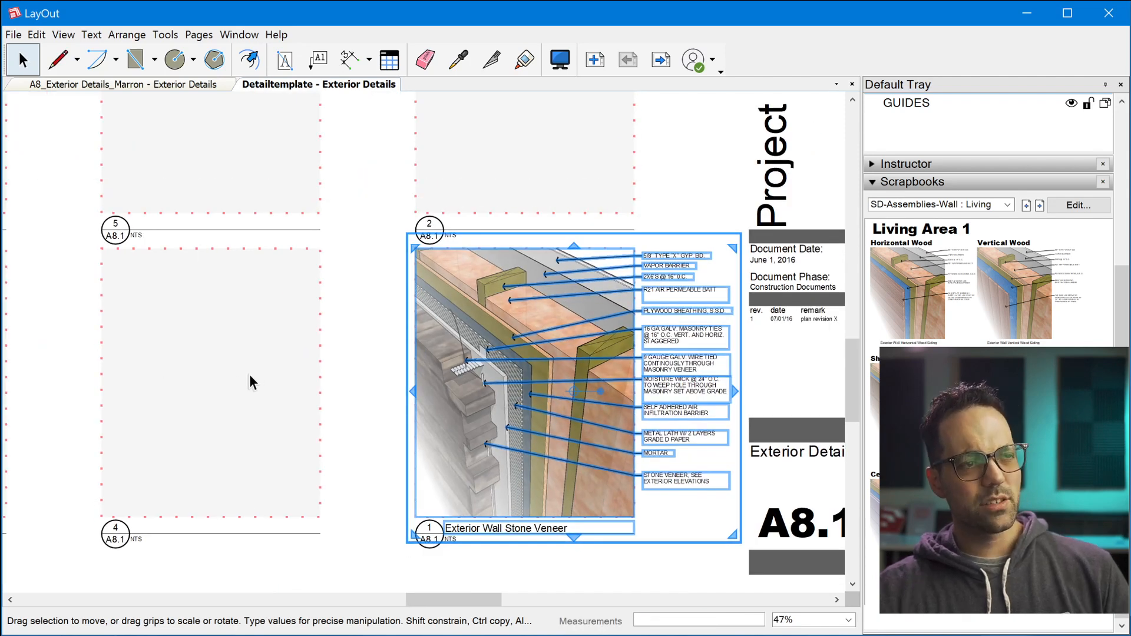
mouse_move(321, 274)
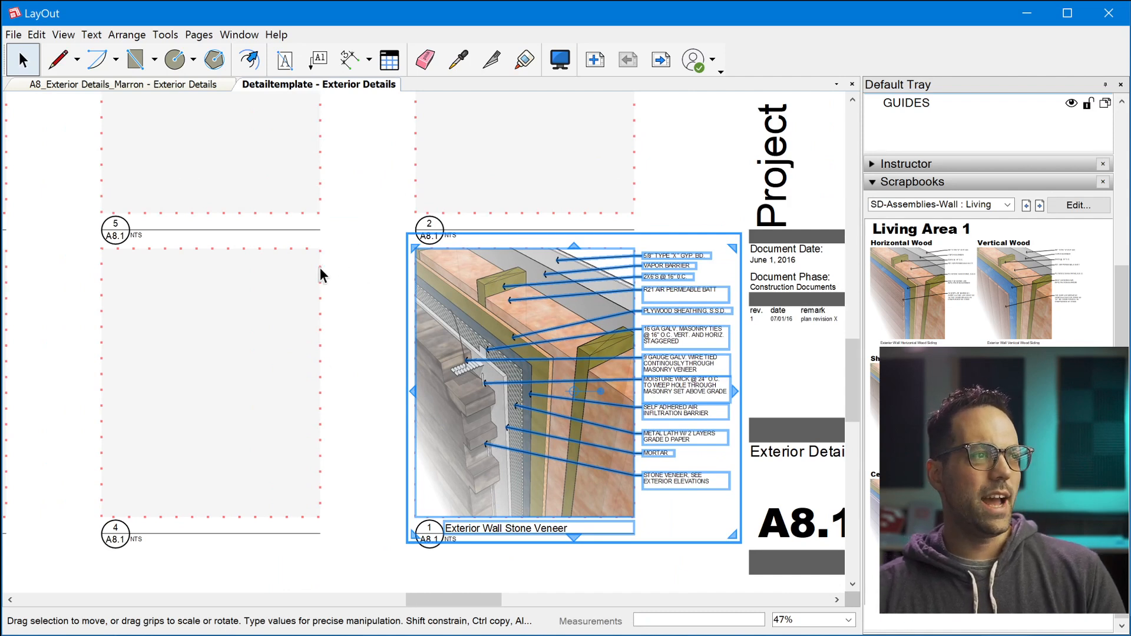
mouse_move(98, 285)
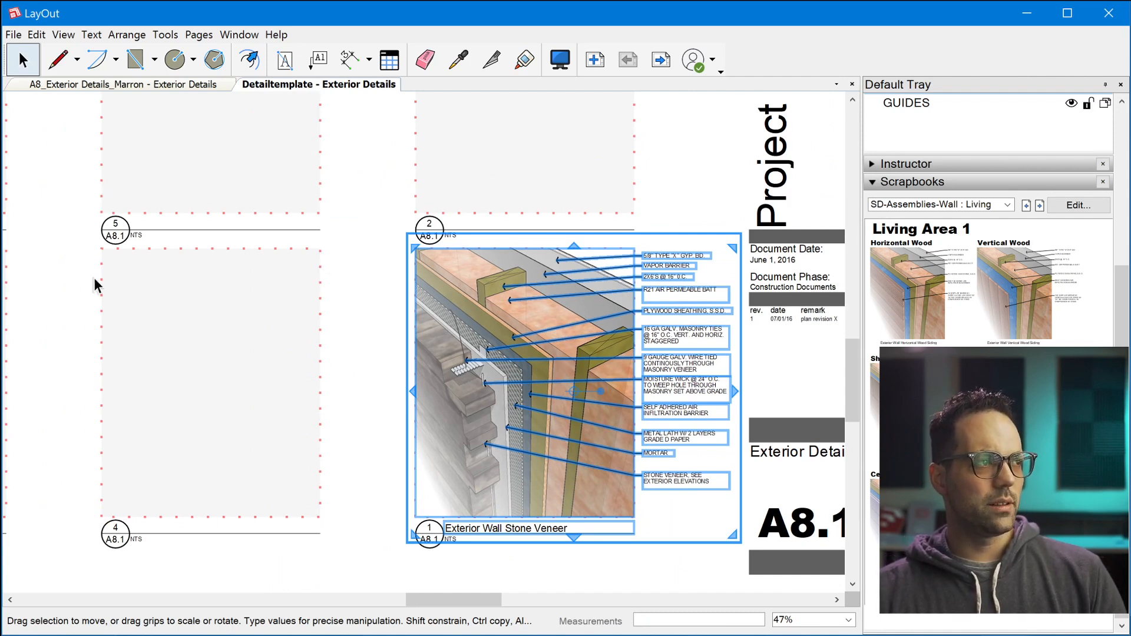
mouse_move(180, 487)
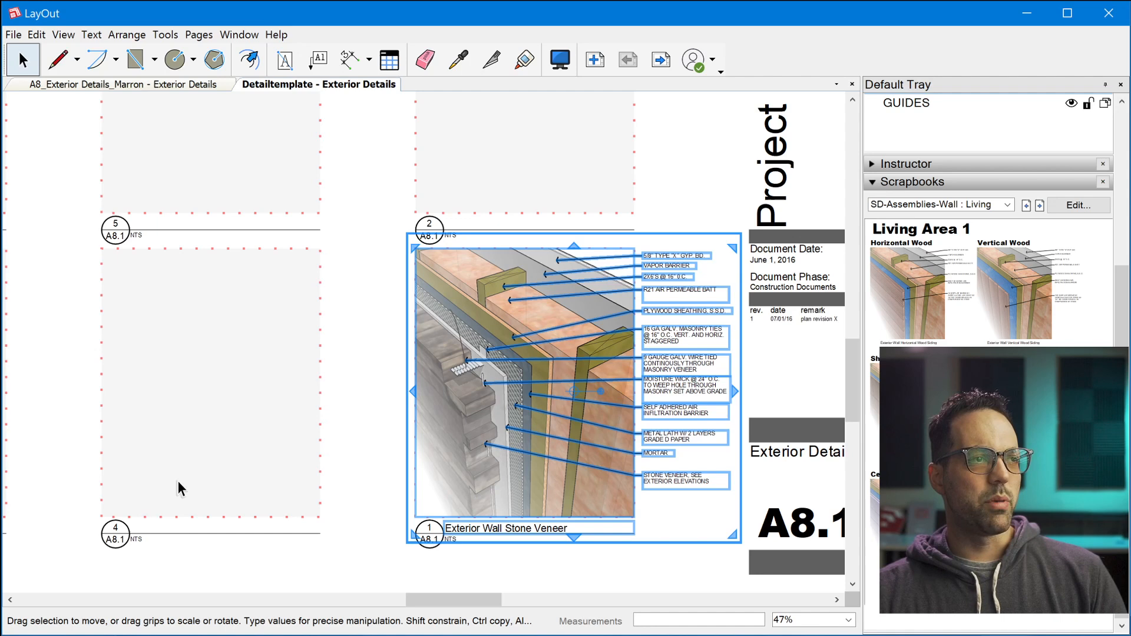
mouse_move(482, 320)
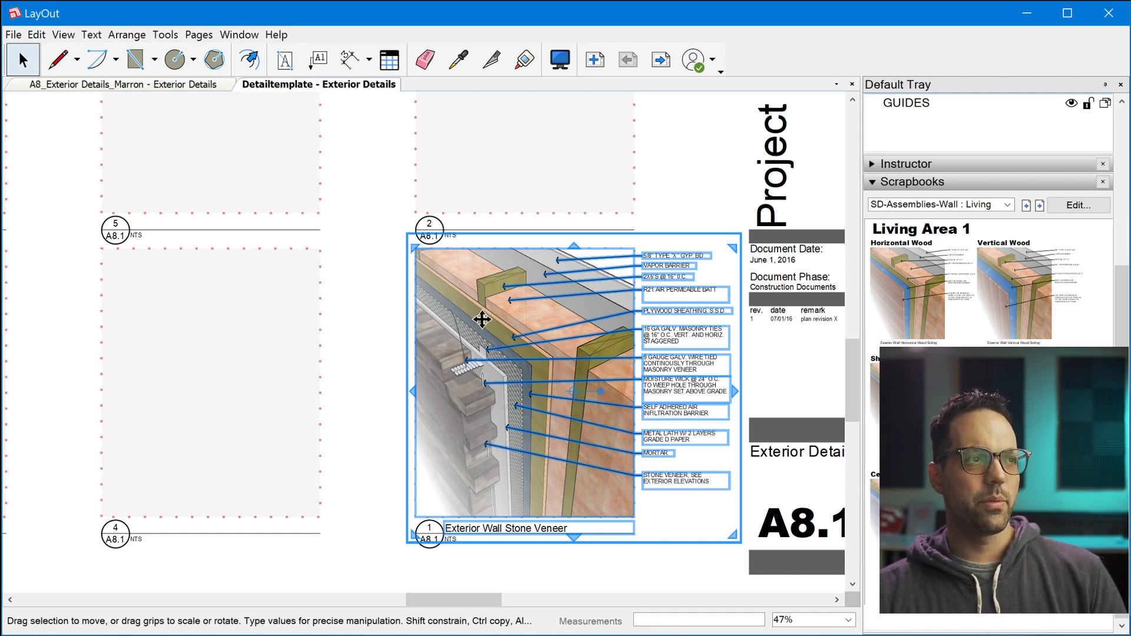
mouse_move(442, 258)
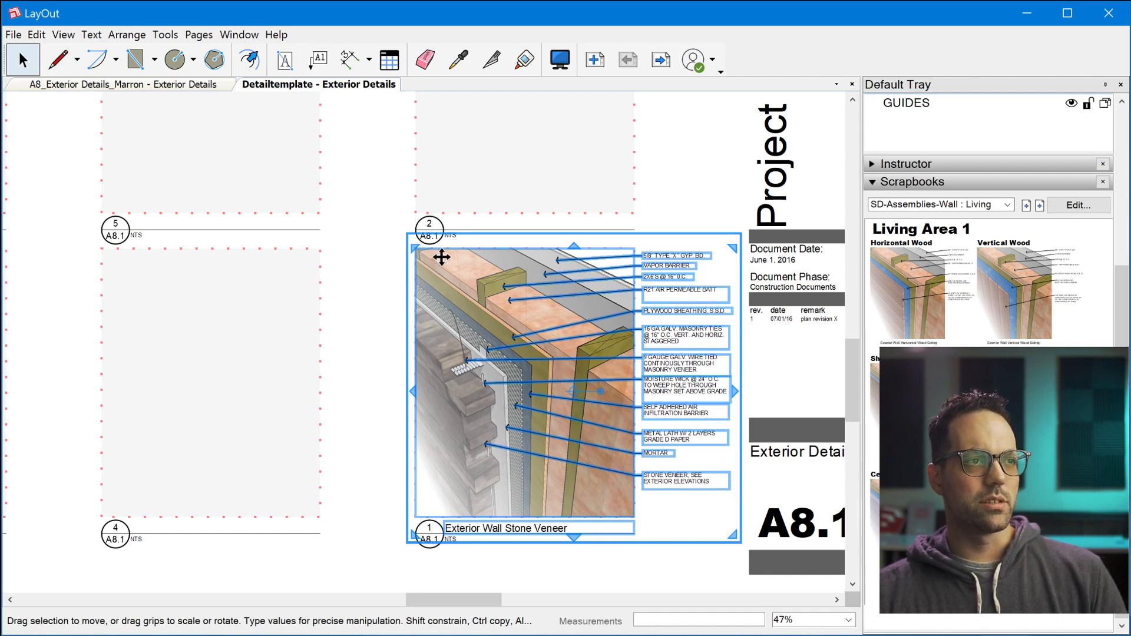
mouse_move(434, 297)
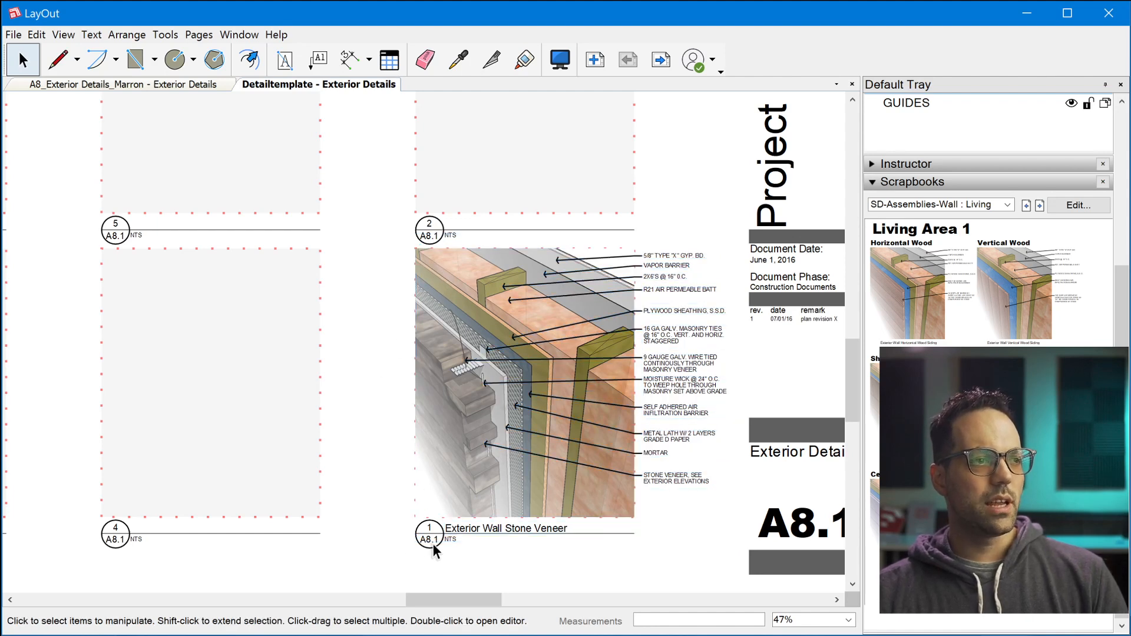
scroll("down", 3)
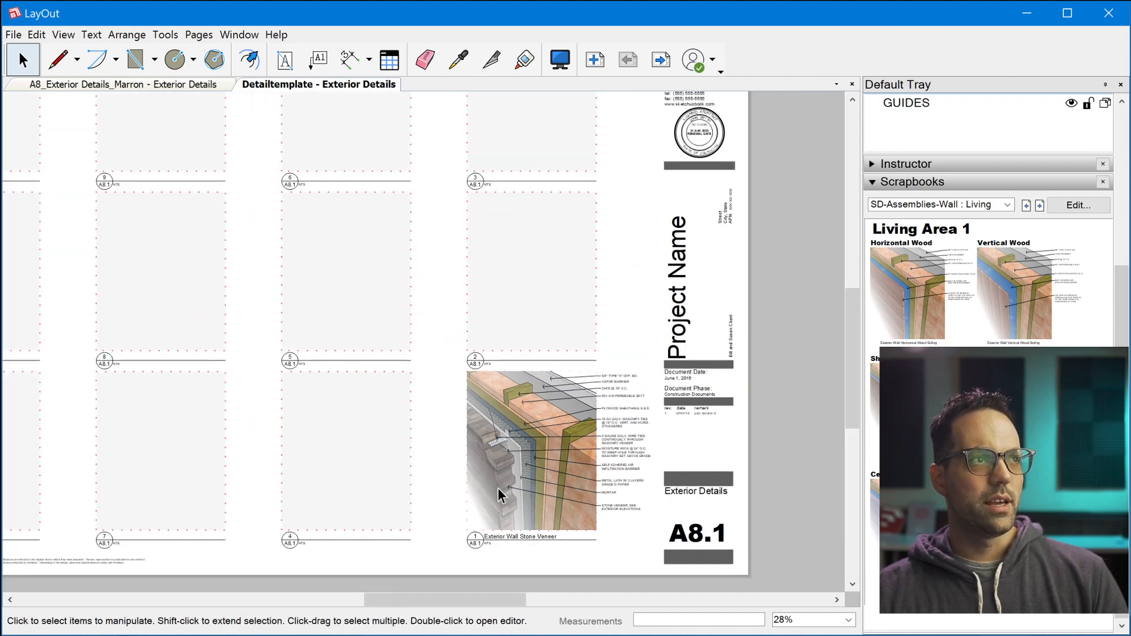
mouse_move(496, 190)
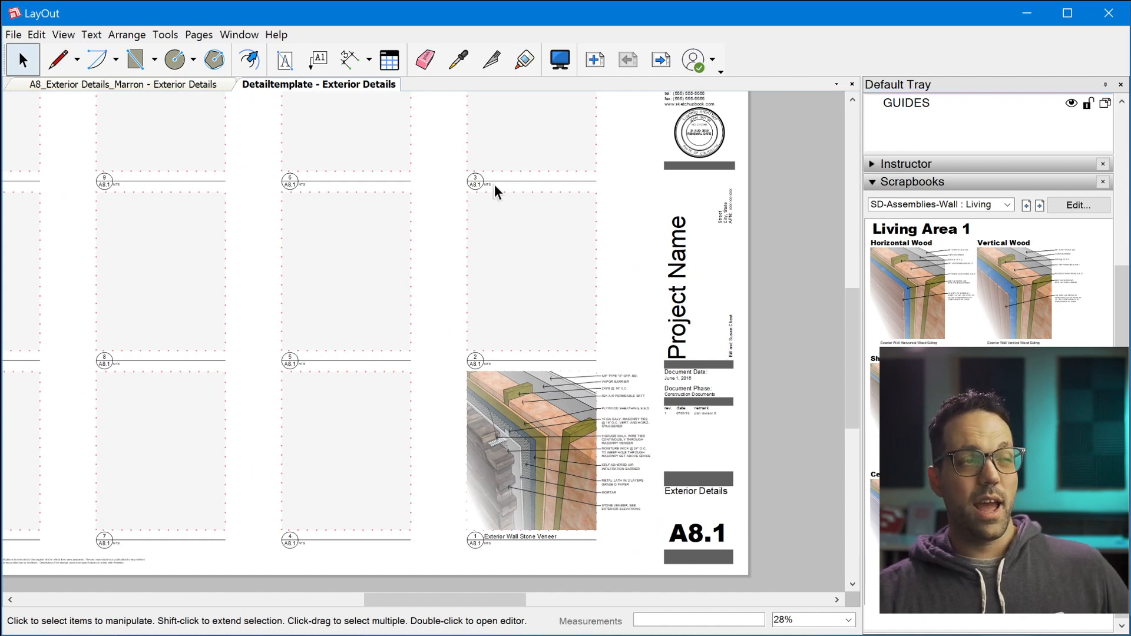
mouse_move(469, 552)
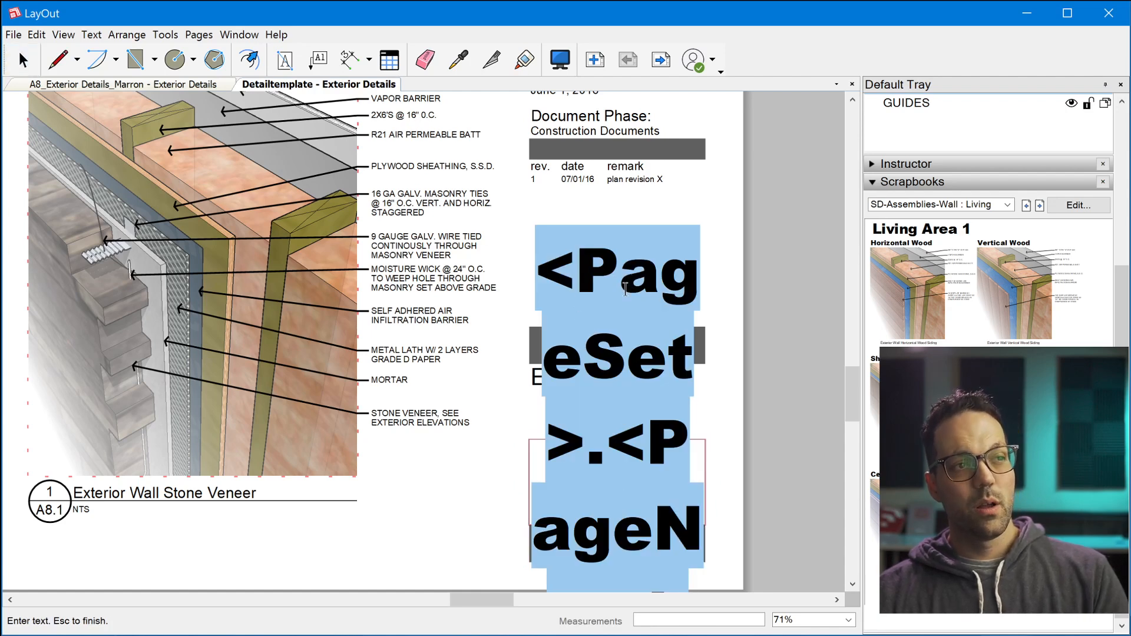
mouse_move(786, 490)
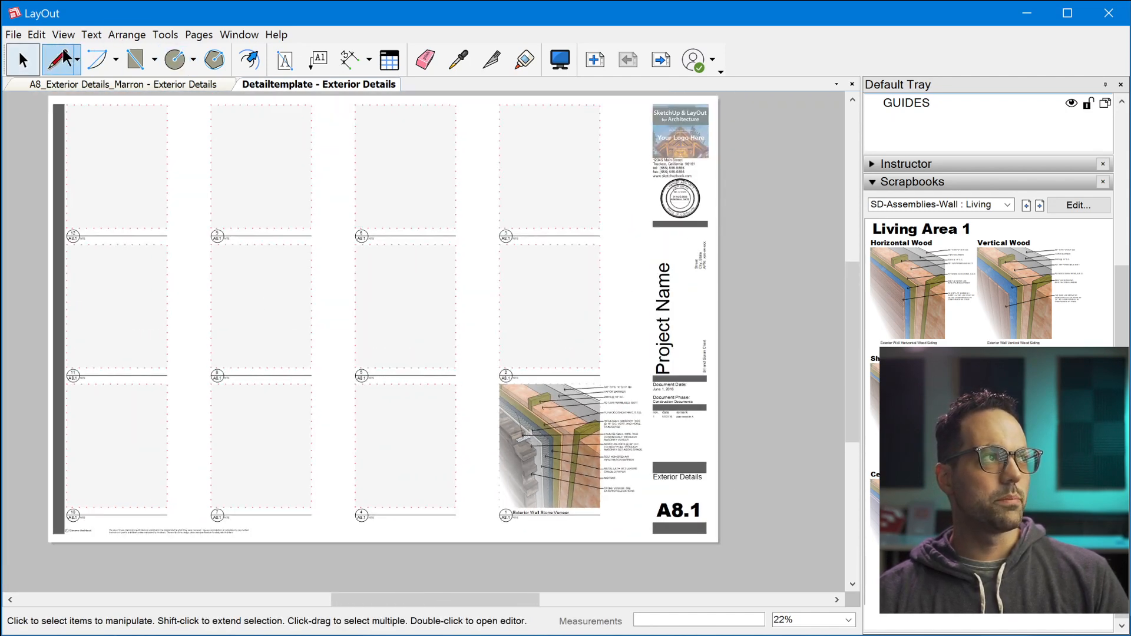
Step: Set the <PageSet> auto-text to A1 so the sheet number reads A1.1
left_click(91, 35)
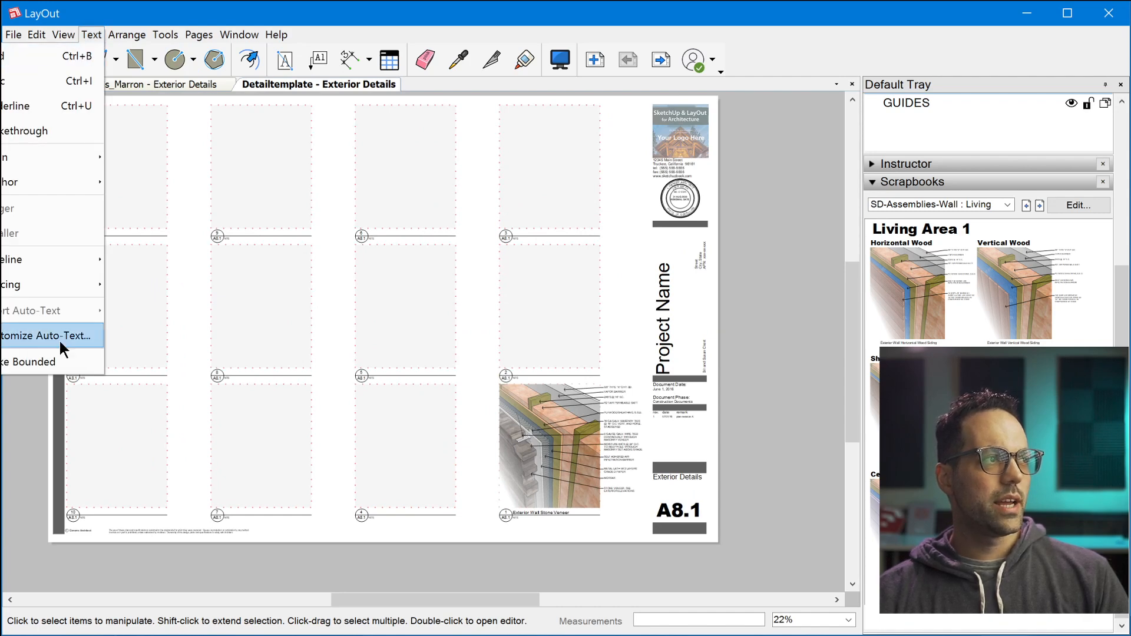
left_click(47, 336)
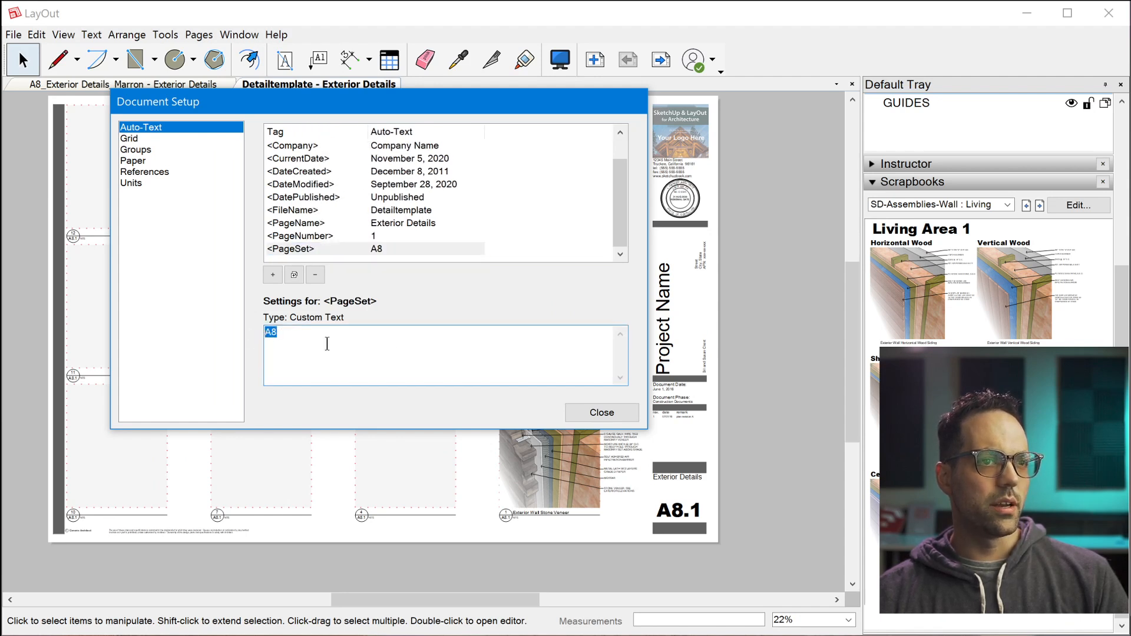
type("A1")
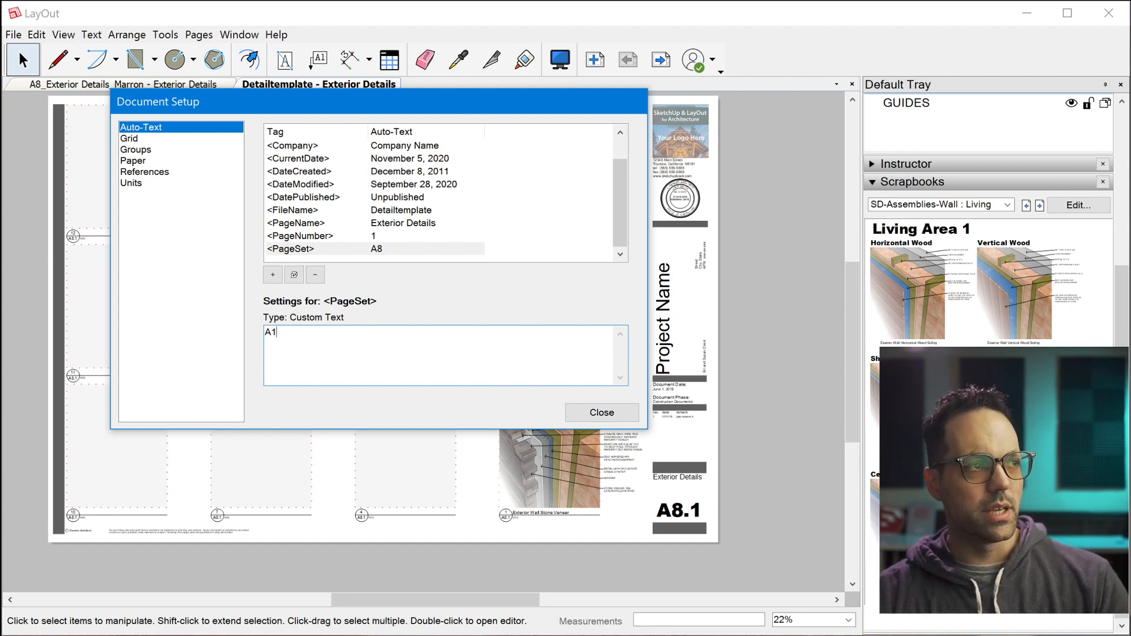
left_click(602, 413)
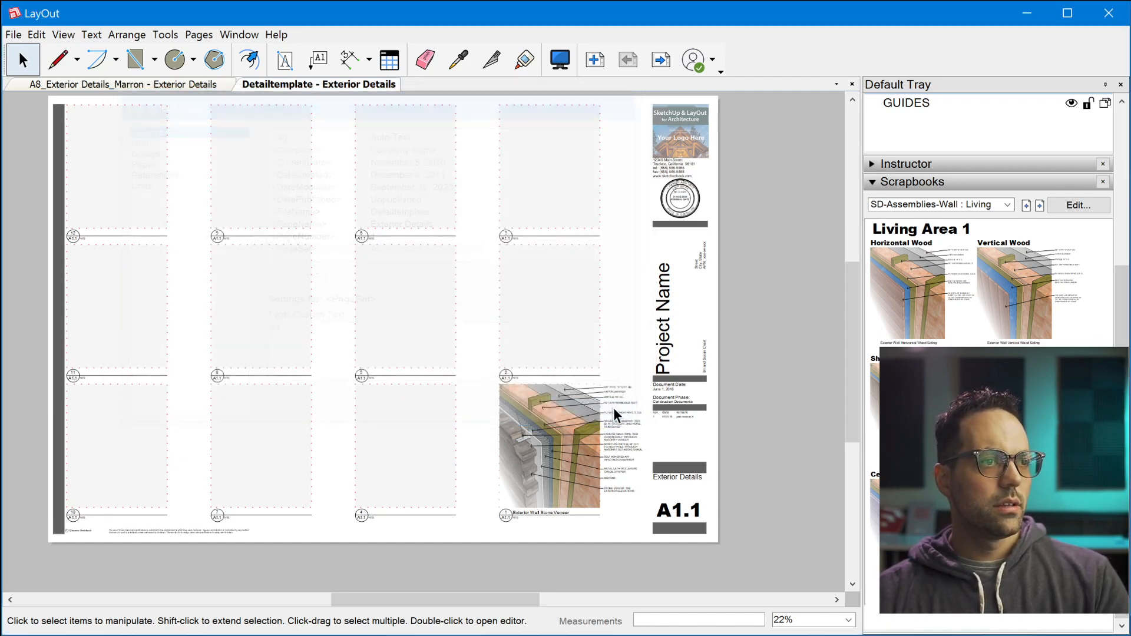
Step: Drop the Exterior Wall Shingle Siding detail into slot 2 above the stone veneer and deselect it
scroll("up", 3)
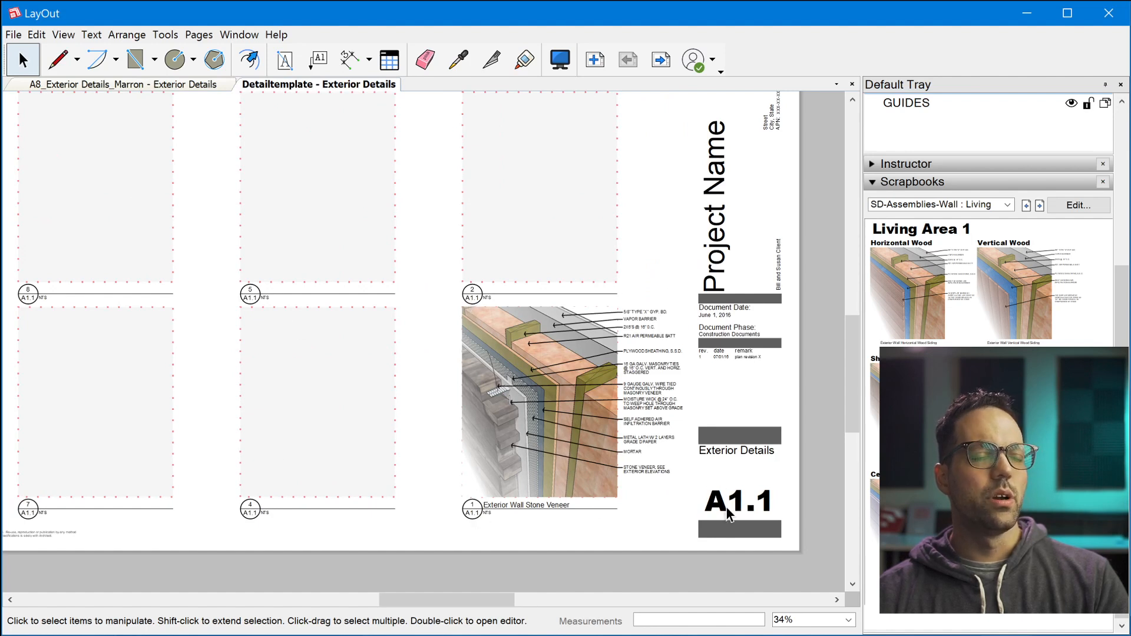
mouse_move(537, 520)
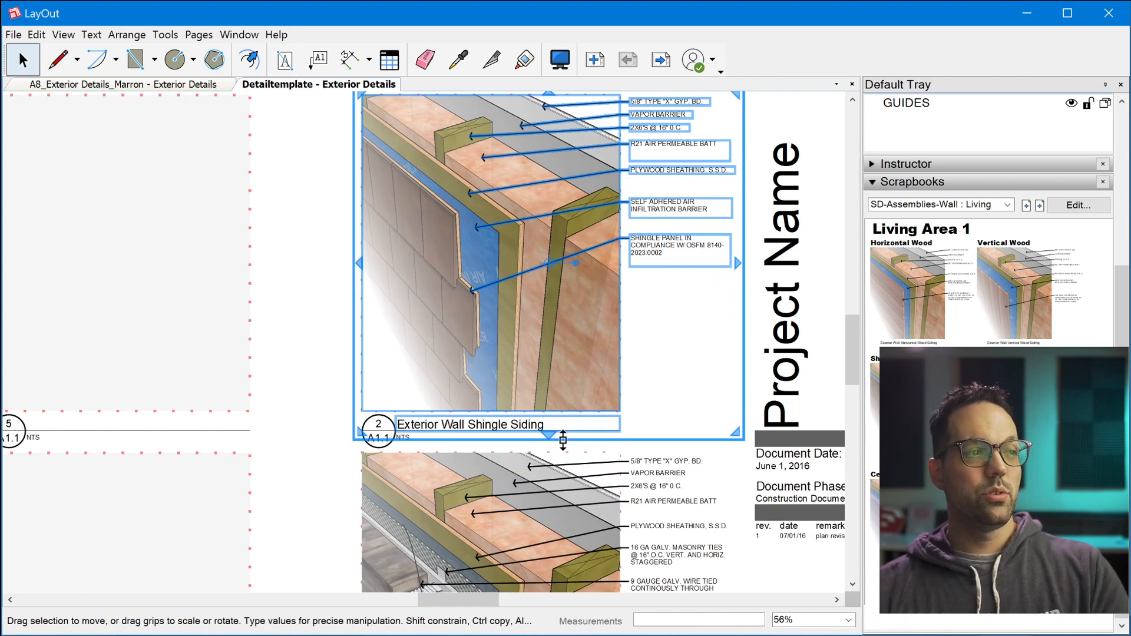
left_click(288, 387)
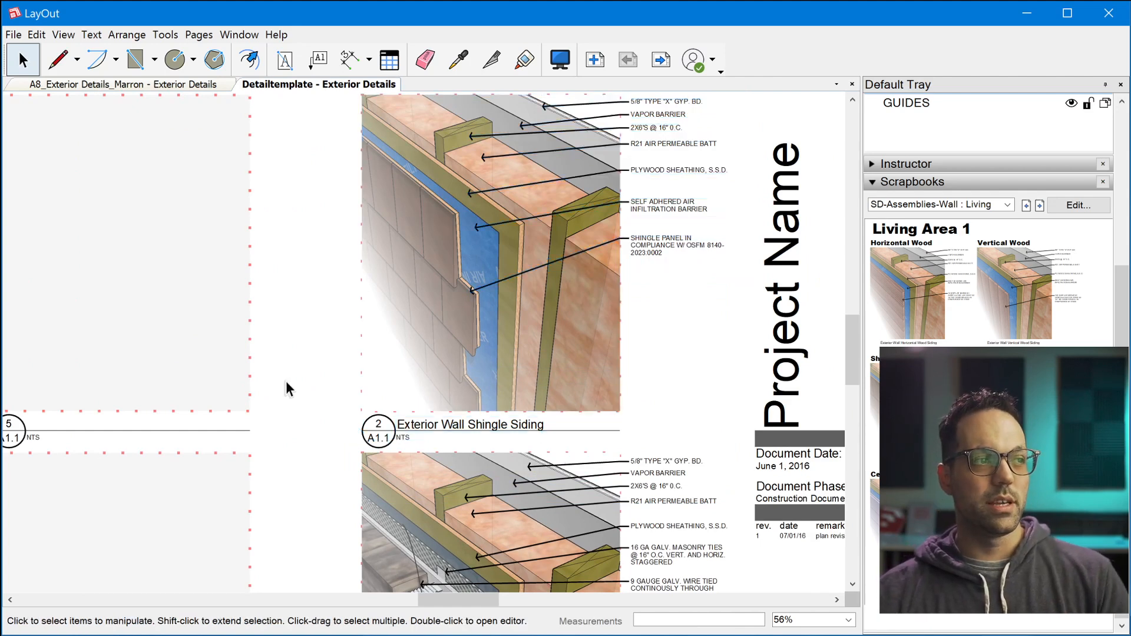
scroll("down", 3)
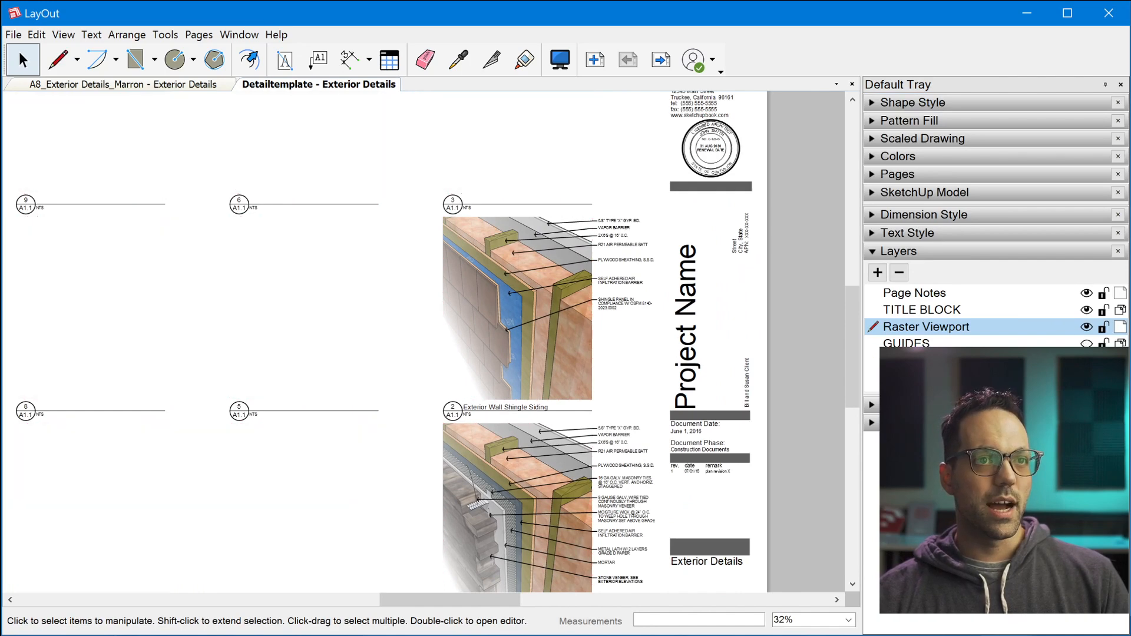
mouse_move(577, 370)
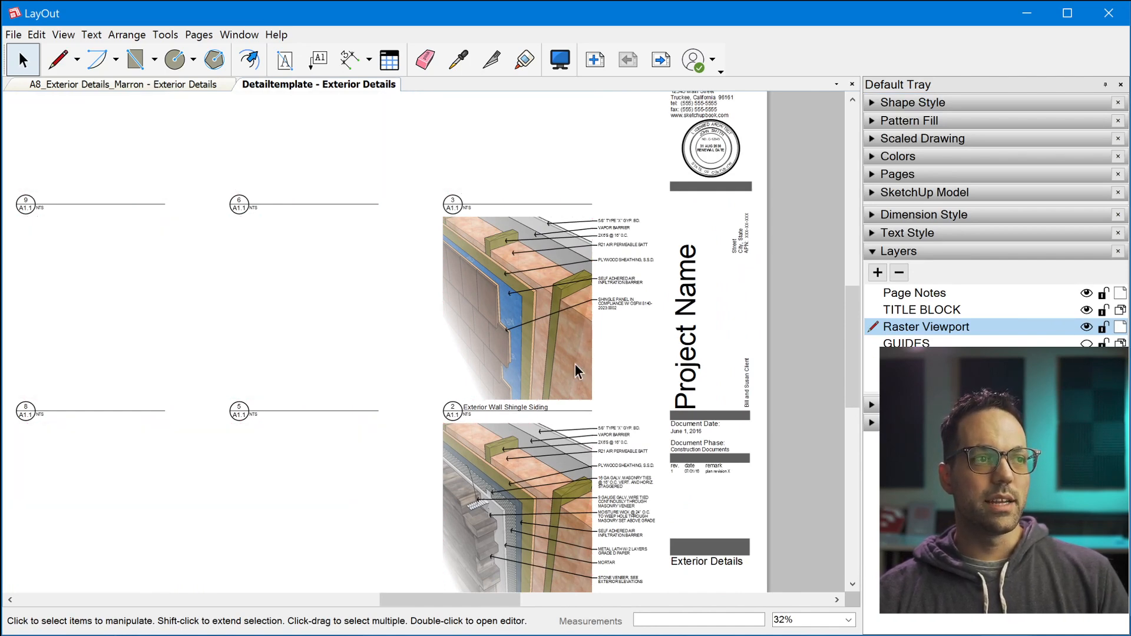
Step: Zoom out to view the whole A1.1 sheet with the guides hidden
scroll("down", 3)
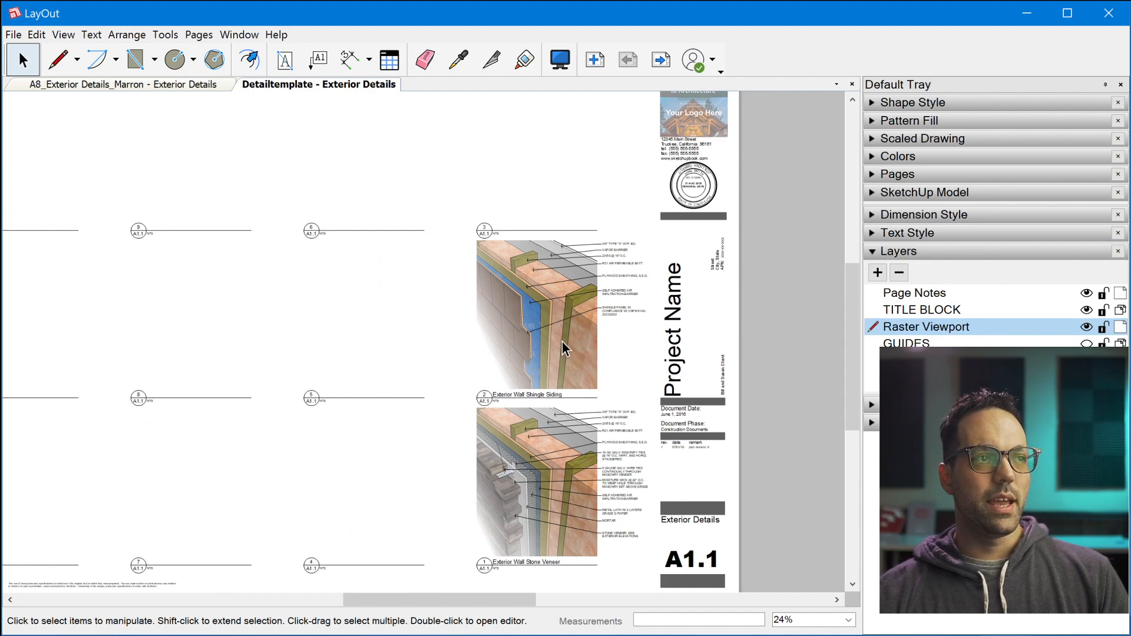
scroll("down", 3)
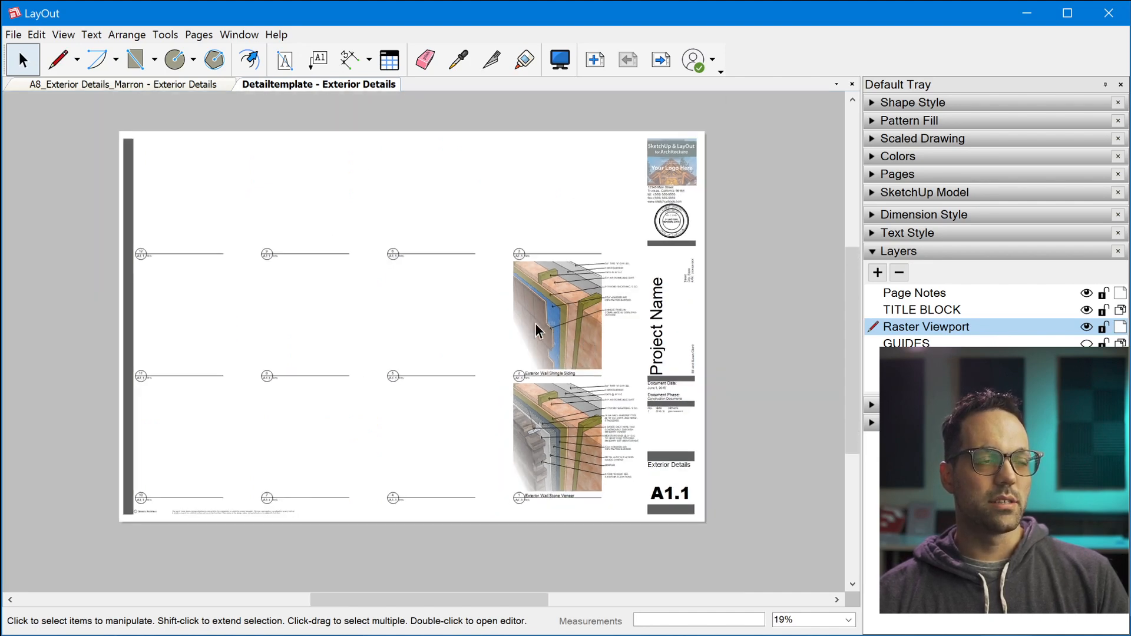
mouse_move(447, 241)
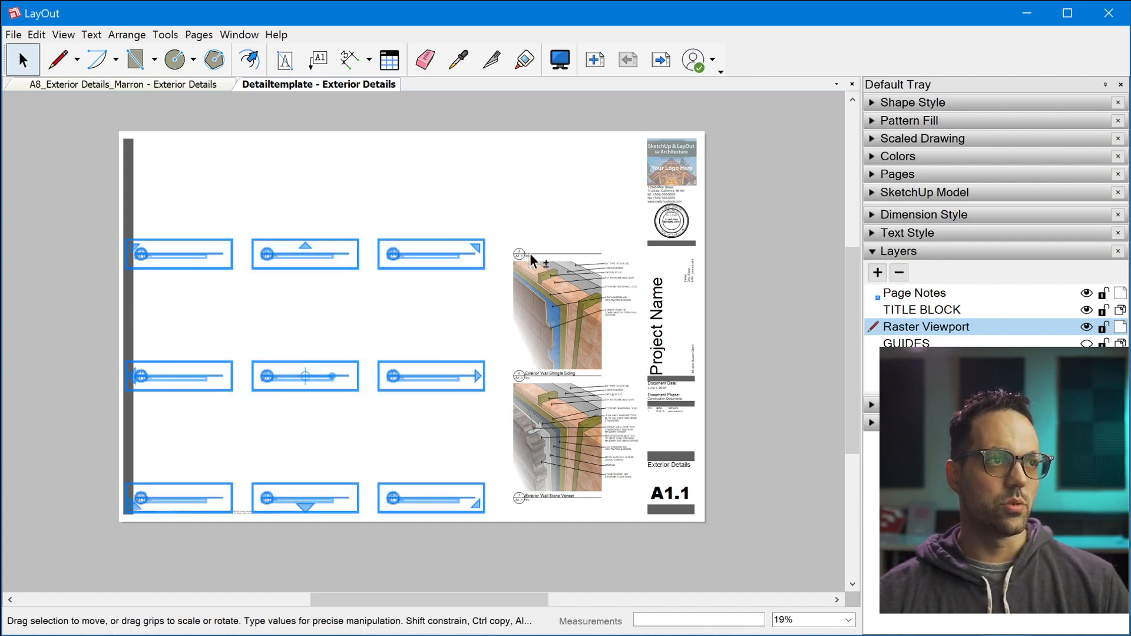
Step: Use the shingle siding viewport's context menu to open its model with SketchUp
right_click(531, 261)
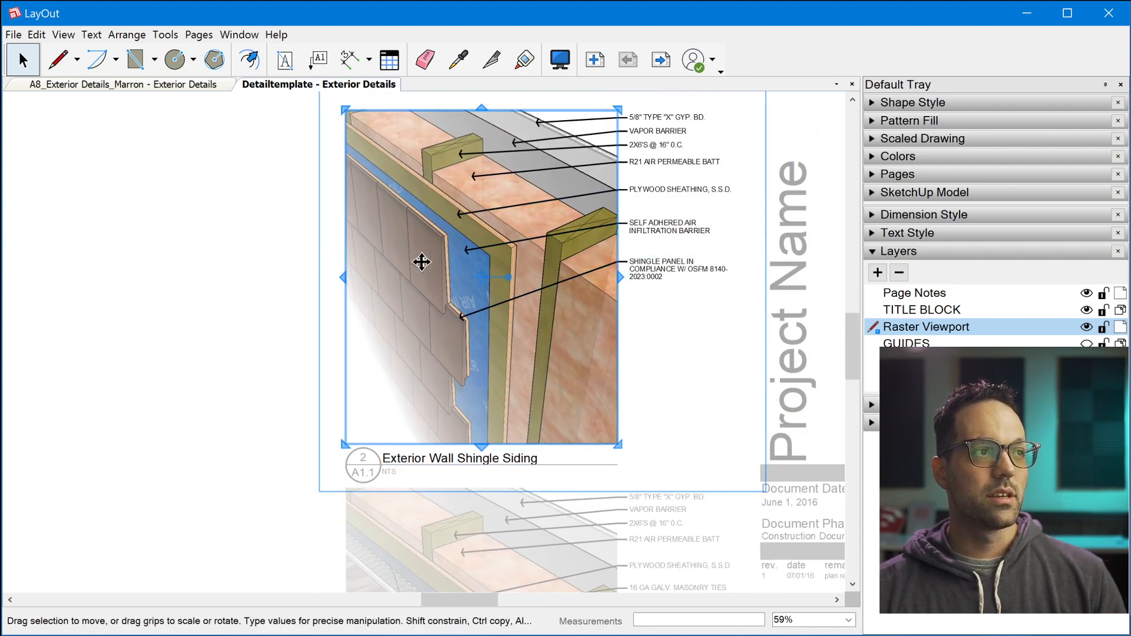
right_click(421, 261)
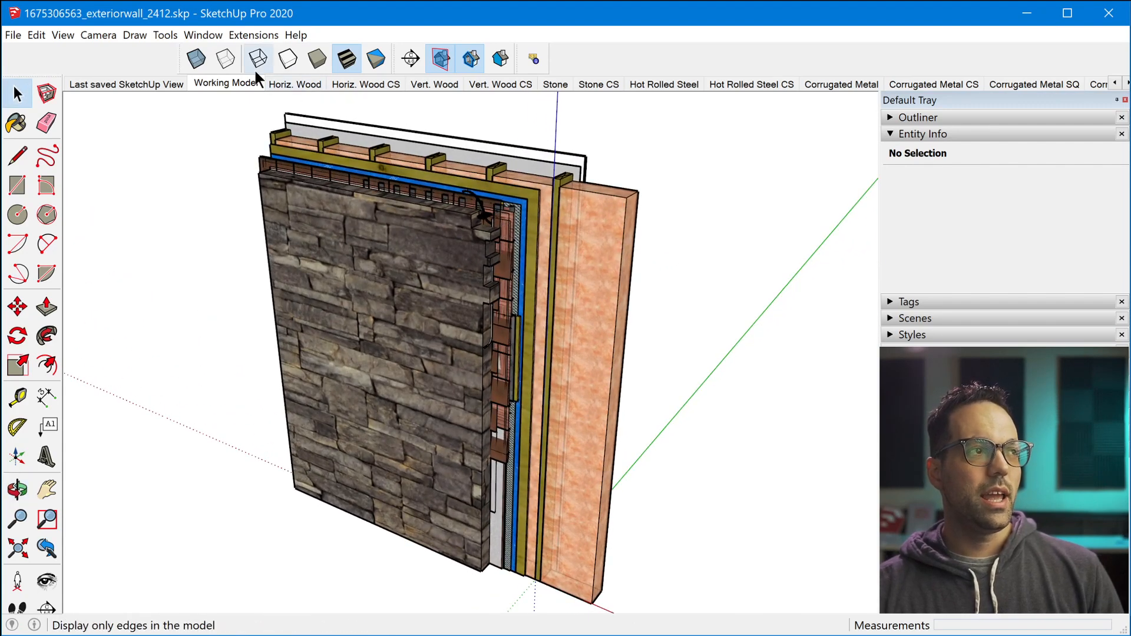
Step: Step through the Vert. Wood and Hot Rolled Steel scenes to land on Horiz. Cement CS
left_click(294, 84)
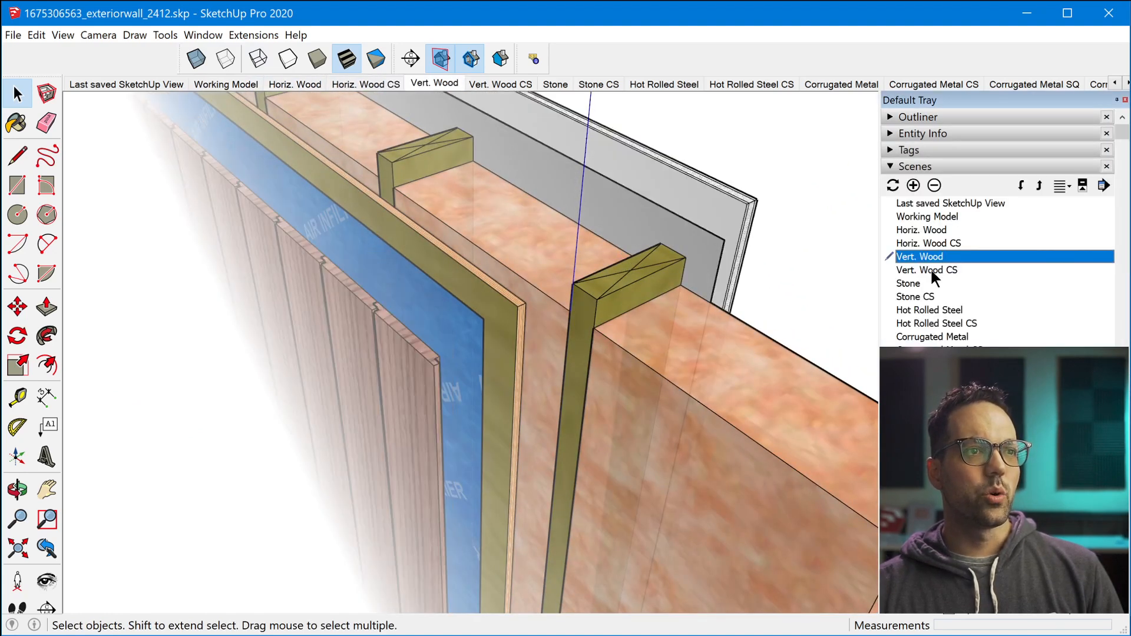
left_click(908, 283)
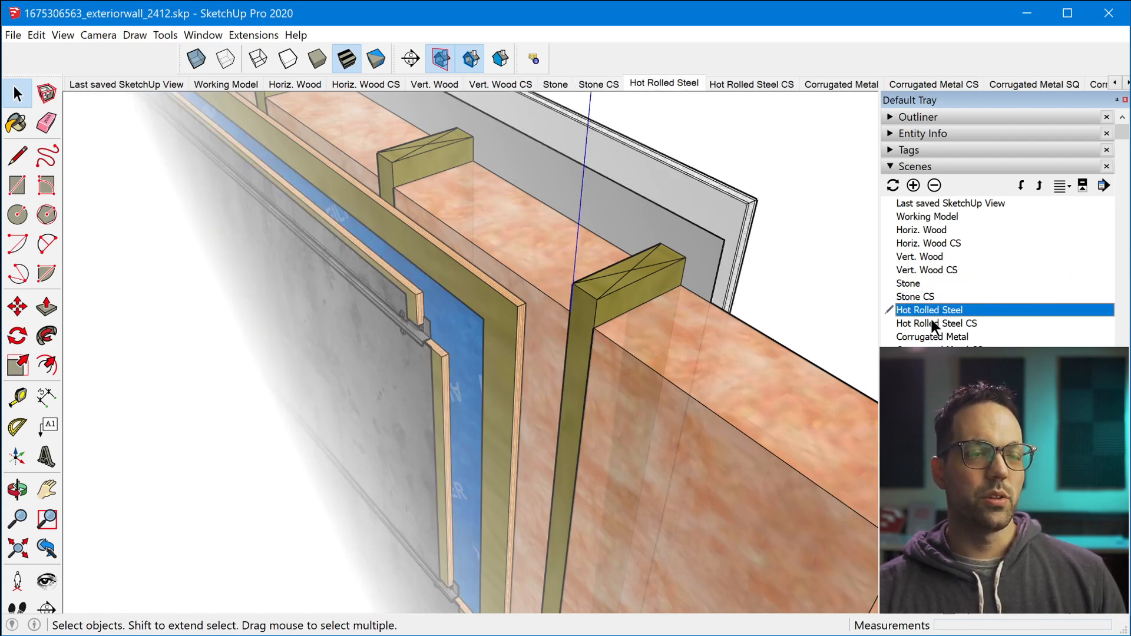
left_click(931, 335)
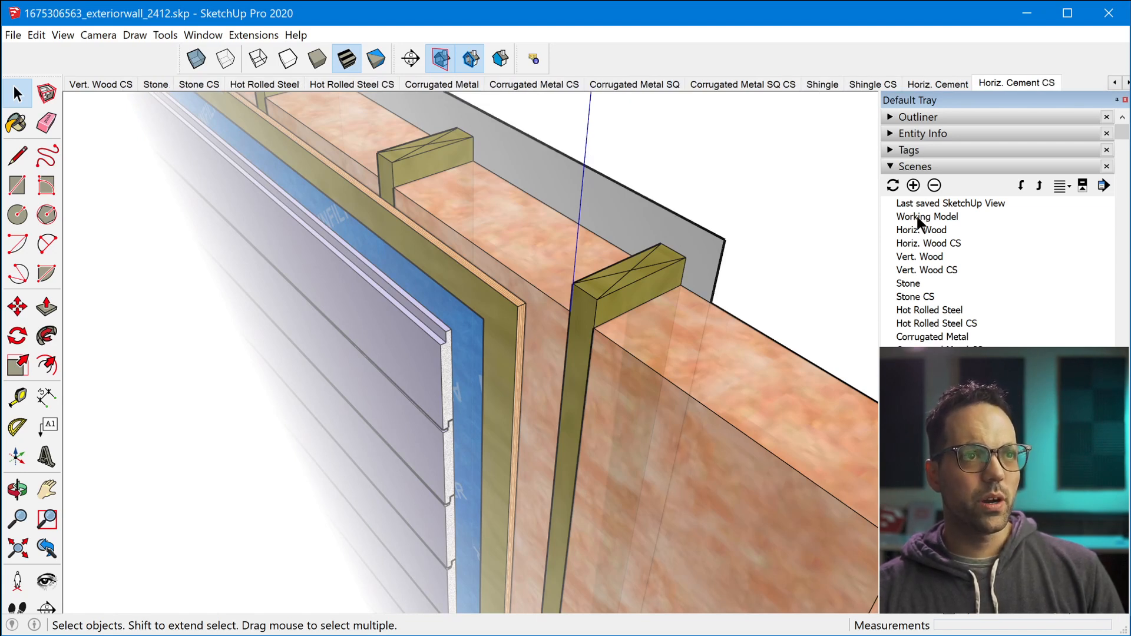
Step: Return to the Working Model scene and hide the LO_STONE tag in the Tags panel
left_click(927, 217)
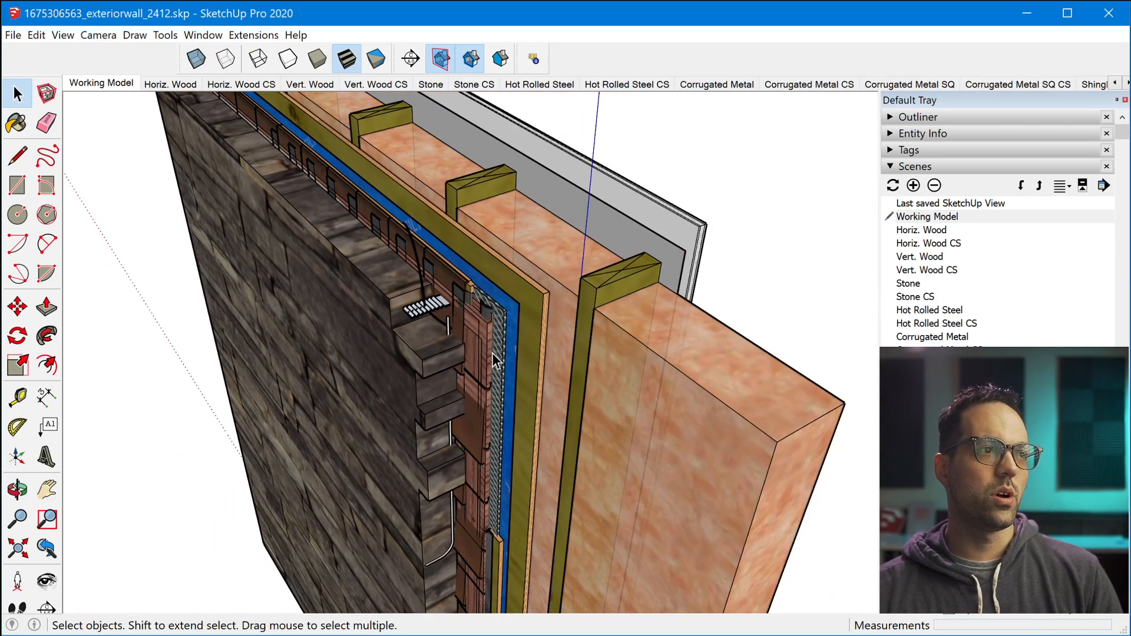
left_click(908, 150)
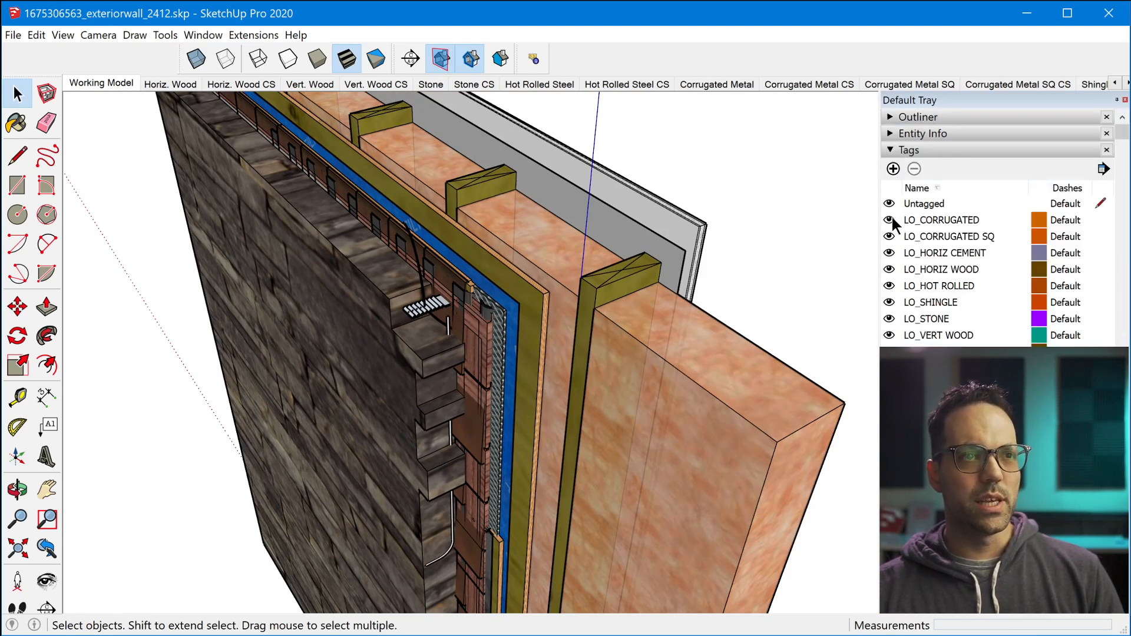
left_click(891, 318)
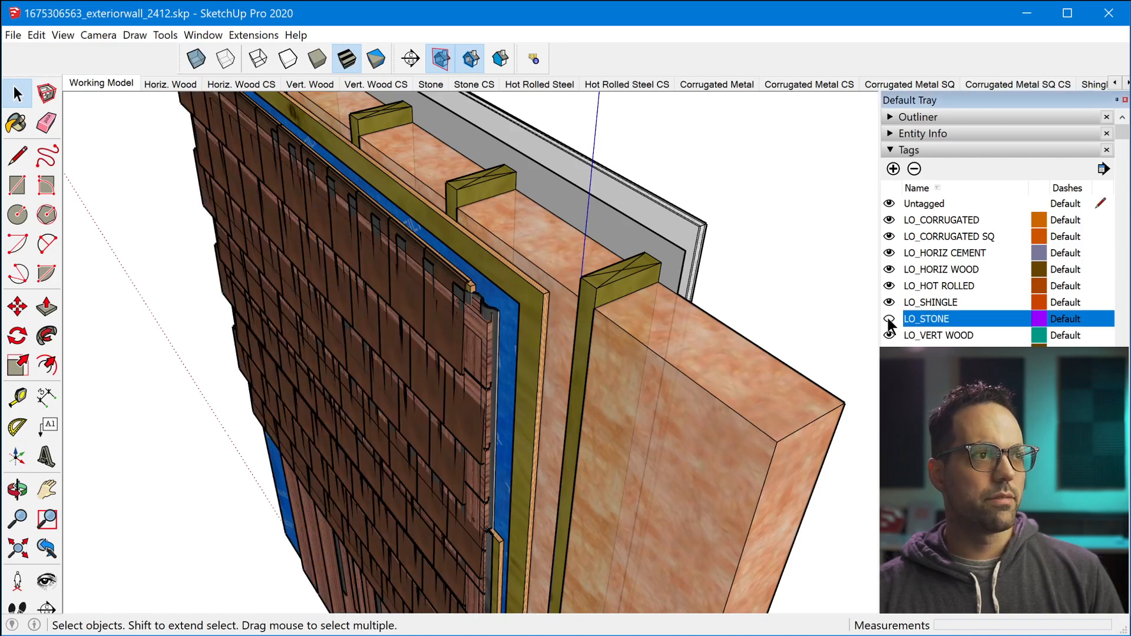
left_click(888, 318)
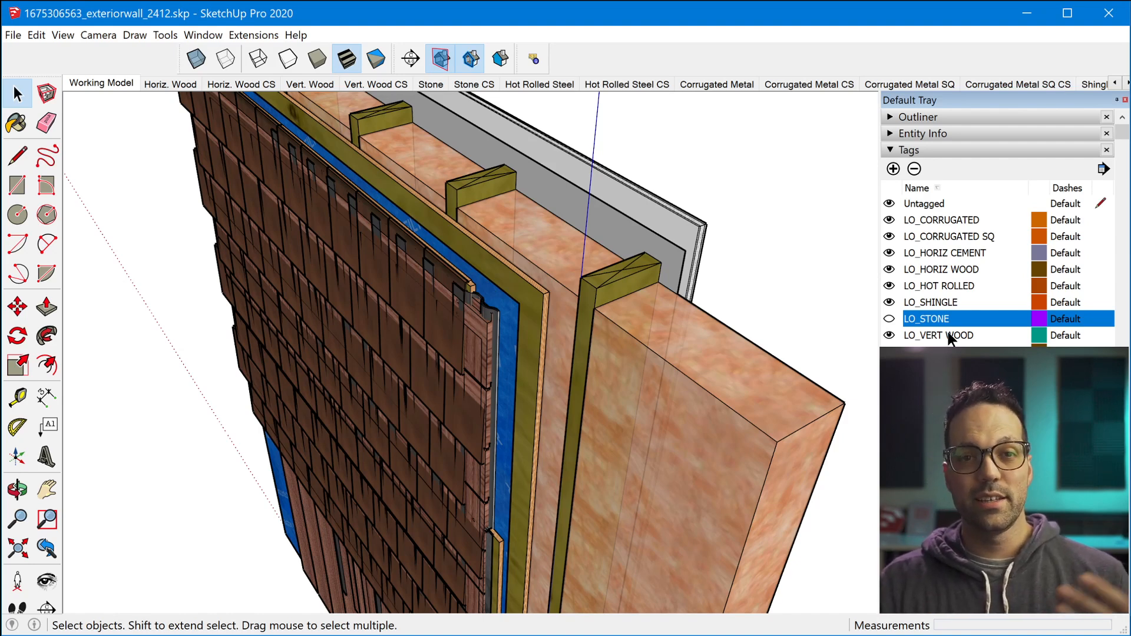
mouse_move(932, 316)
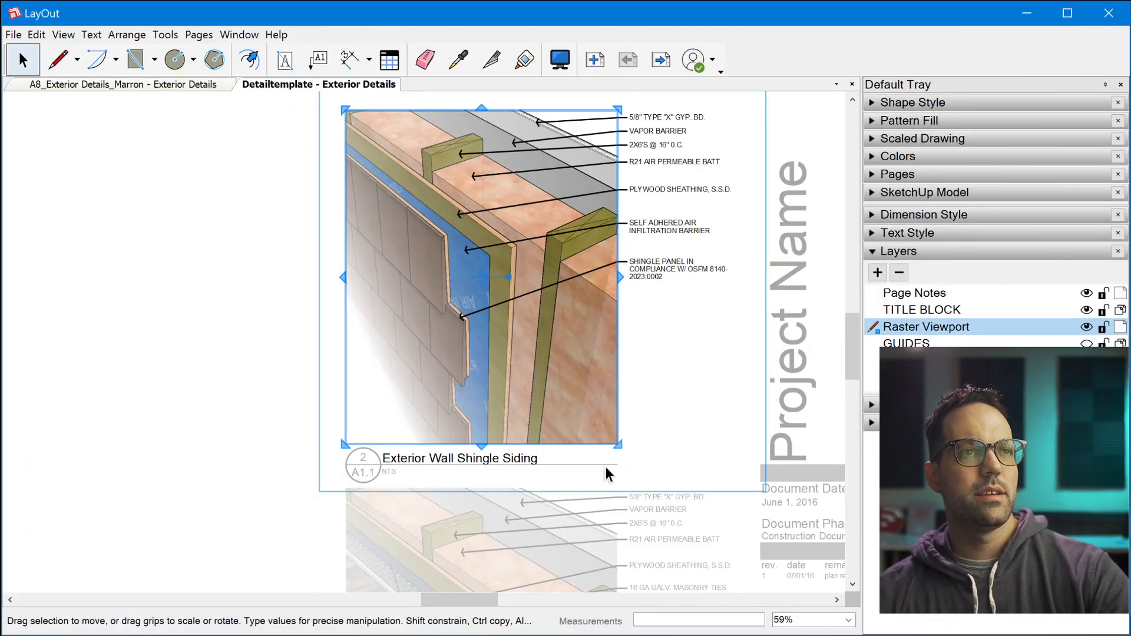
mouse_move(881, 198)
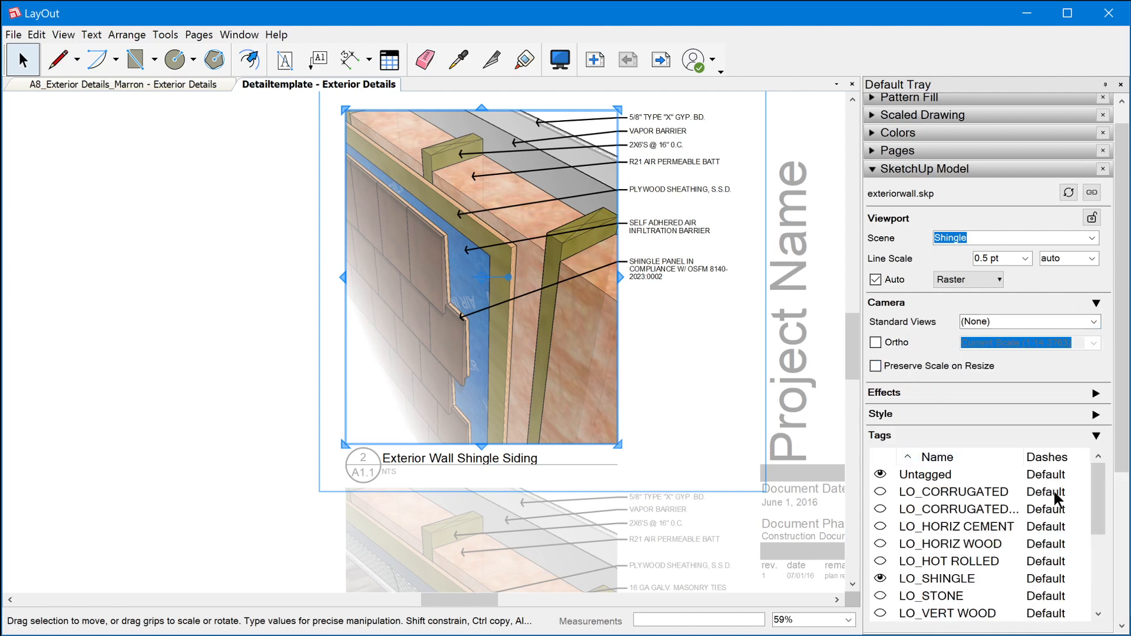
mouse_move(912, 590)
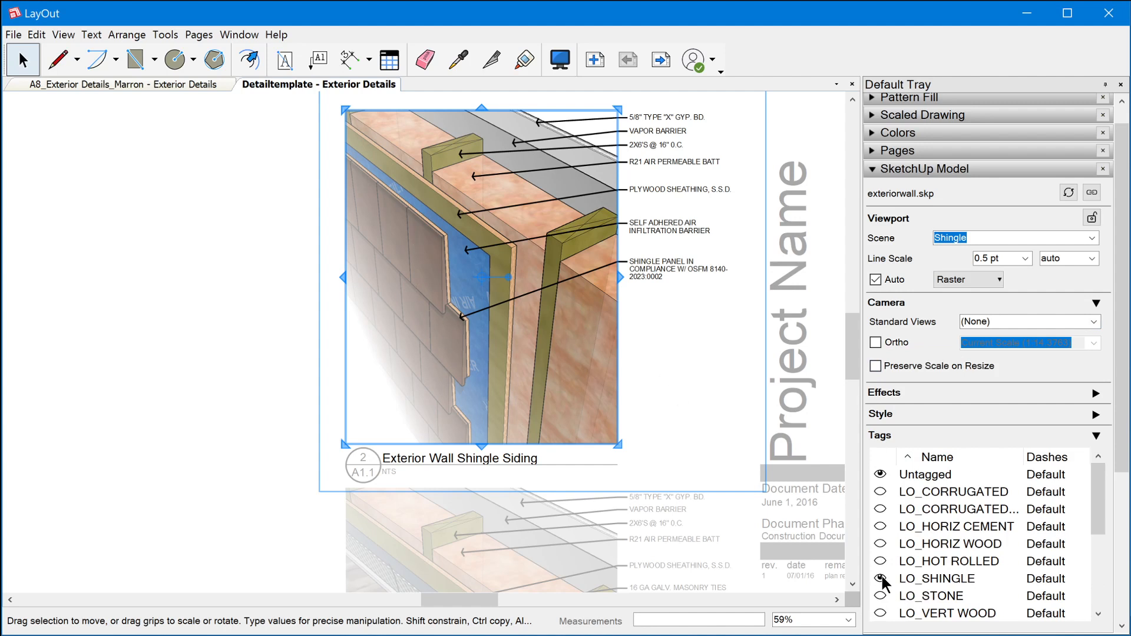
Step: Hide the LO_SHINGLE tag in the detail viewport and select its shingle panel callout
left_click(879, 579)
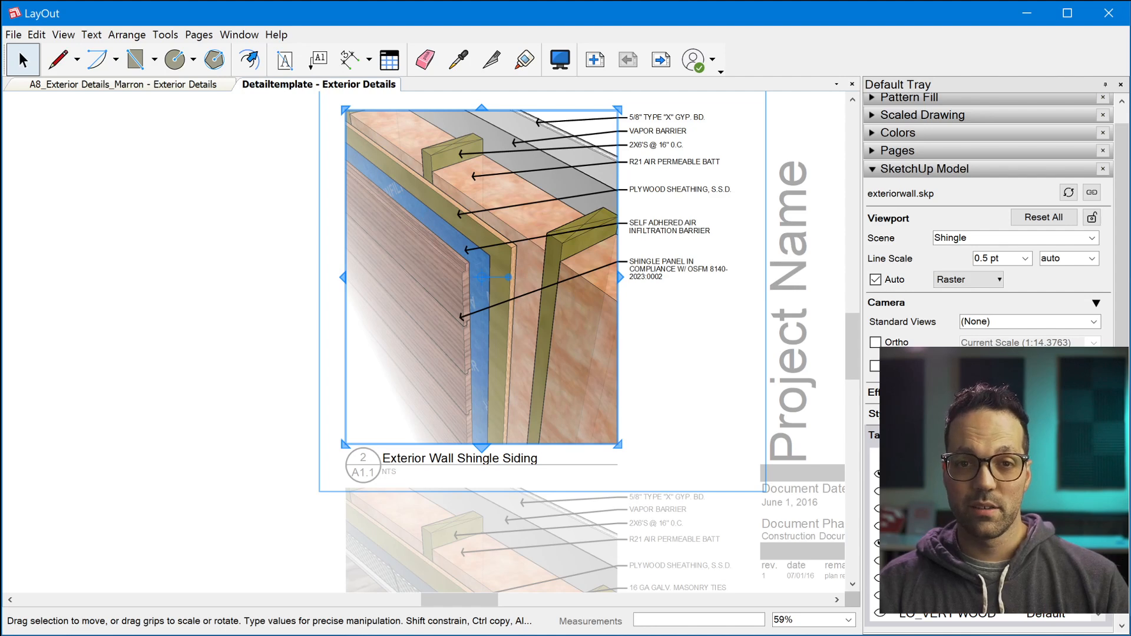
mouse_move(827, 360)
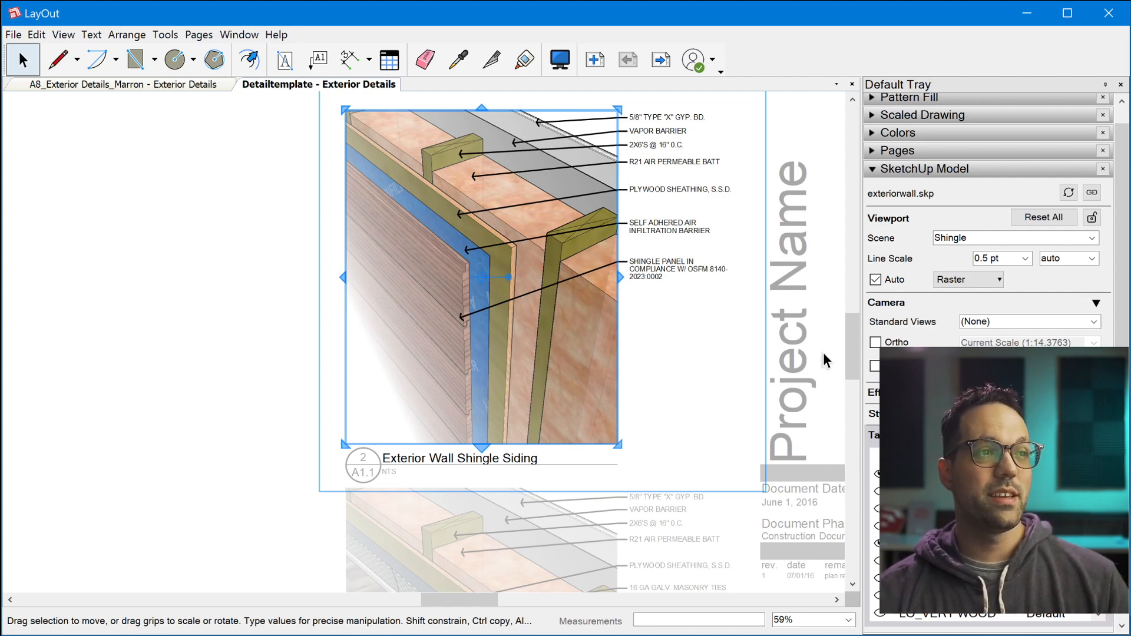
left_click(678, 275)
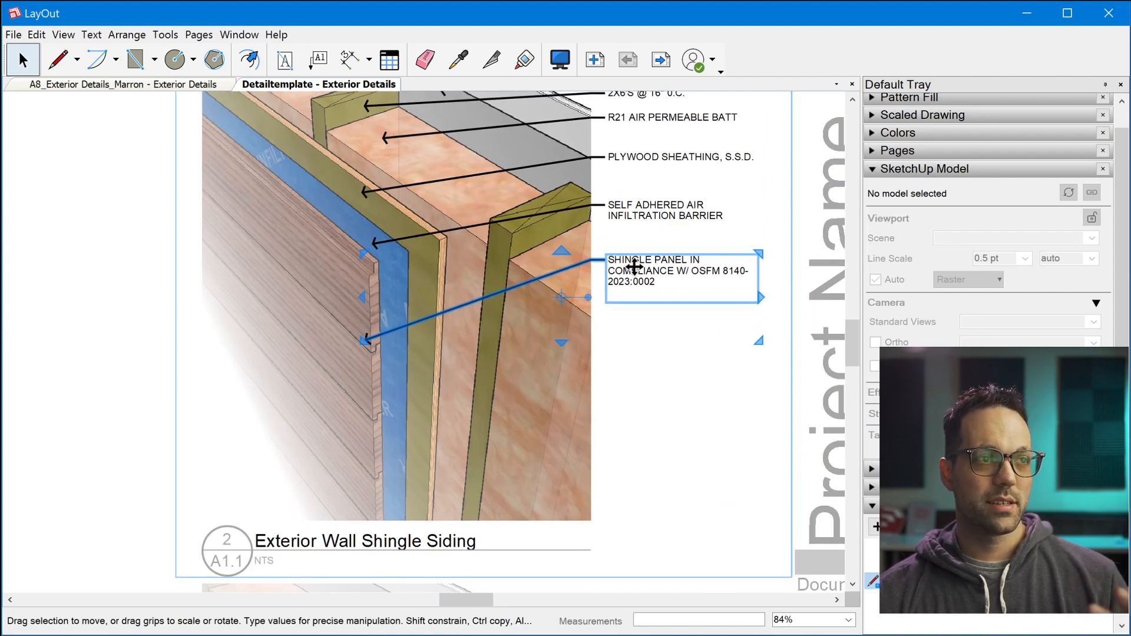
Step: Replace the callout text with the <GroupName> auto-text field so it reads 1X8 SHIPLAP 14 REVEAL
scroll("up", 3)
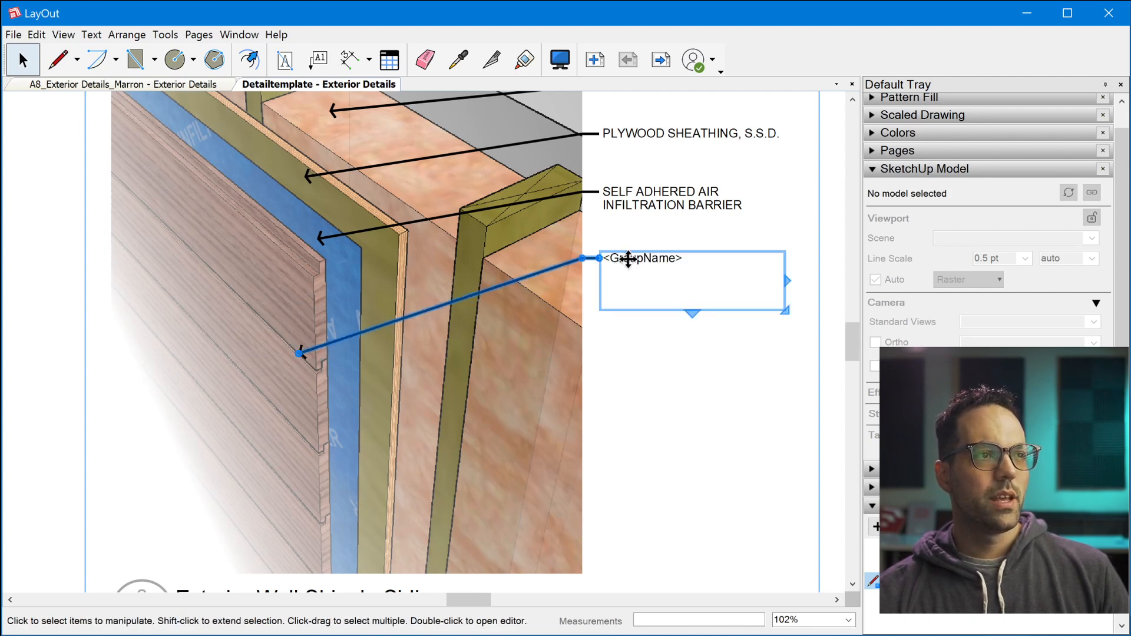
double_click(641, 258)
type("1X8 SHIPLAP 14 REVEAL")
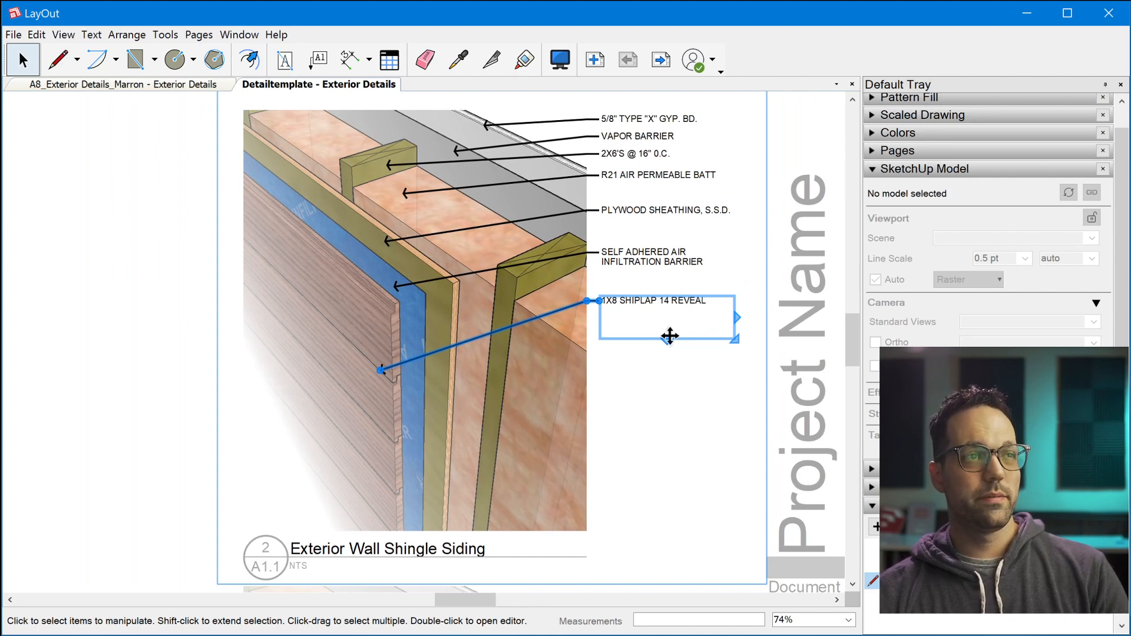
scroll("down", 3)
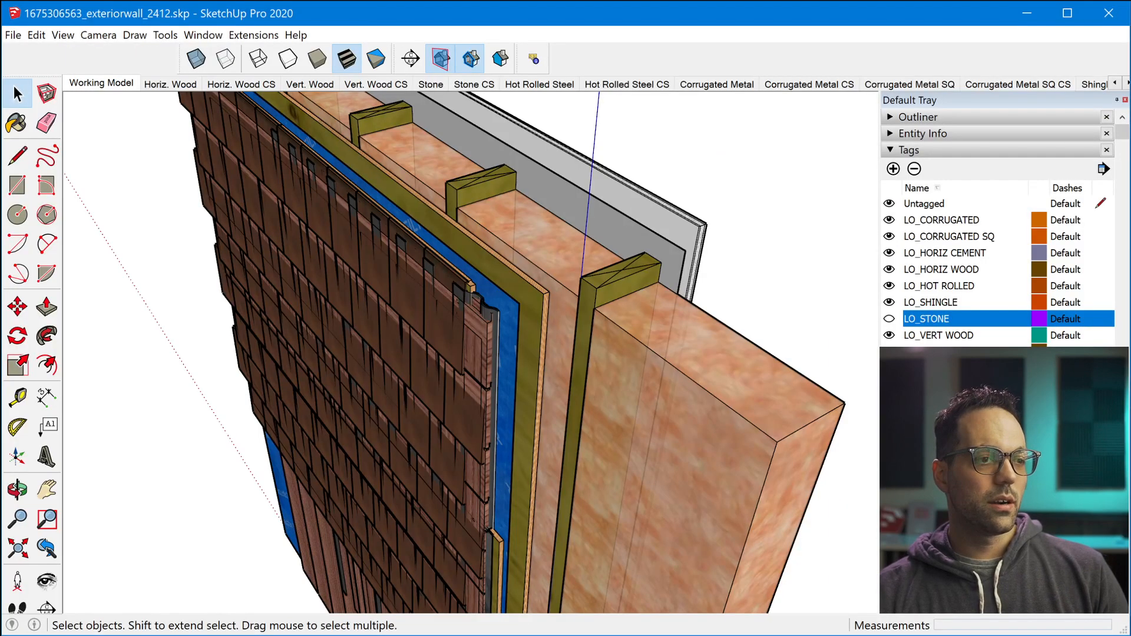
Step: Switch from SketchUp back to the A1.1 detail sheet in LayOut
left_click(918, 117)
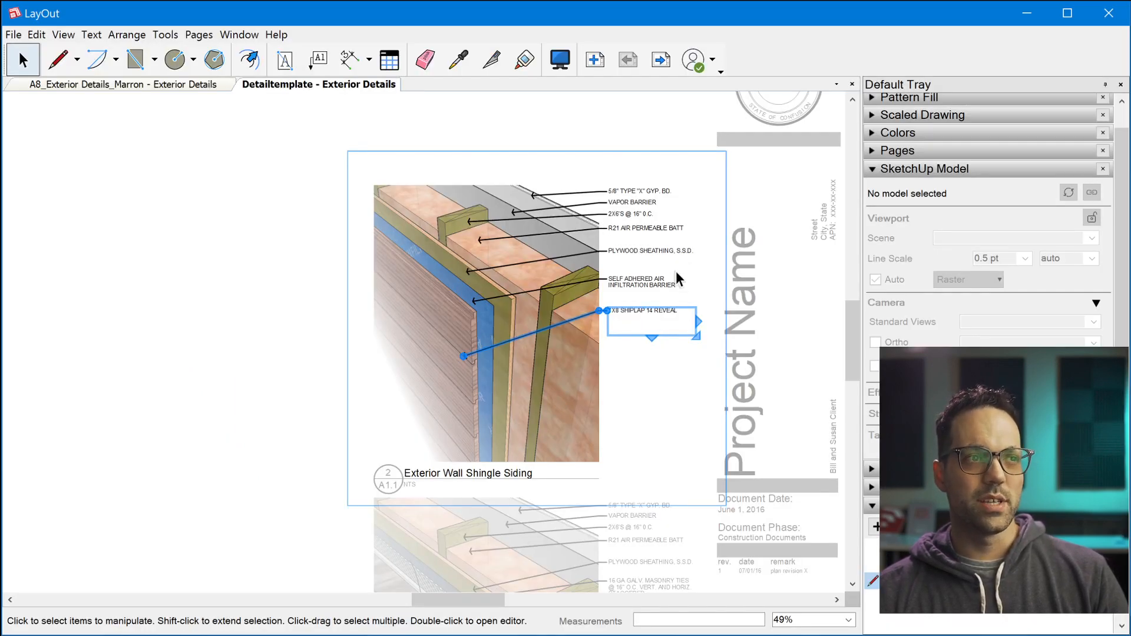
mouse_move(739, 197)
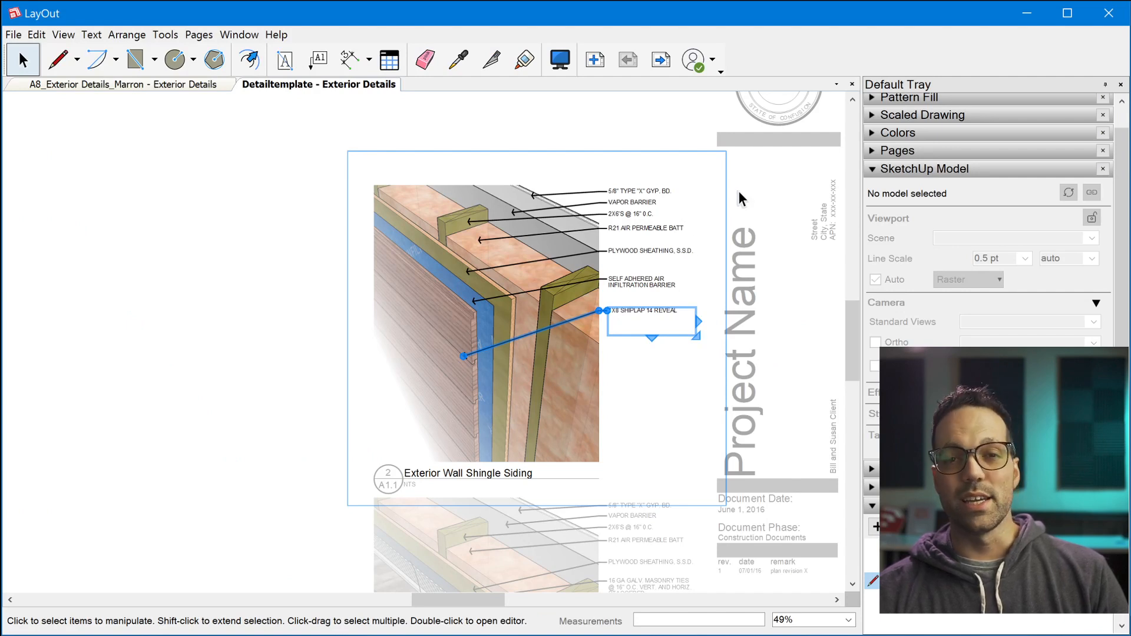
mouse_move(772, 200)
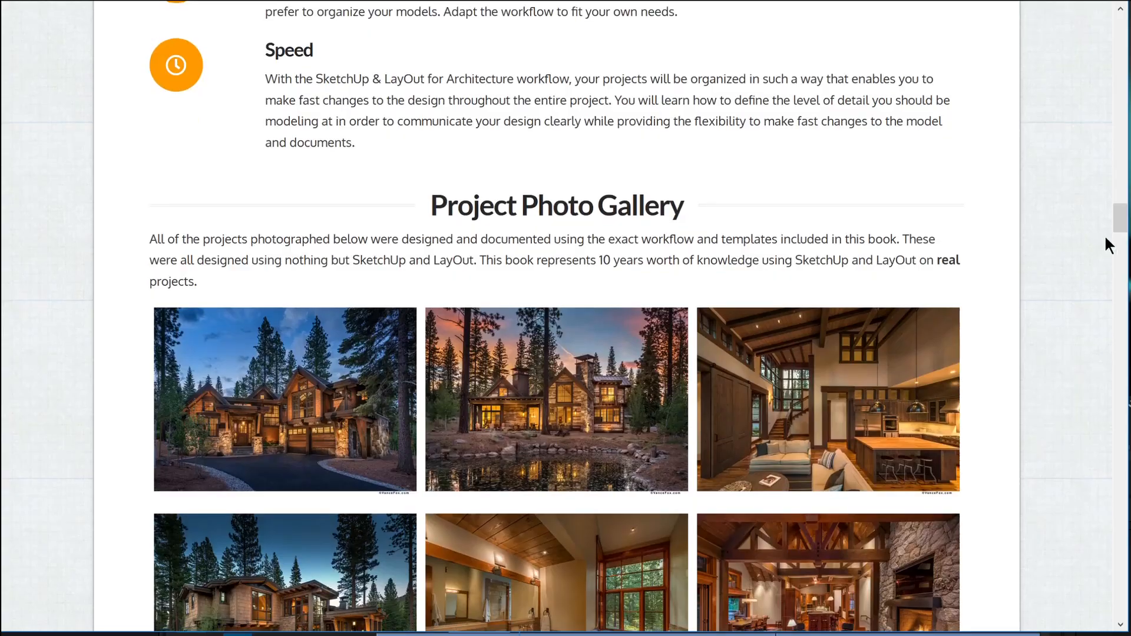
Step: Scroll through the book page's gallery and included resources sections
scroll("down", 3)
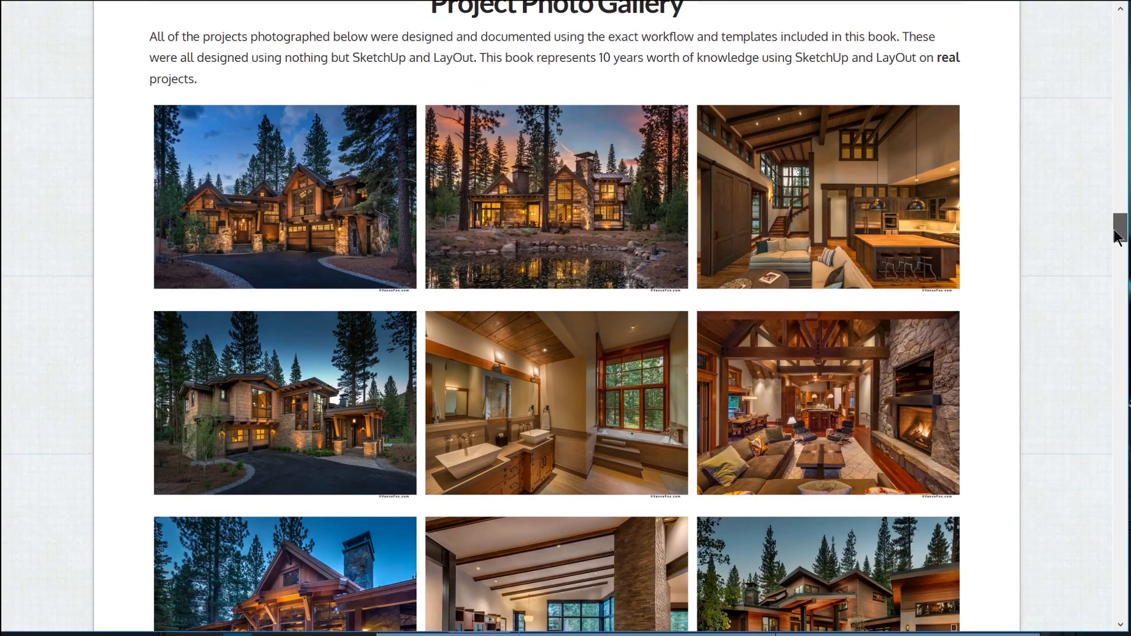
scroll("down", 3)
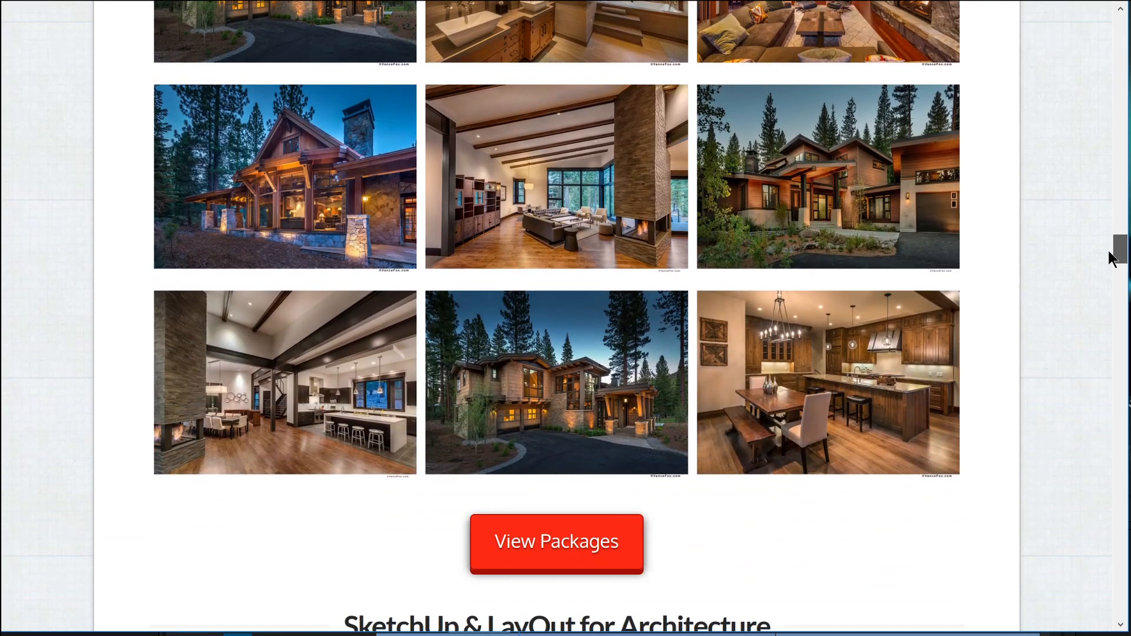
scroll("down", 3)
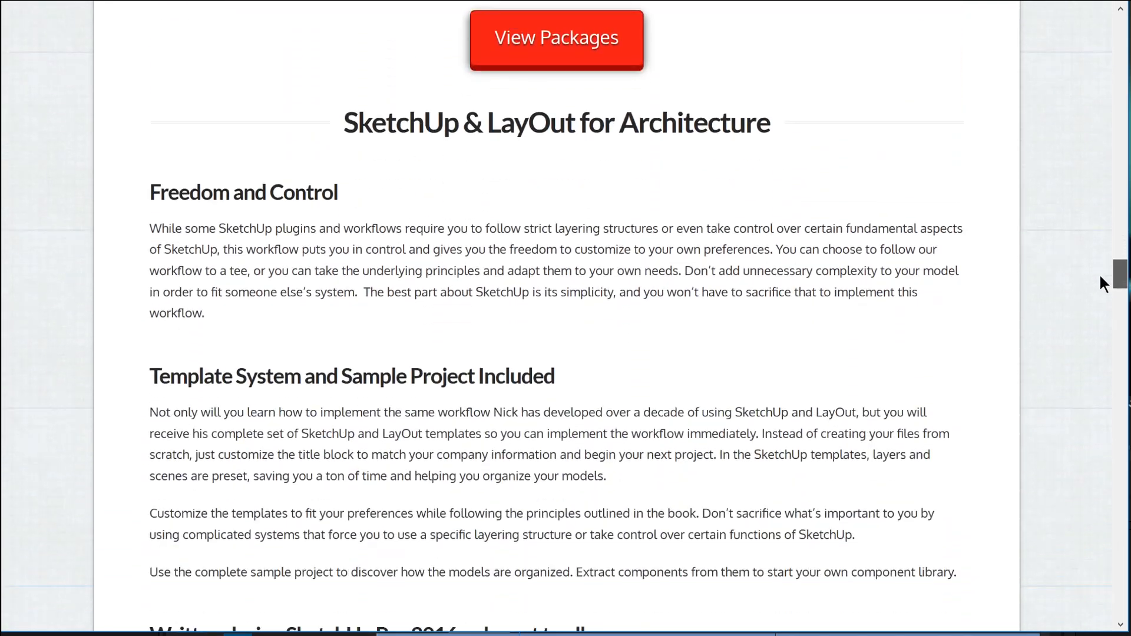
scroll("down", 3)
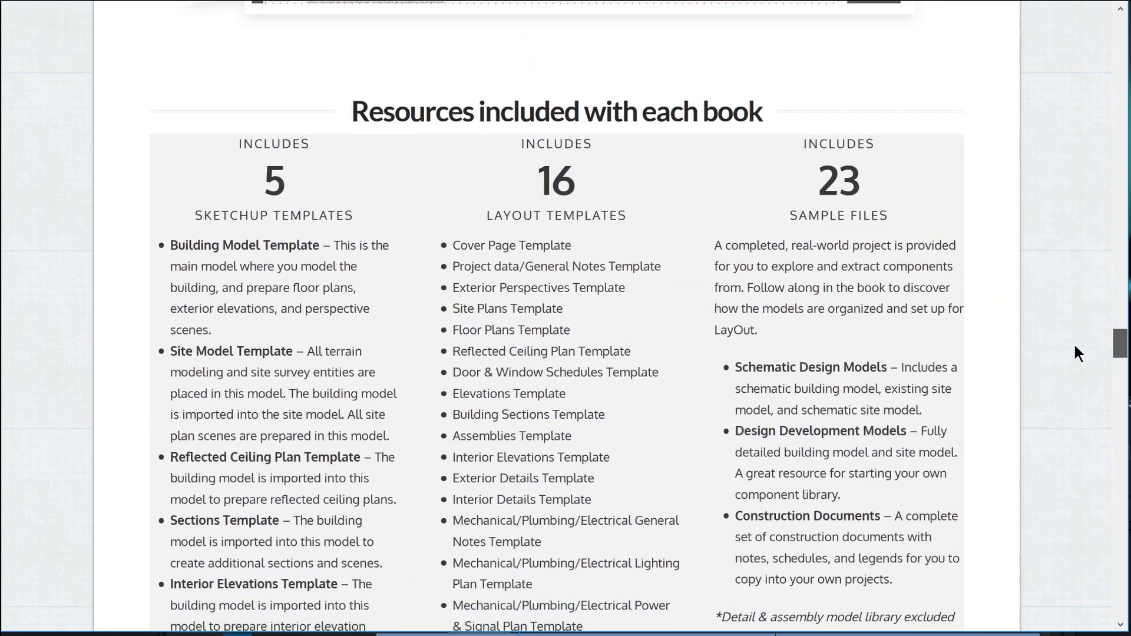
scroll("down", 3)
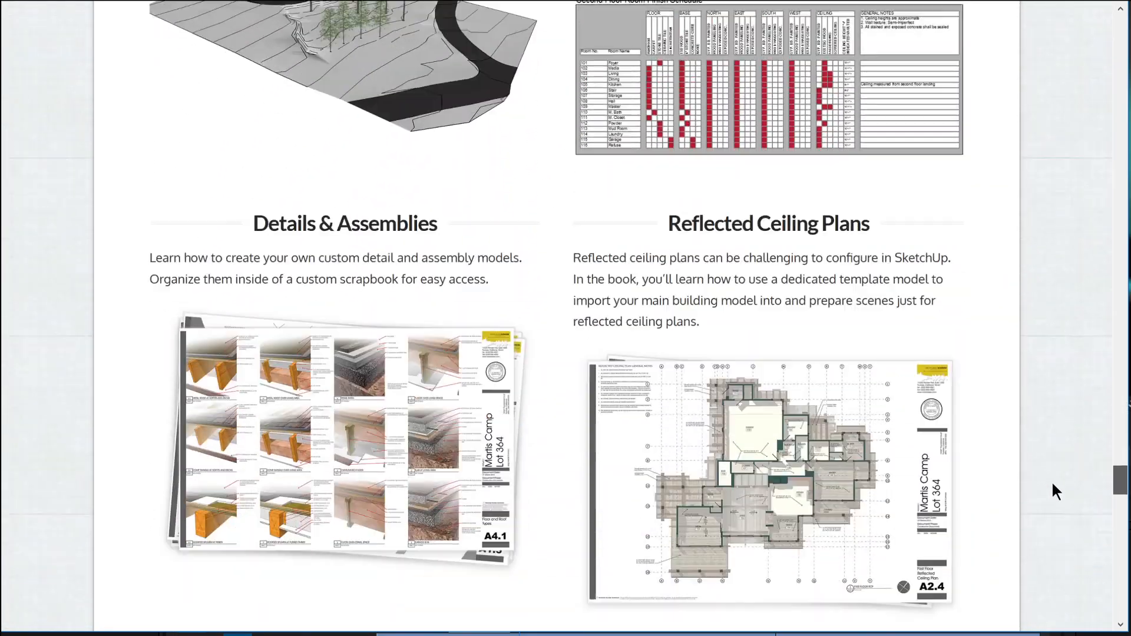
scroll("down", 3)
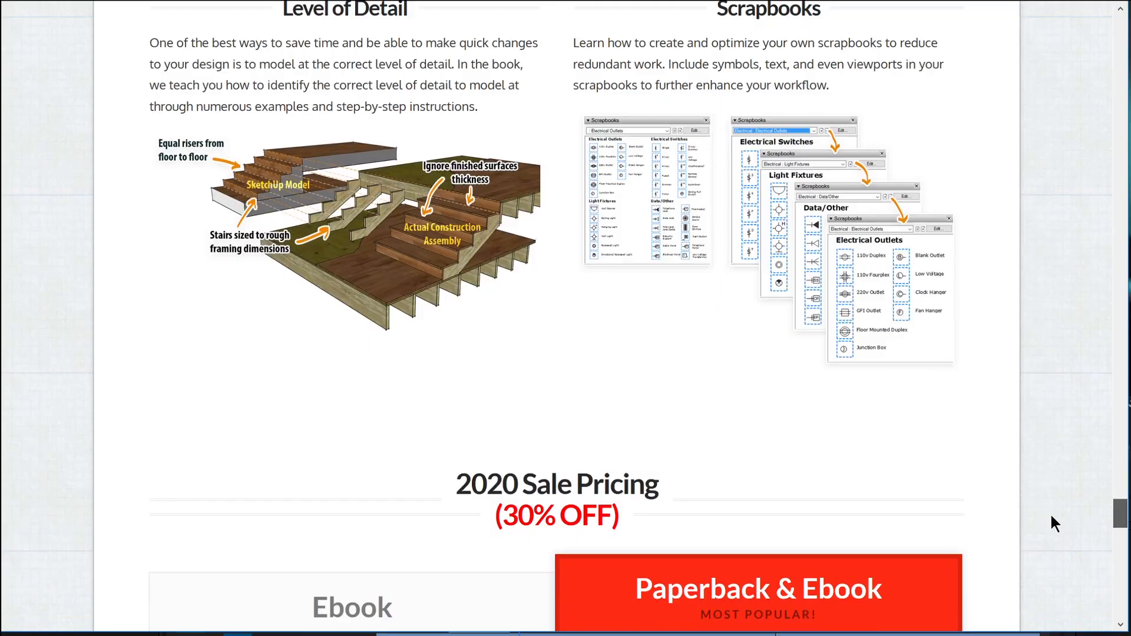
scroll("up", 3)
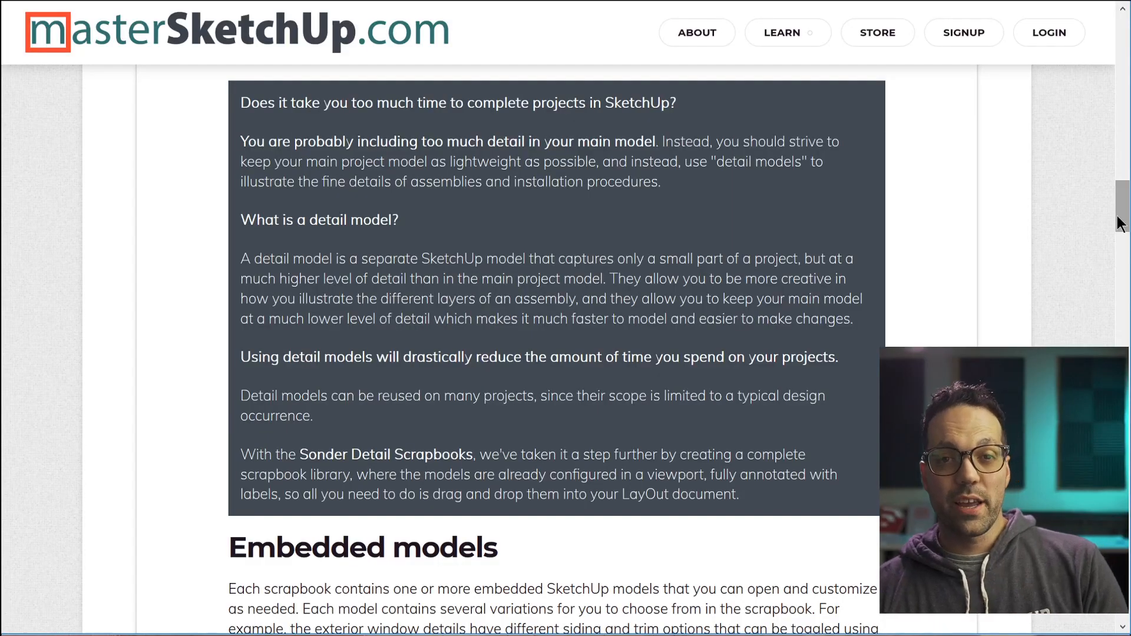
Step: Scroll to the Preview section and expand the SD-ASSEMBLIES-ROOF scrapbook to show its roof frame details
scroll("down", 3)
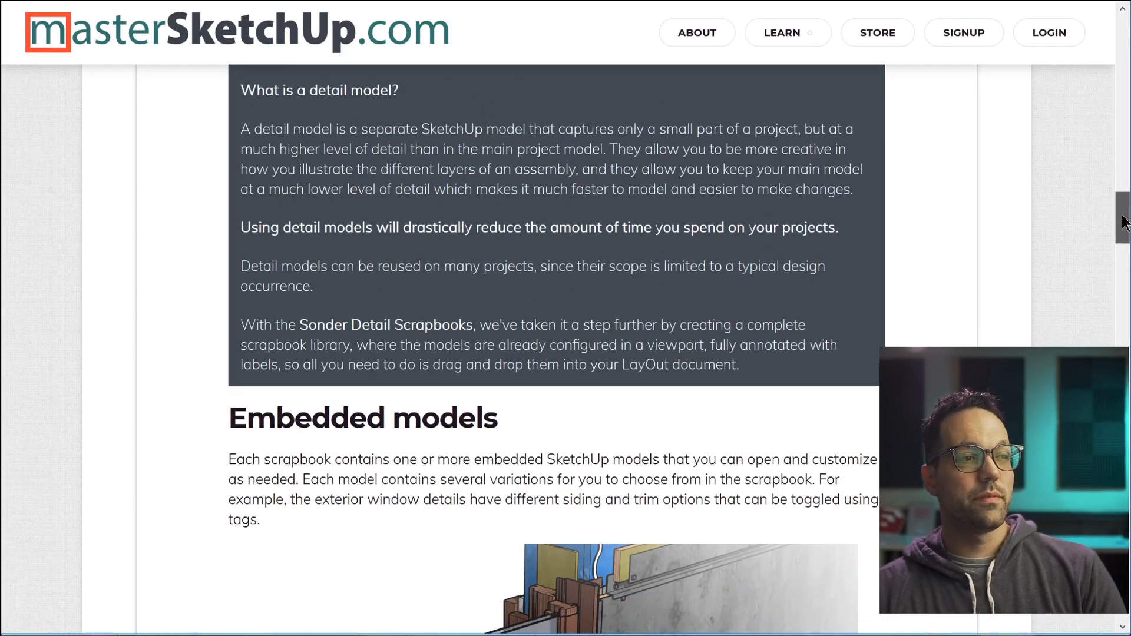
scroll("down", 3)
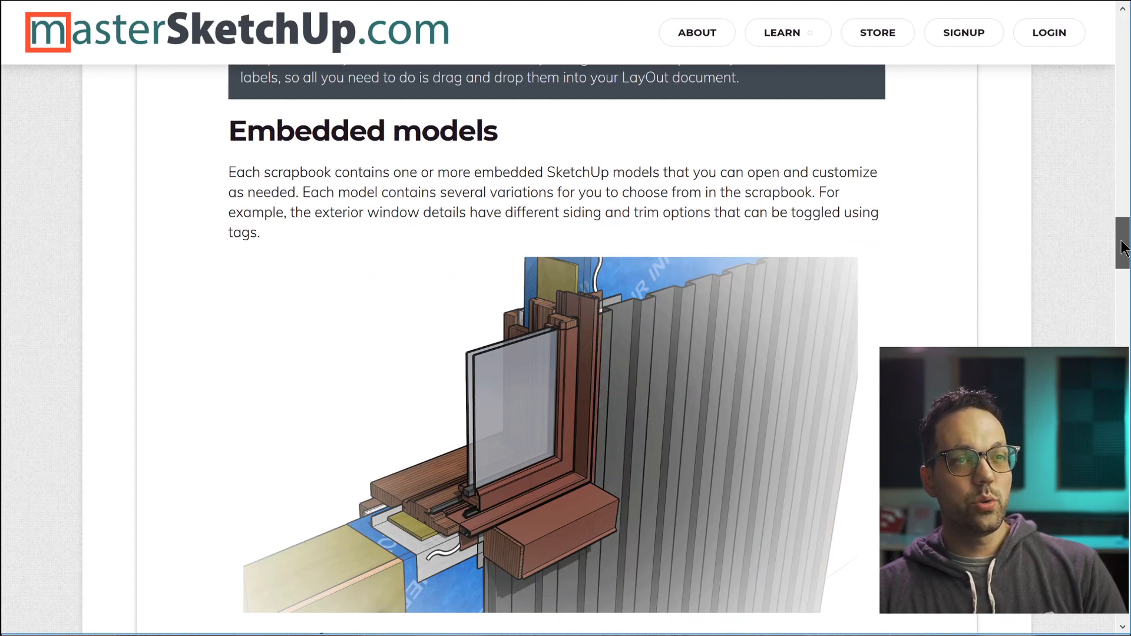
scroll("down", 3)
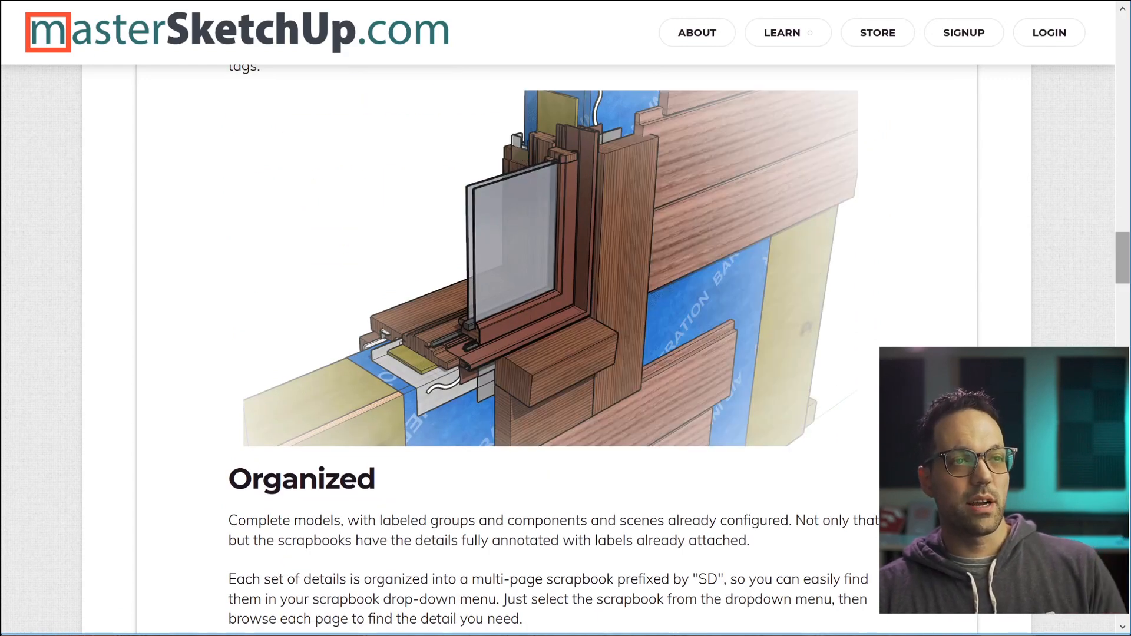
scroll("down", 3)
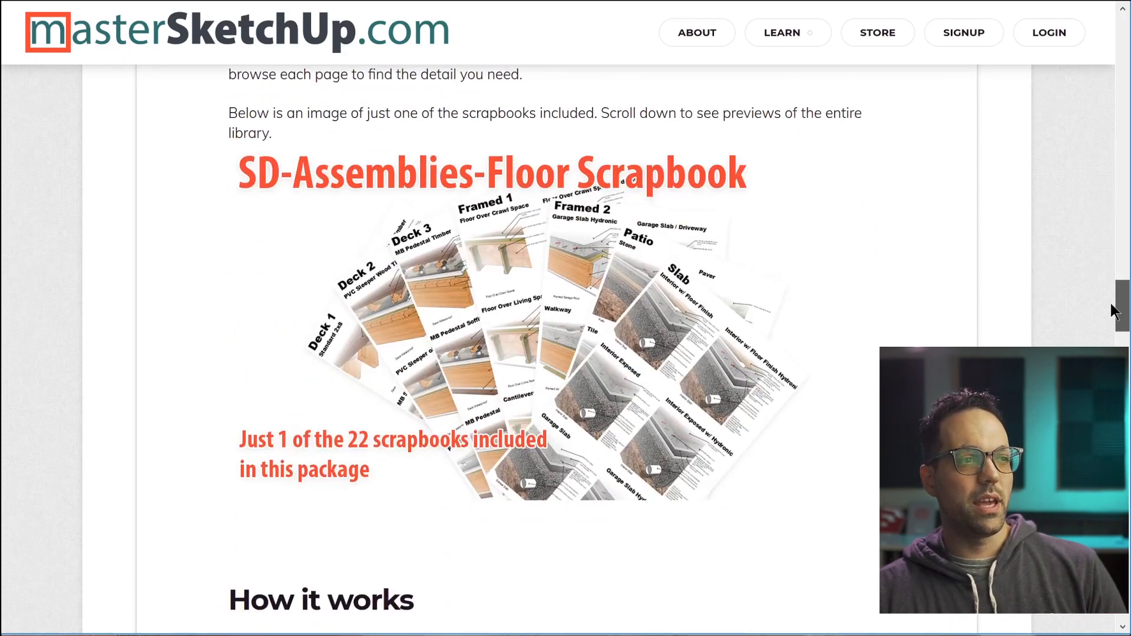
scroll("down", 3)
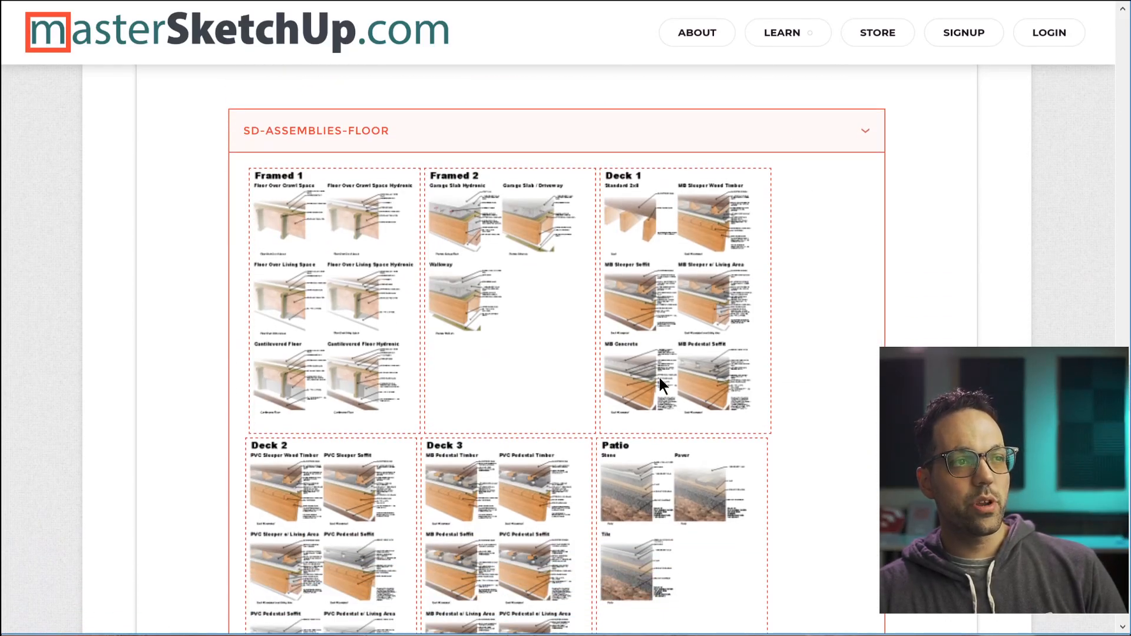
scroll("down", 3)
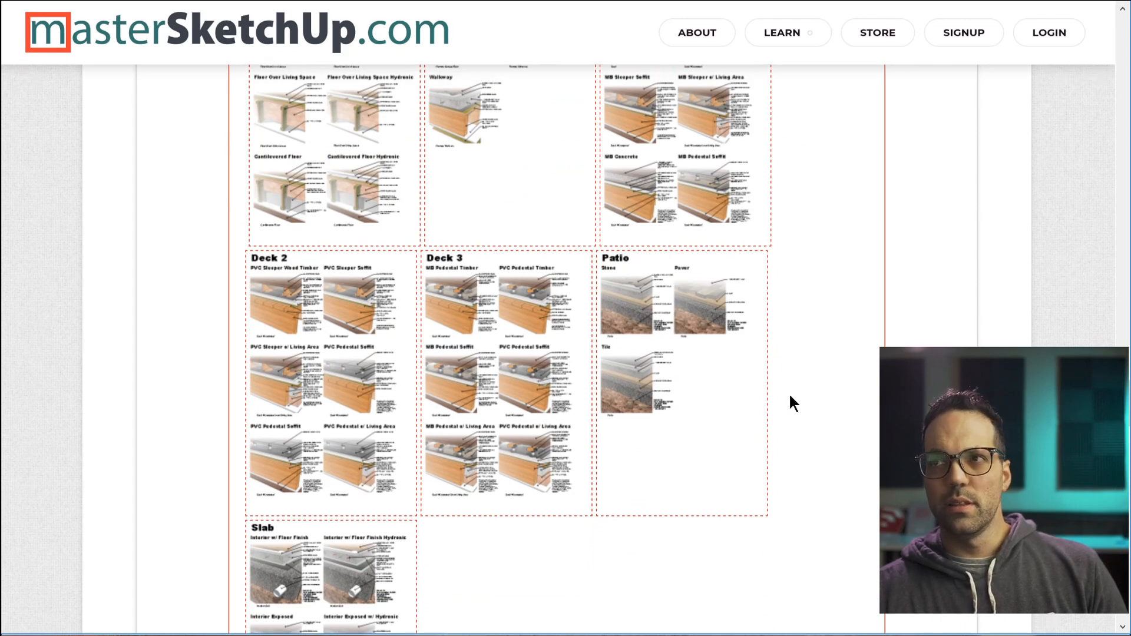
scroll("up", 3)
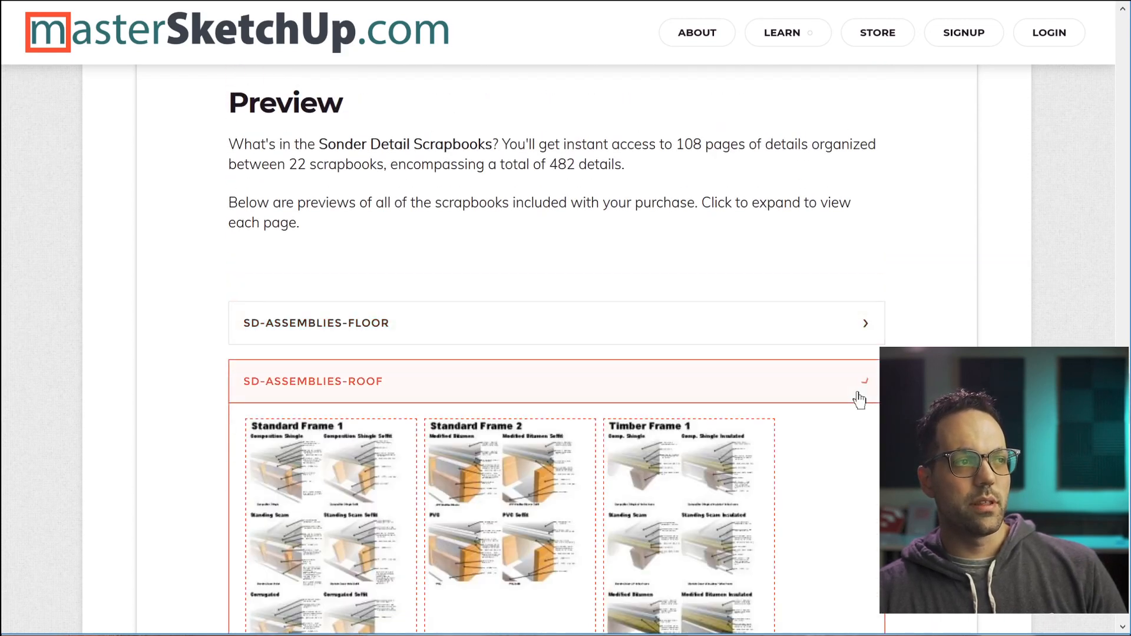
scroll("down", 3)
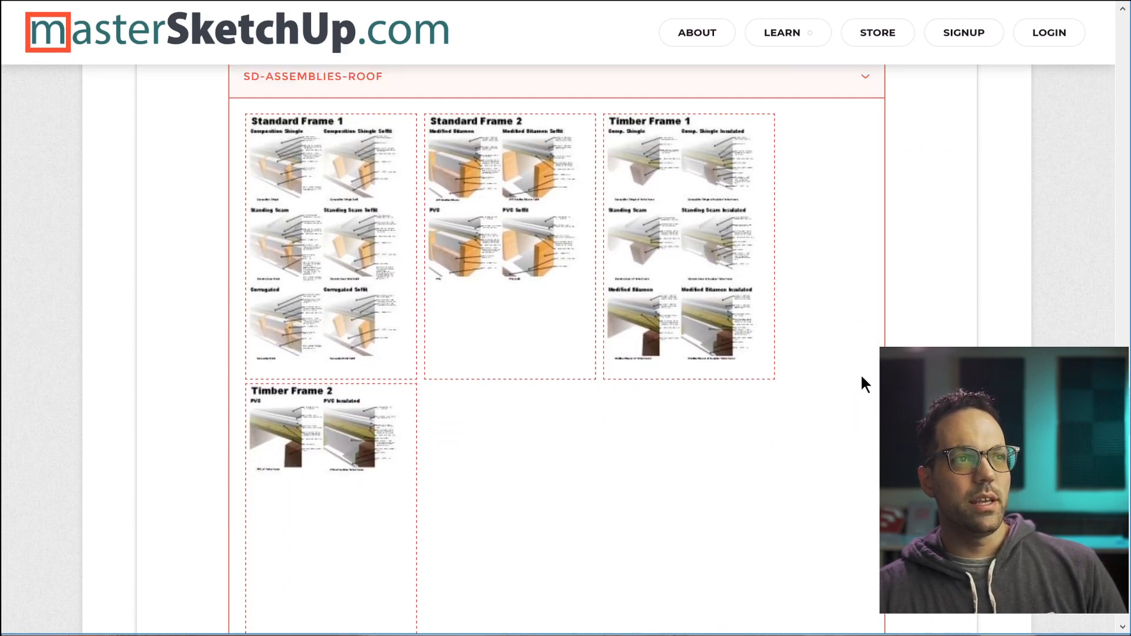